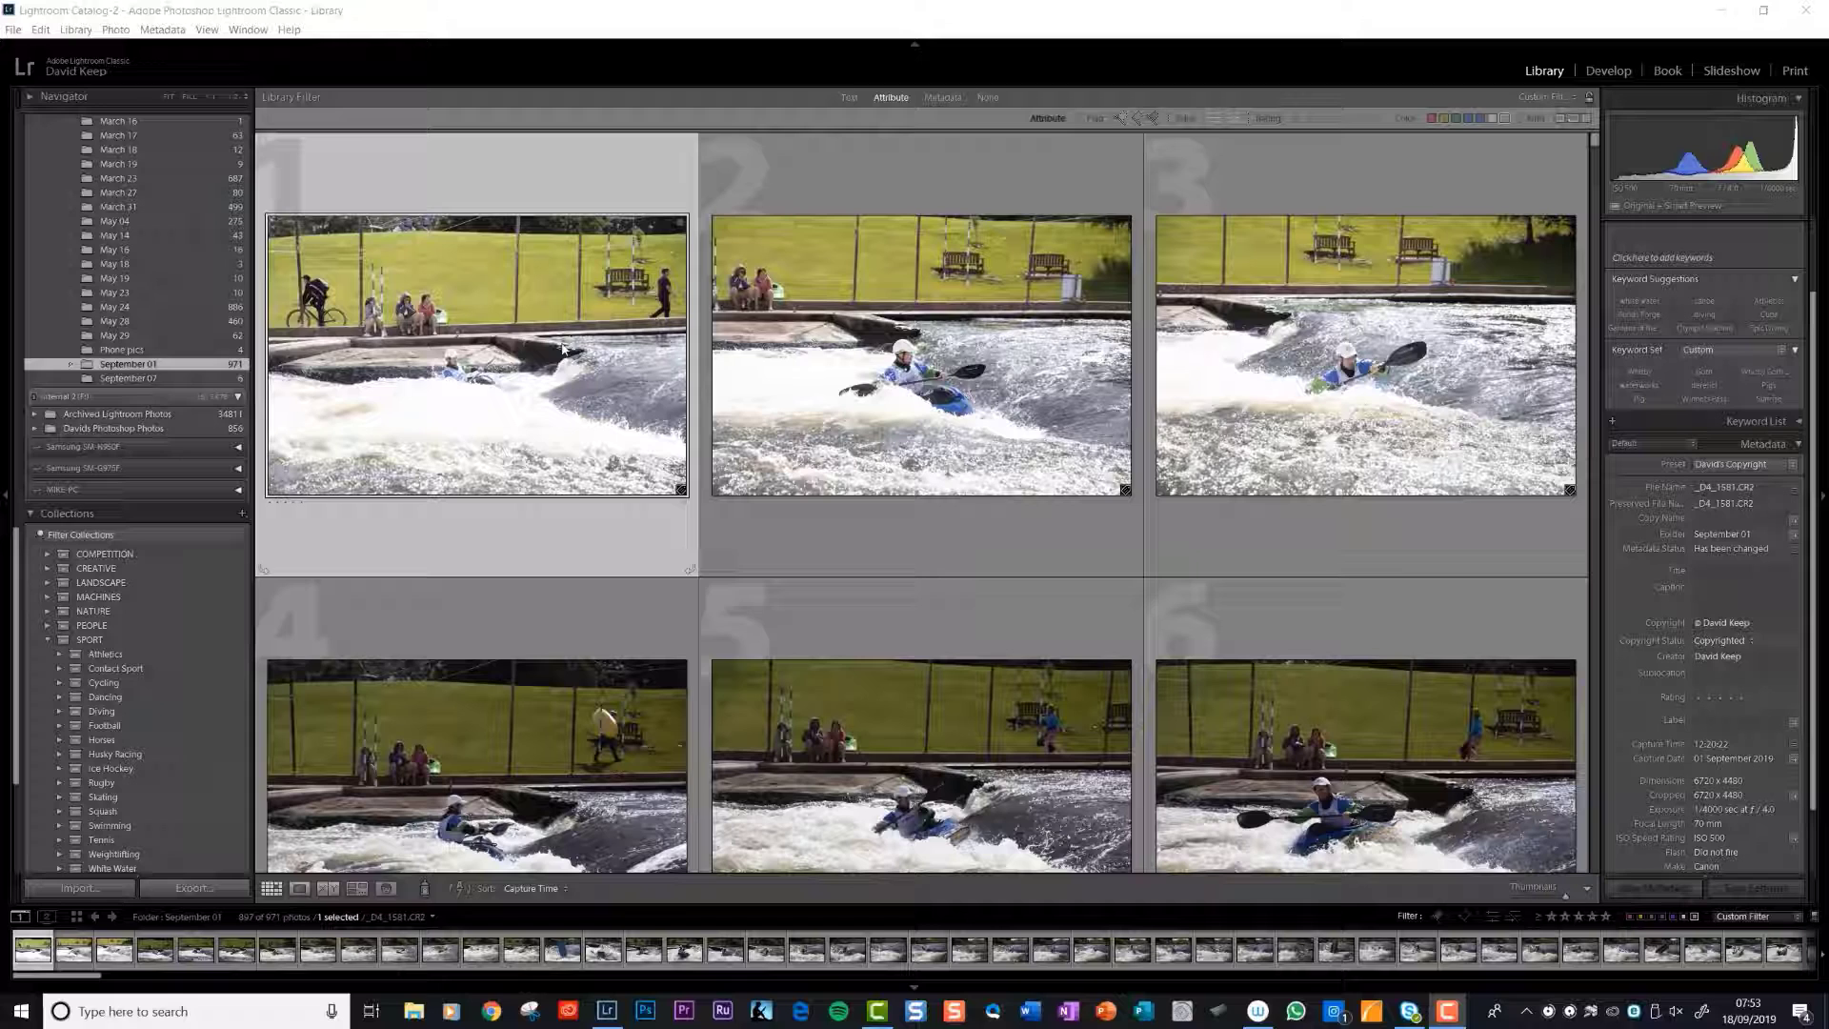
{"action": "mouse_move", "coordinate": [645, 371]}
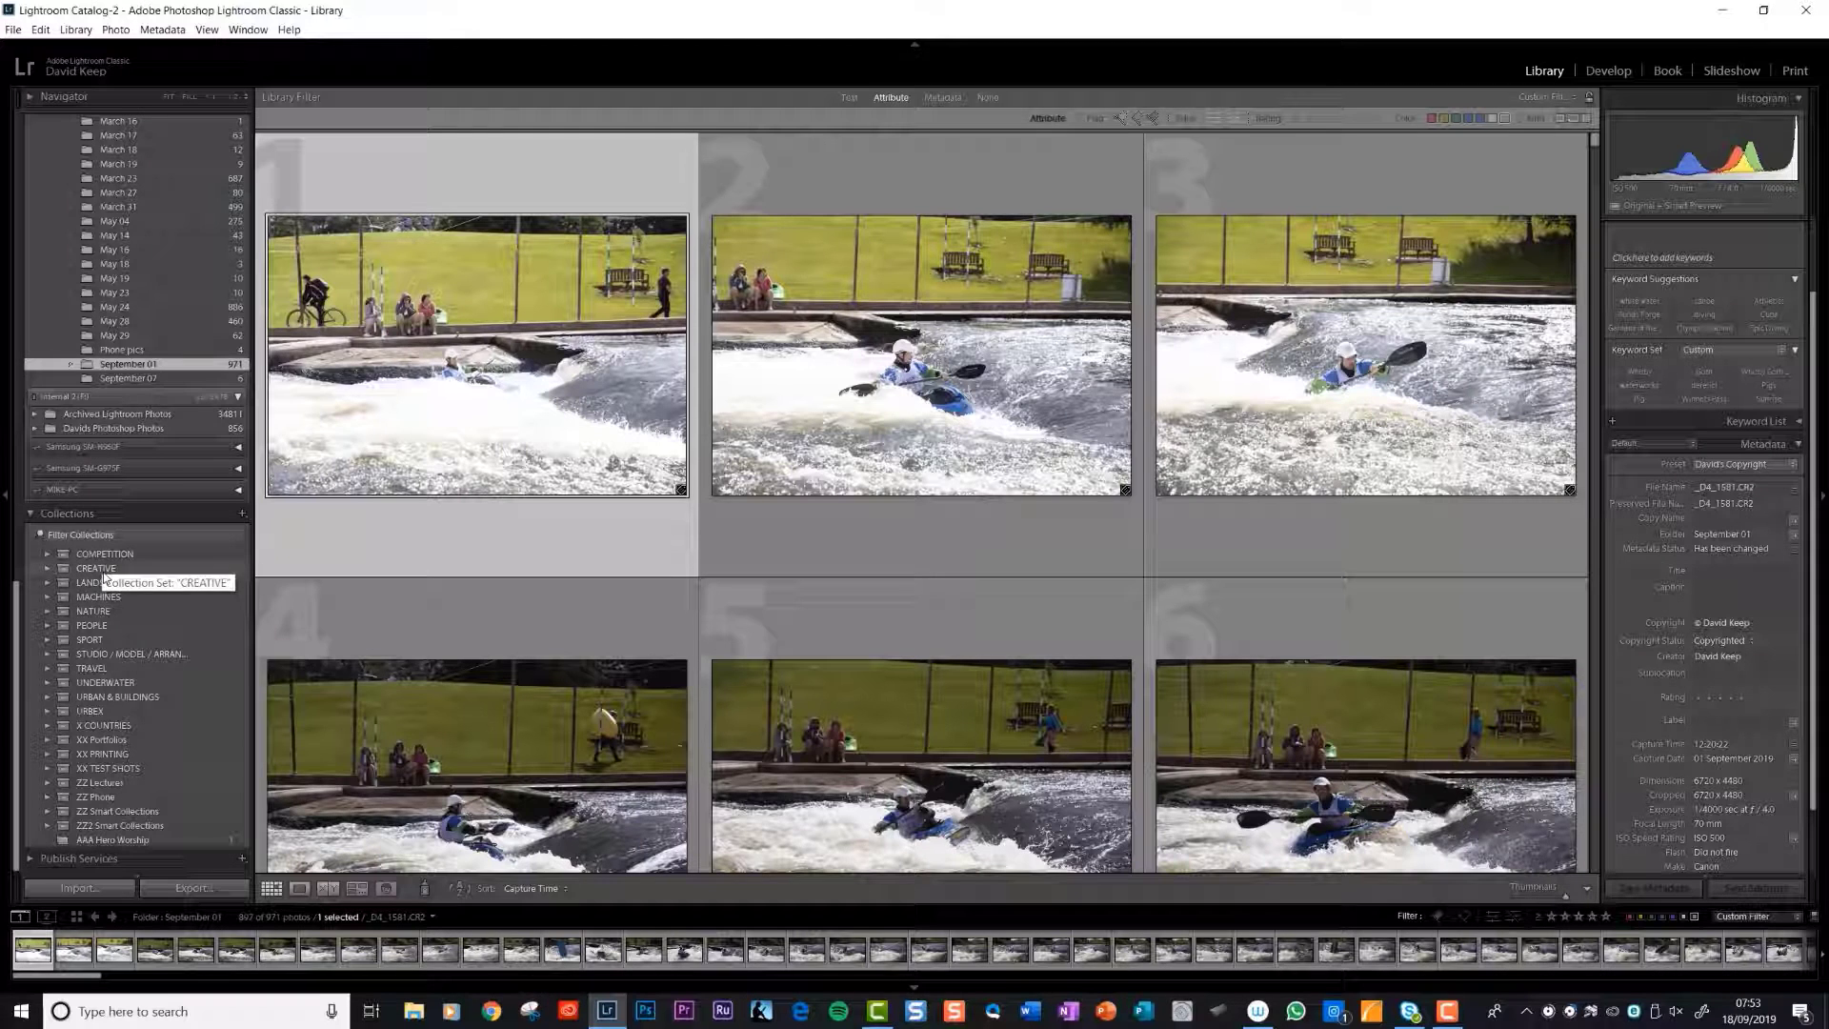
{"action": "mouse_move", "coordinate": [105, 553]}
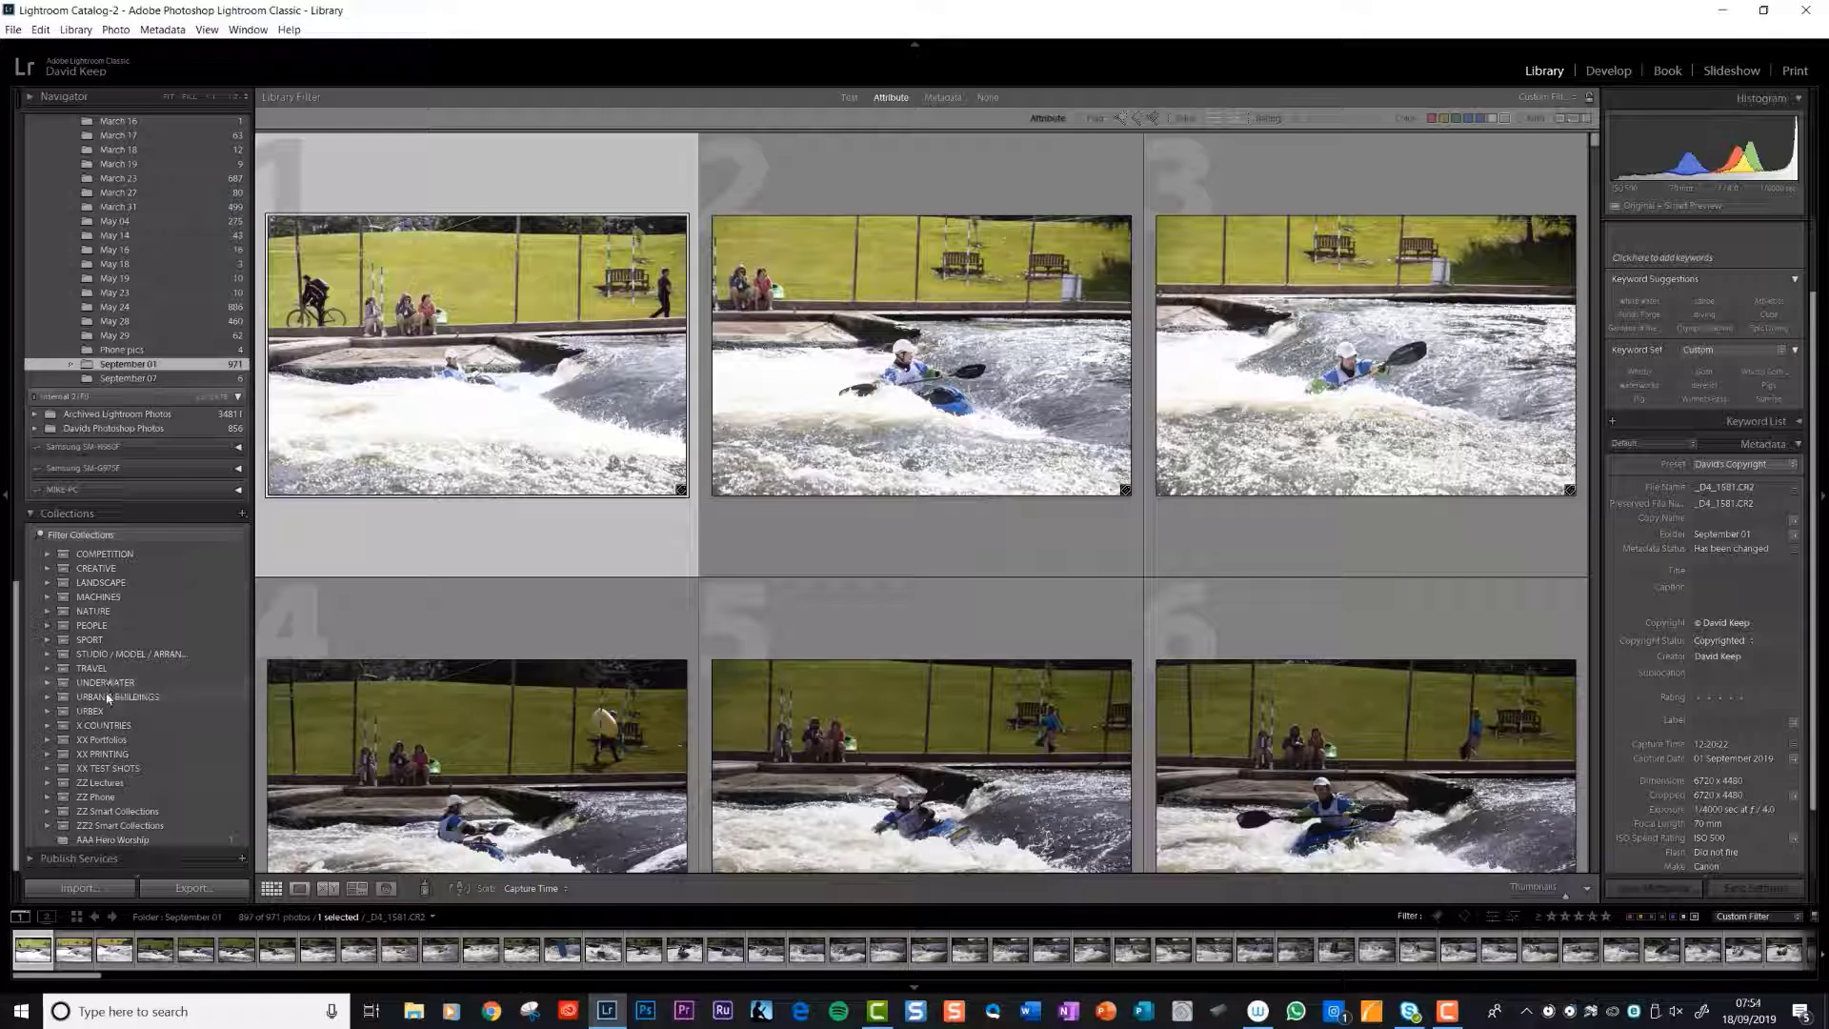
{"action": "mouse_move", "coordinate": [100, 739]}
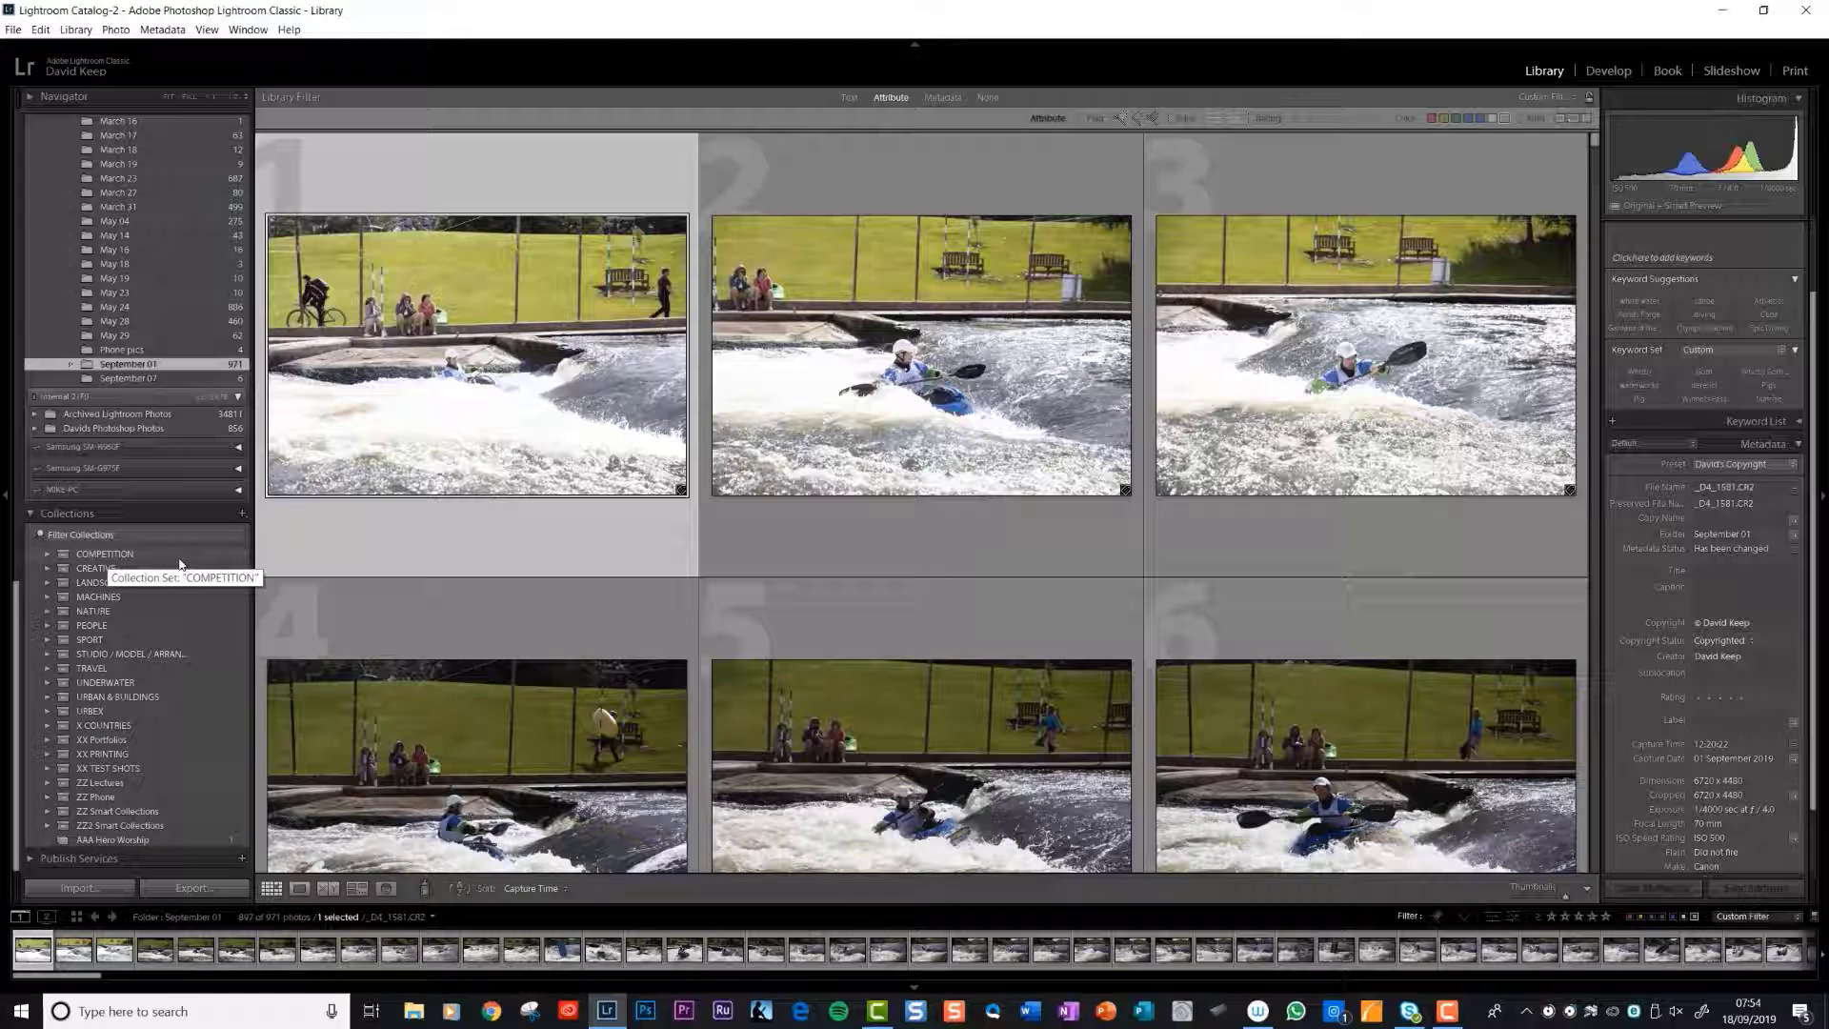
{"action": "mouse_move", "coordinate": [178, 563]}
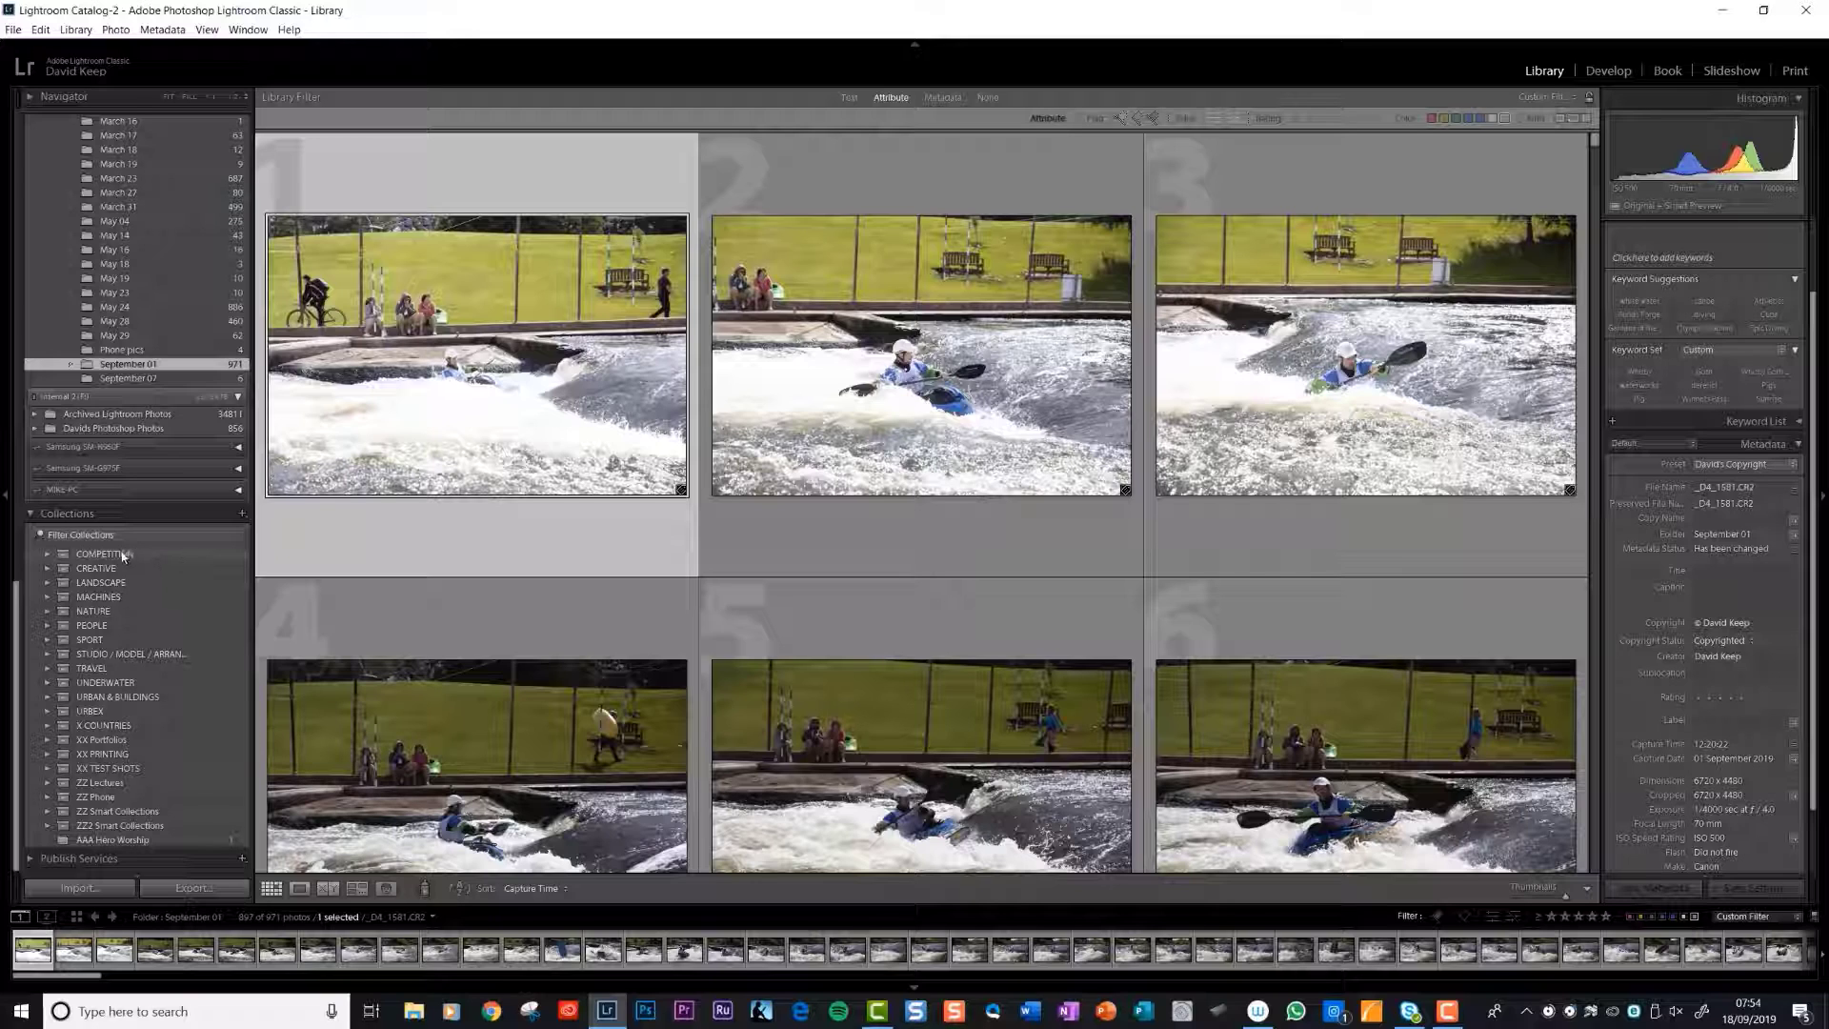
{"action": "mouse_move", "coordinate": [92, 625]}
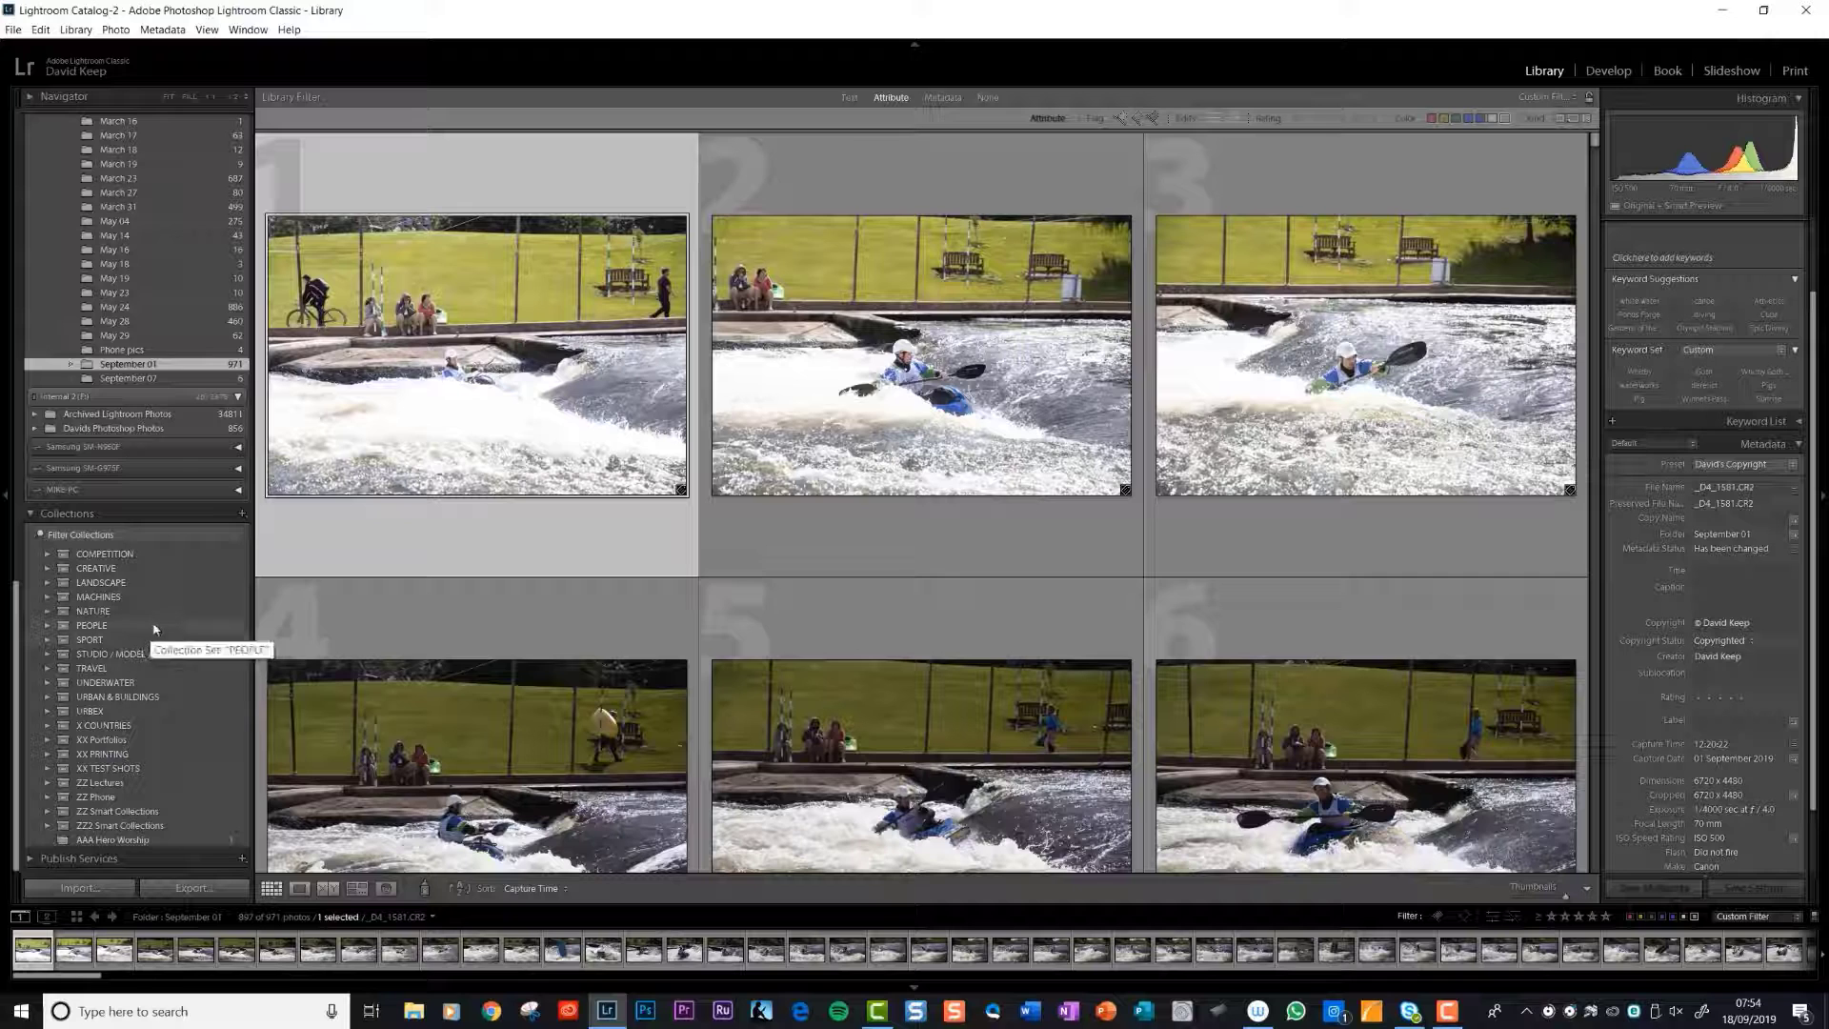
{"action": "mouse_move", "coordinate": [93, 610]}
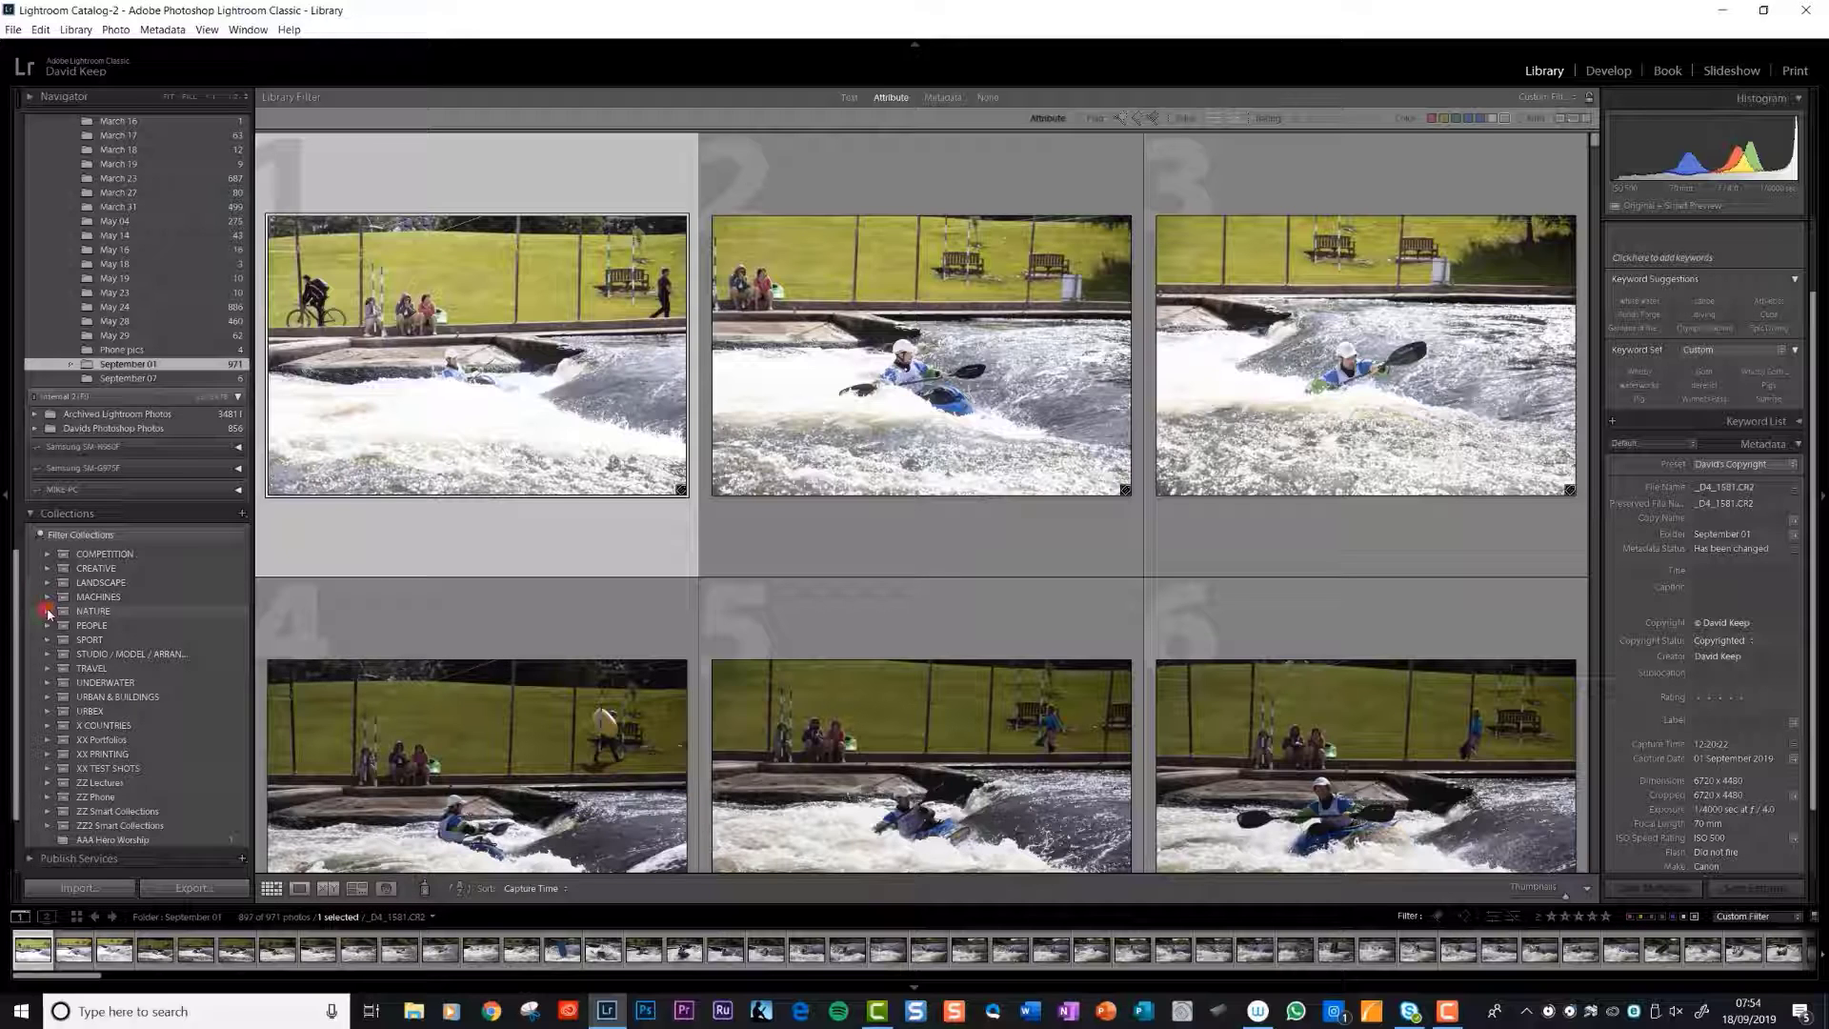
Step: Expand NATURE, 2 Birds and Little Owl, then browse the All collection's 37 owl photos
{"action": "left_click", "coordinate": [48, 610]}
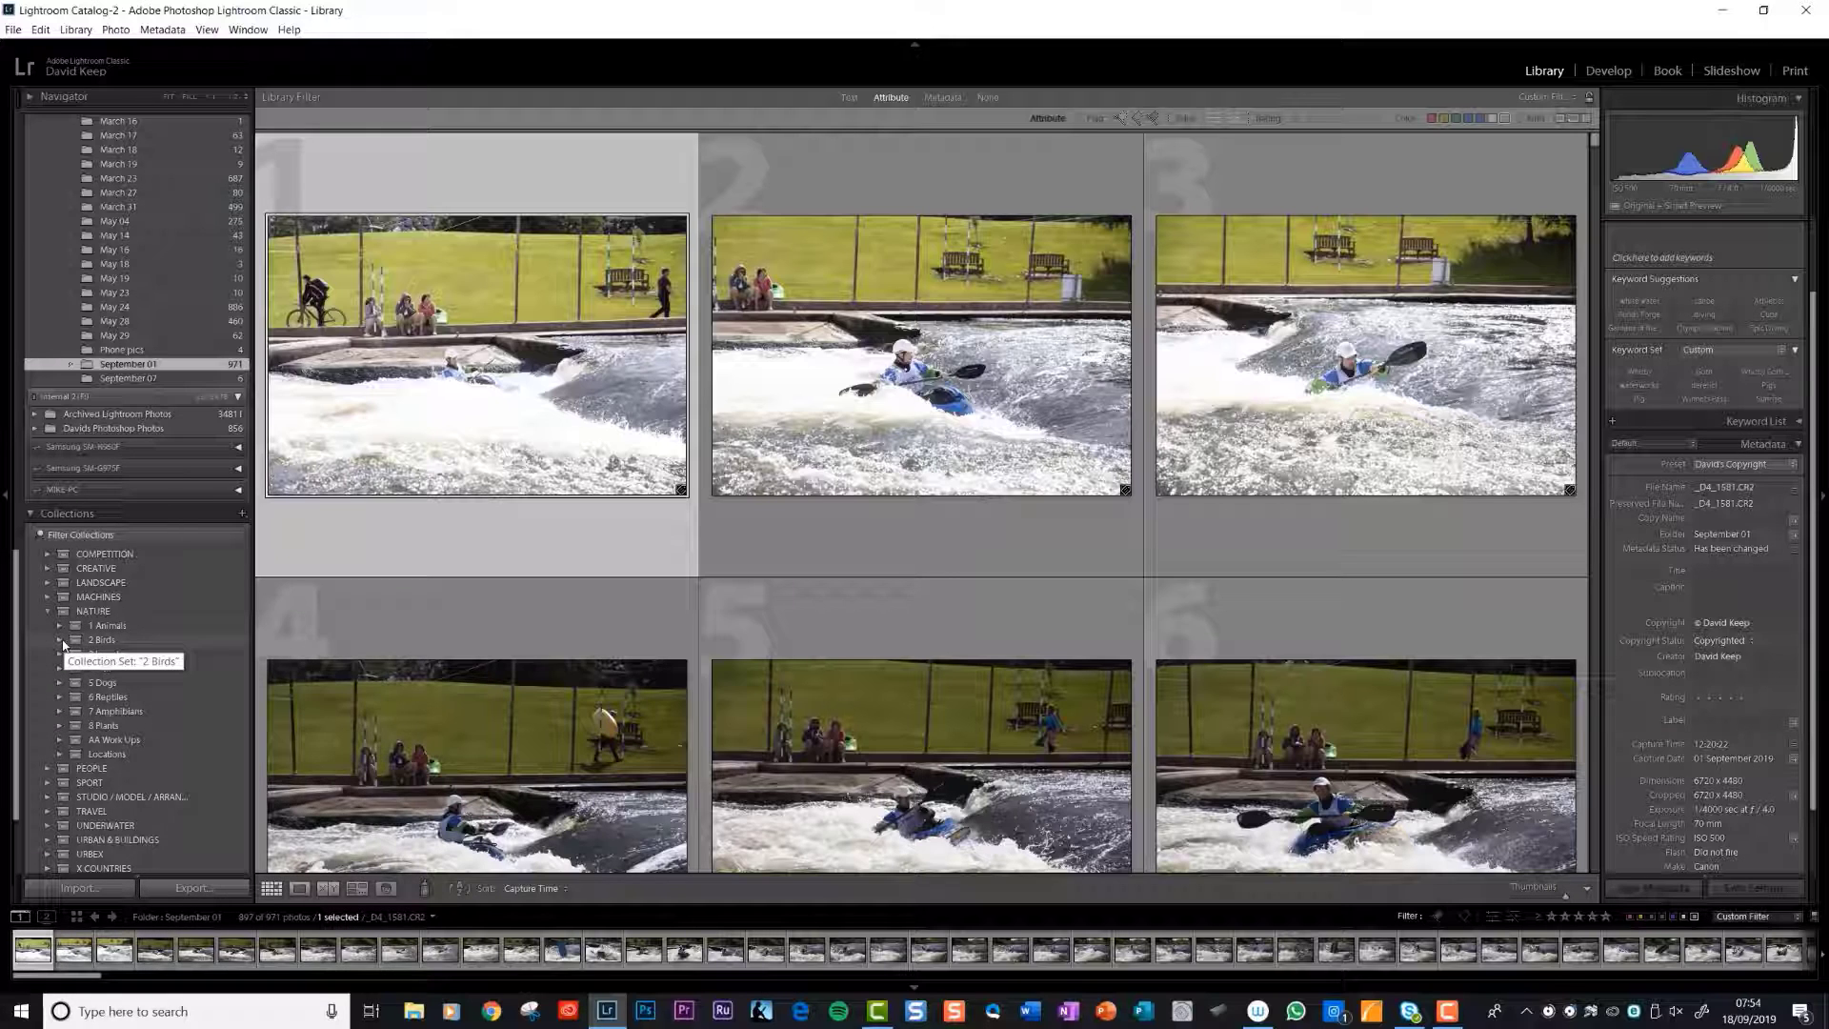
{"action": "left_click", "coordinate": [61, 639]}
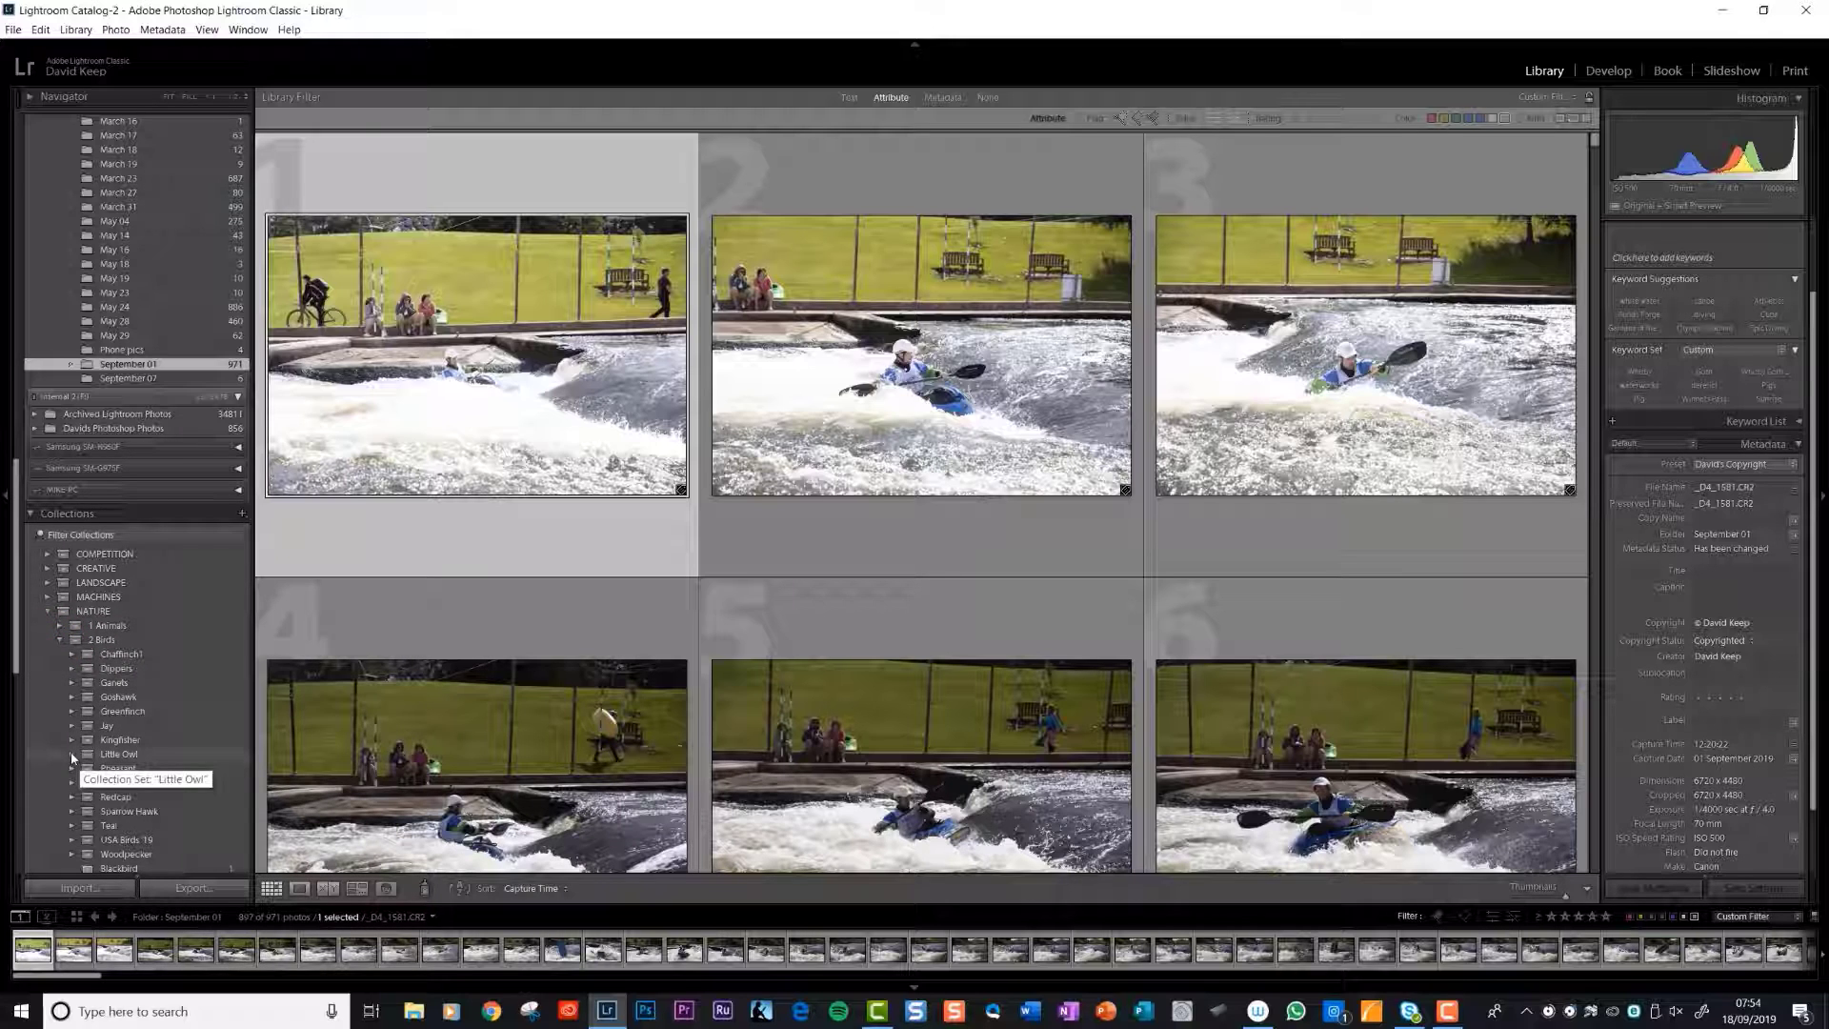
{"action": "left_click", "coordinate": [119, 754]}
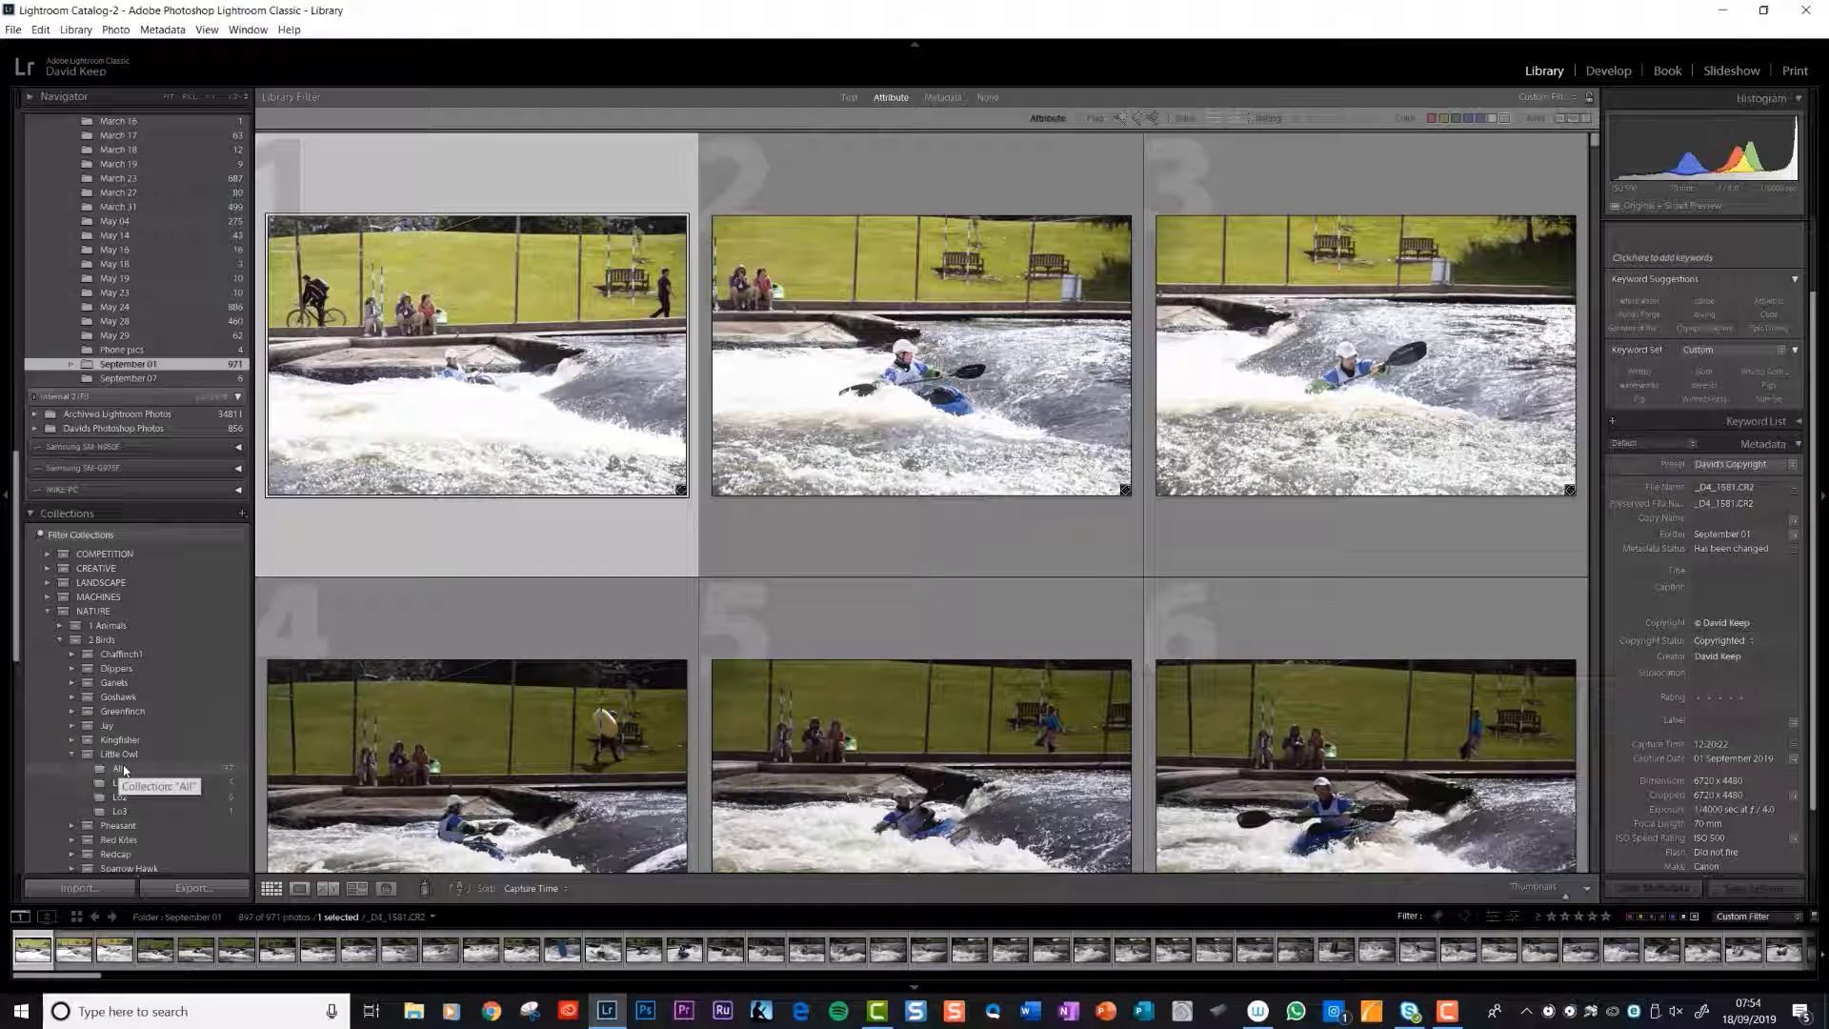
{"action": "left_click", "coordinate": [120, 769]}
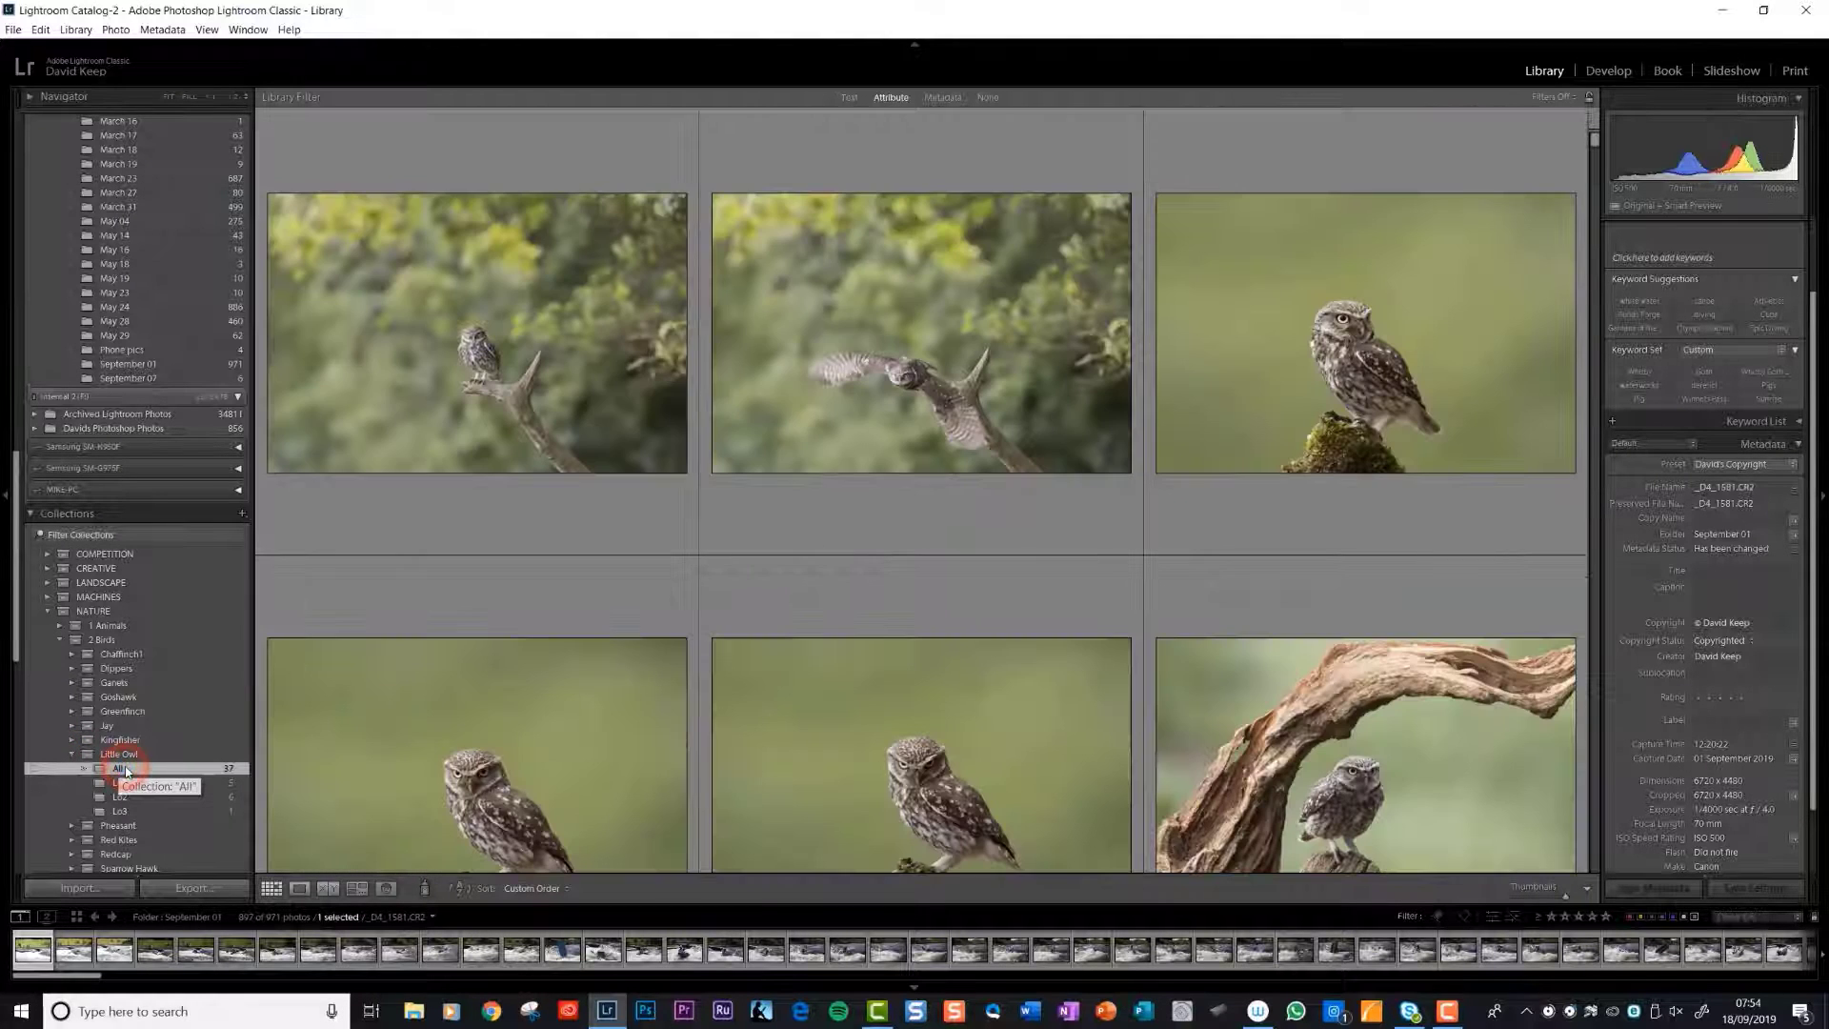
{"action": "left_click", "coordinate": [119, 767]}
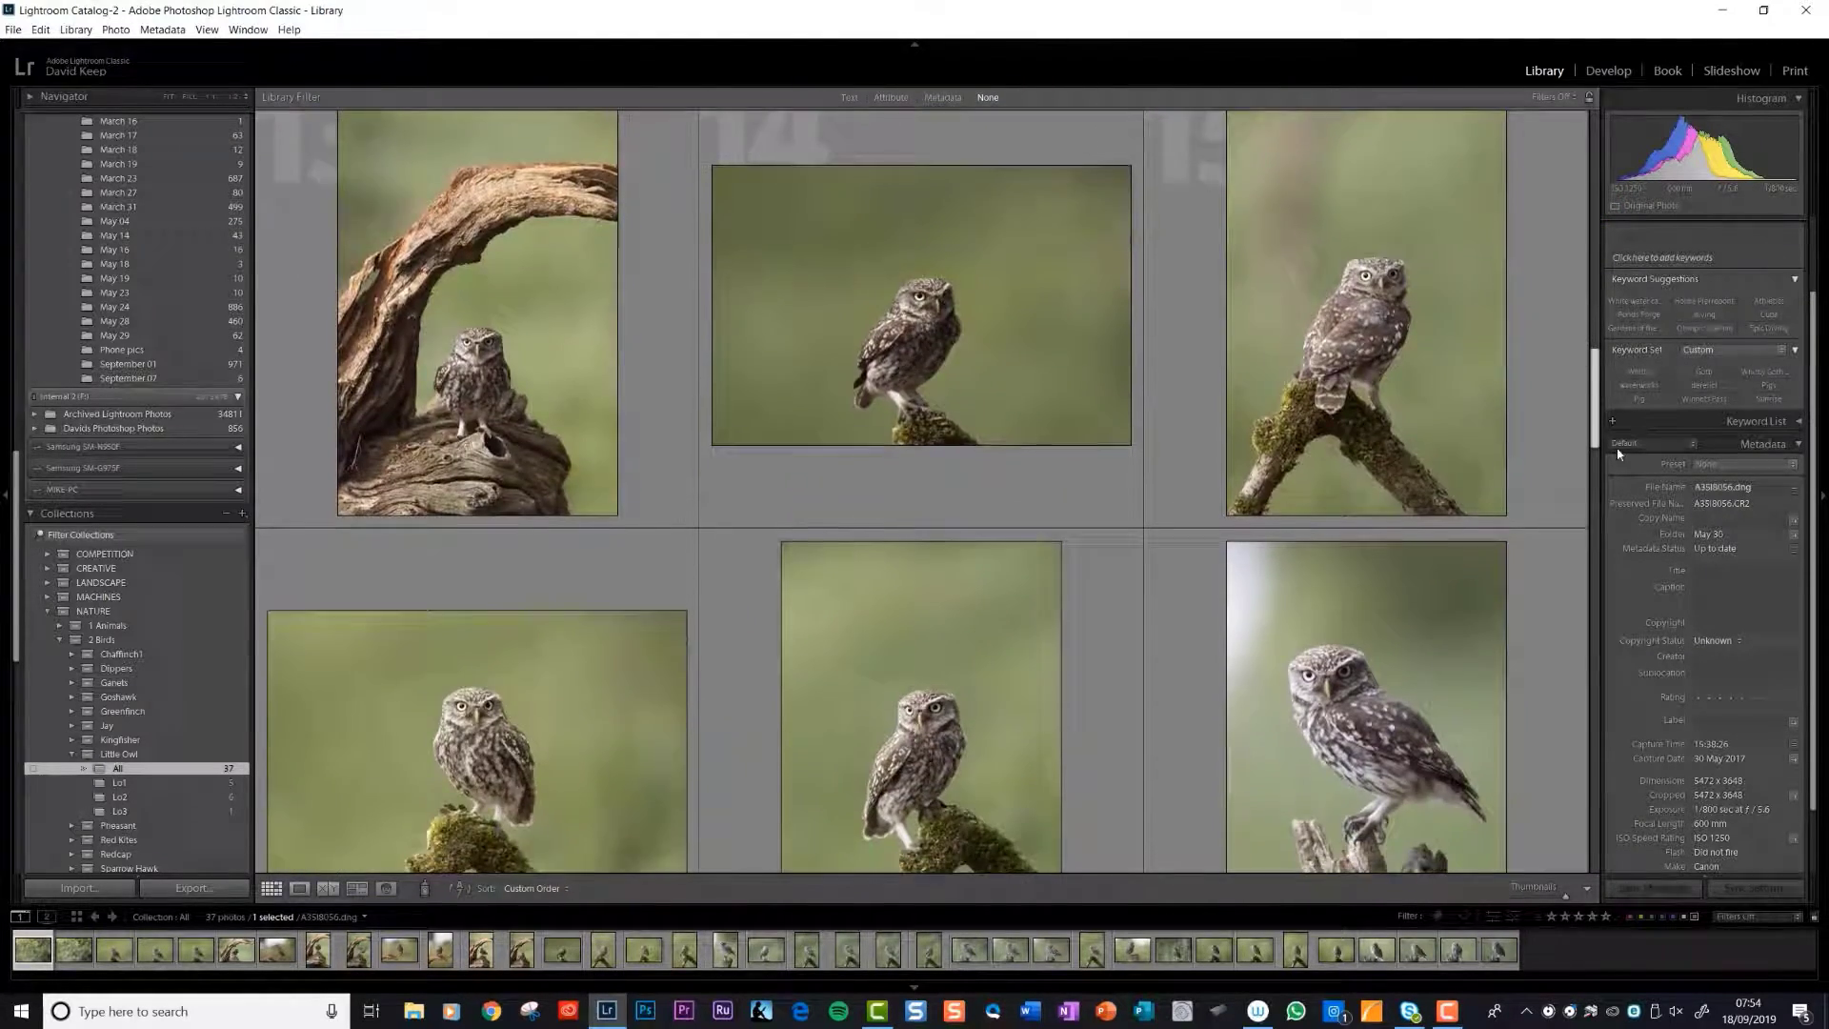
{"action": "scroll", "scroll_direction": "down", "scroll_amount": 3}
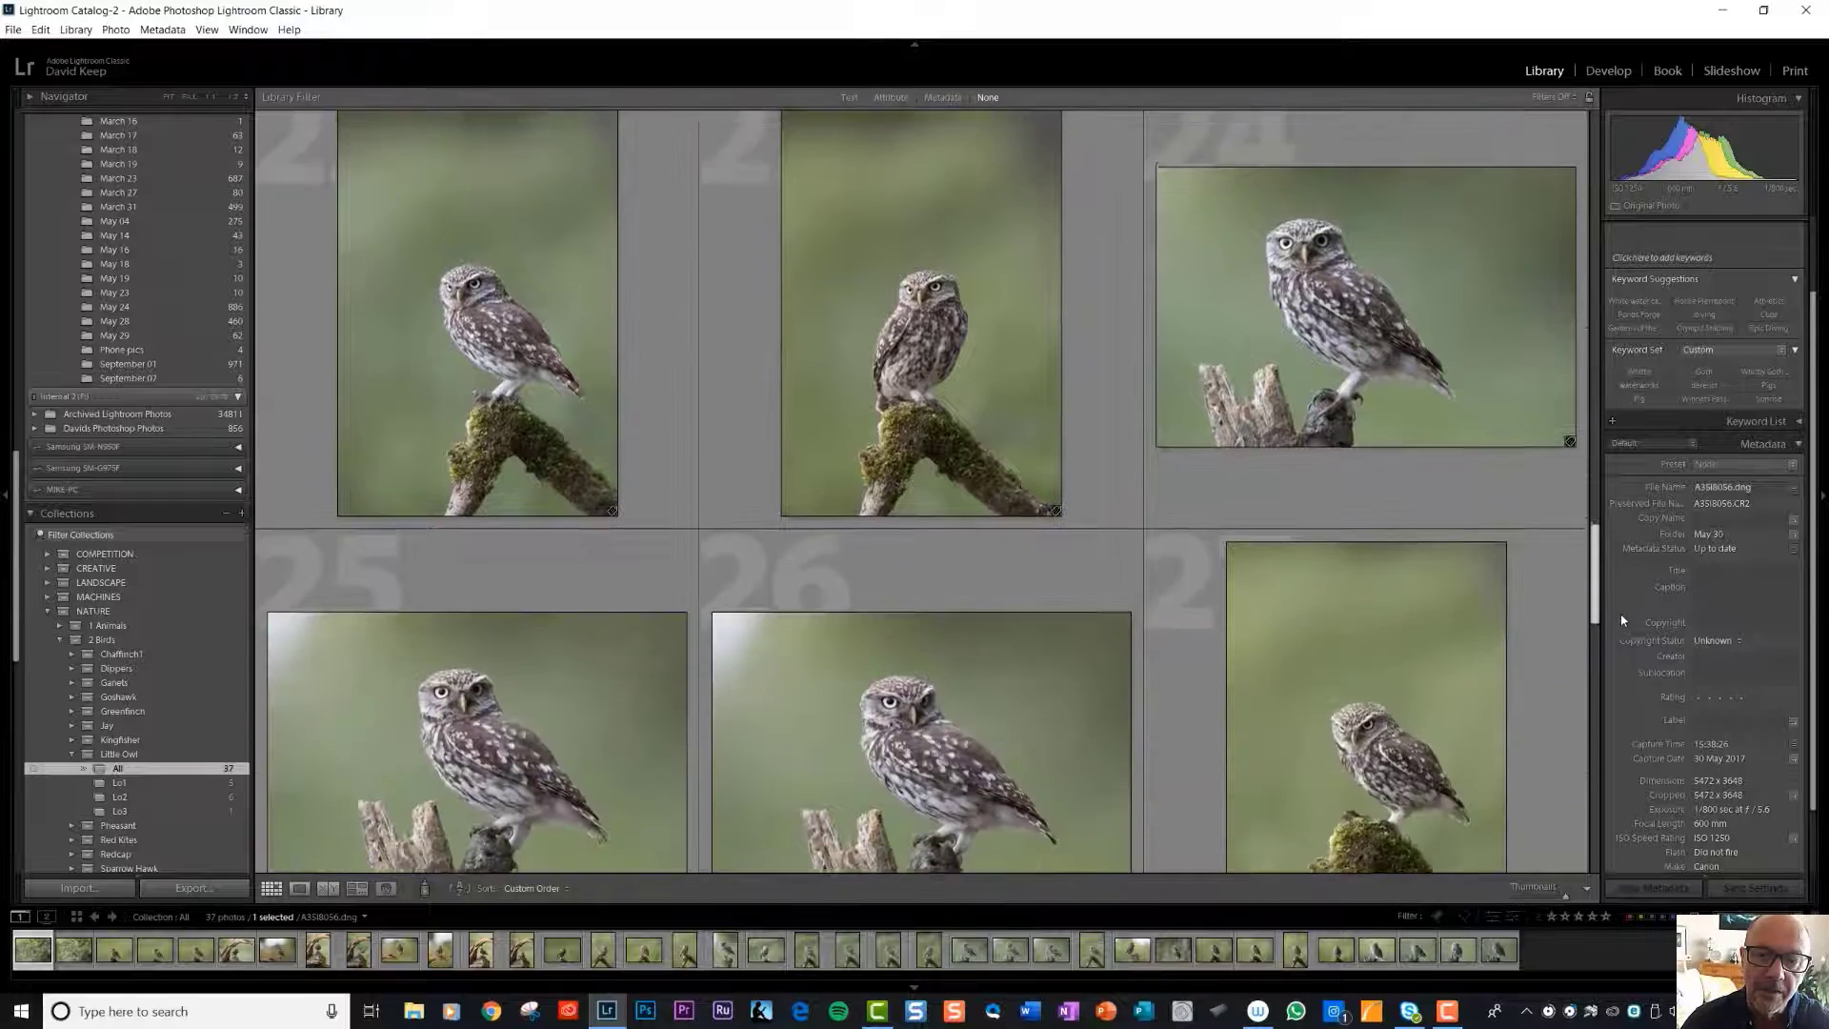
{"action": "scroll", "scroll_direction": "down", "scroll_amount": 3}
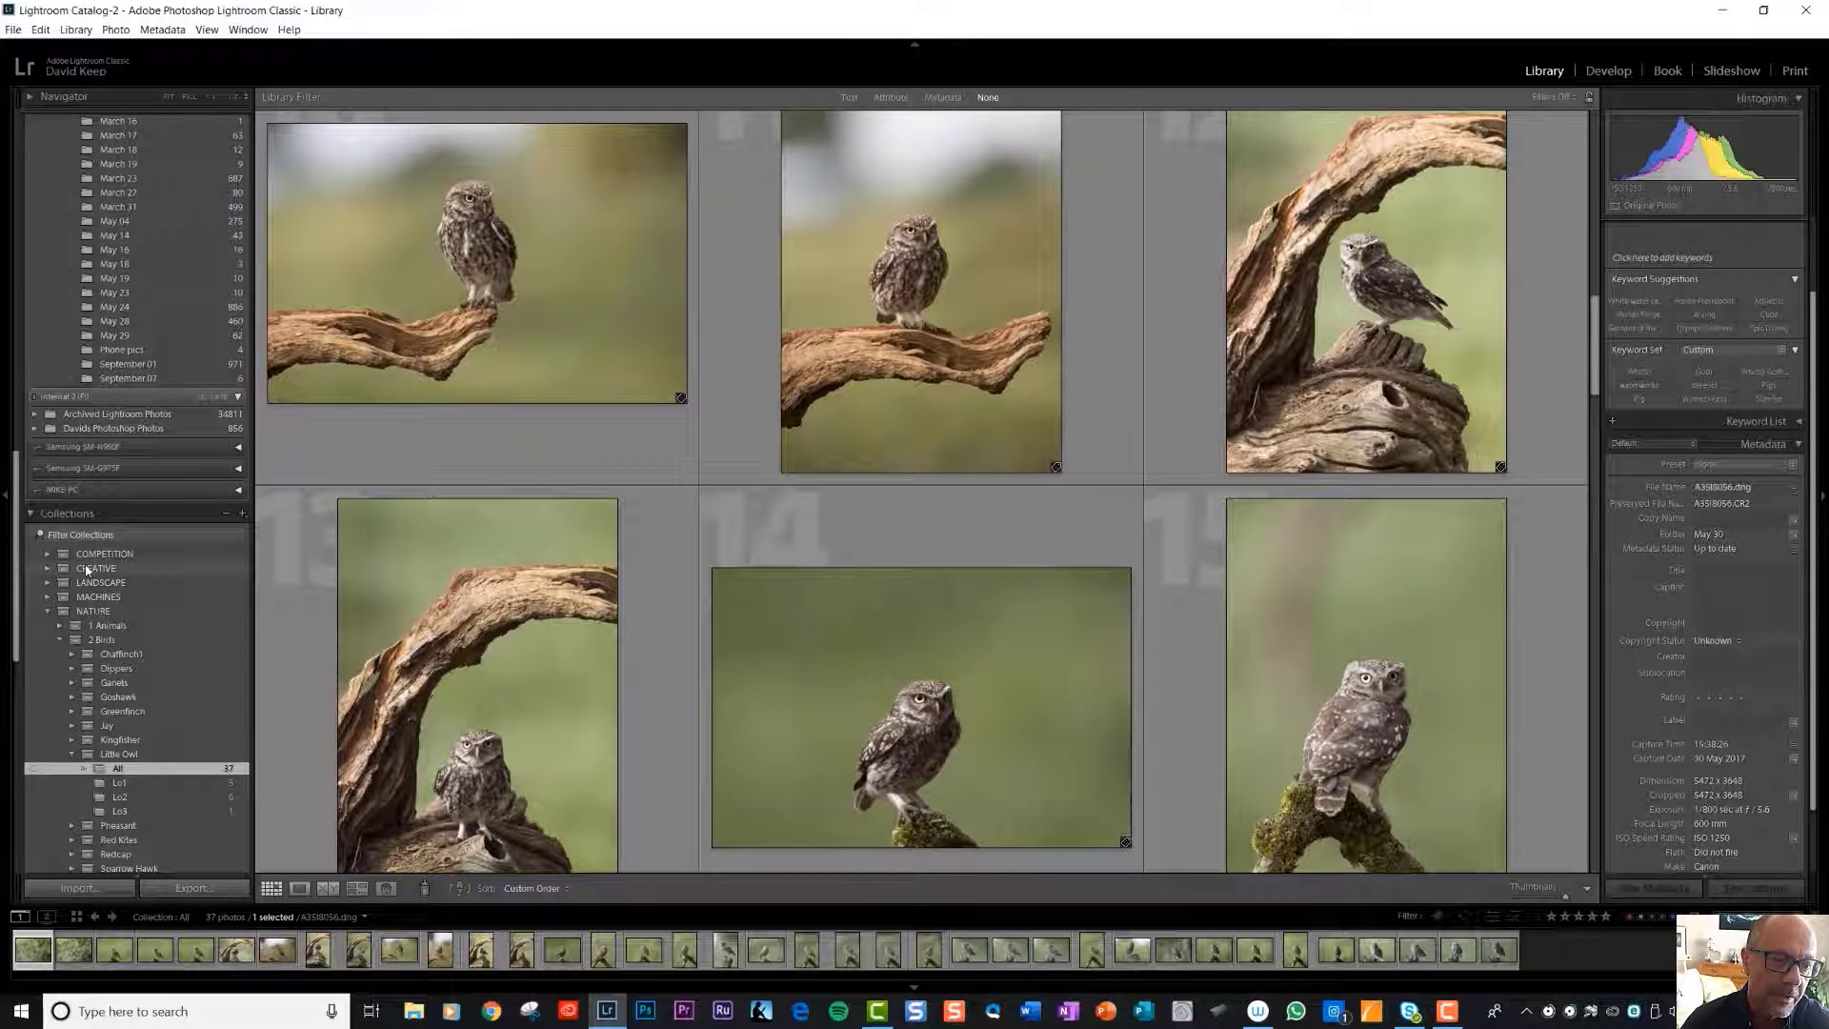
{"action": "mouse_move", "coordinate": [96, 568]}
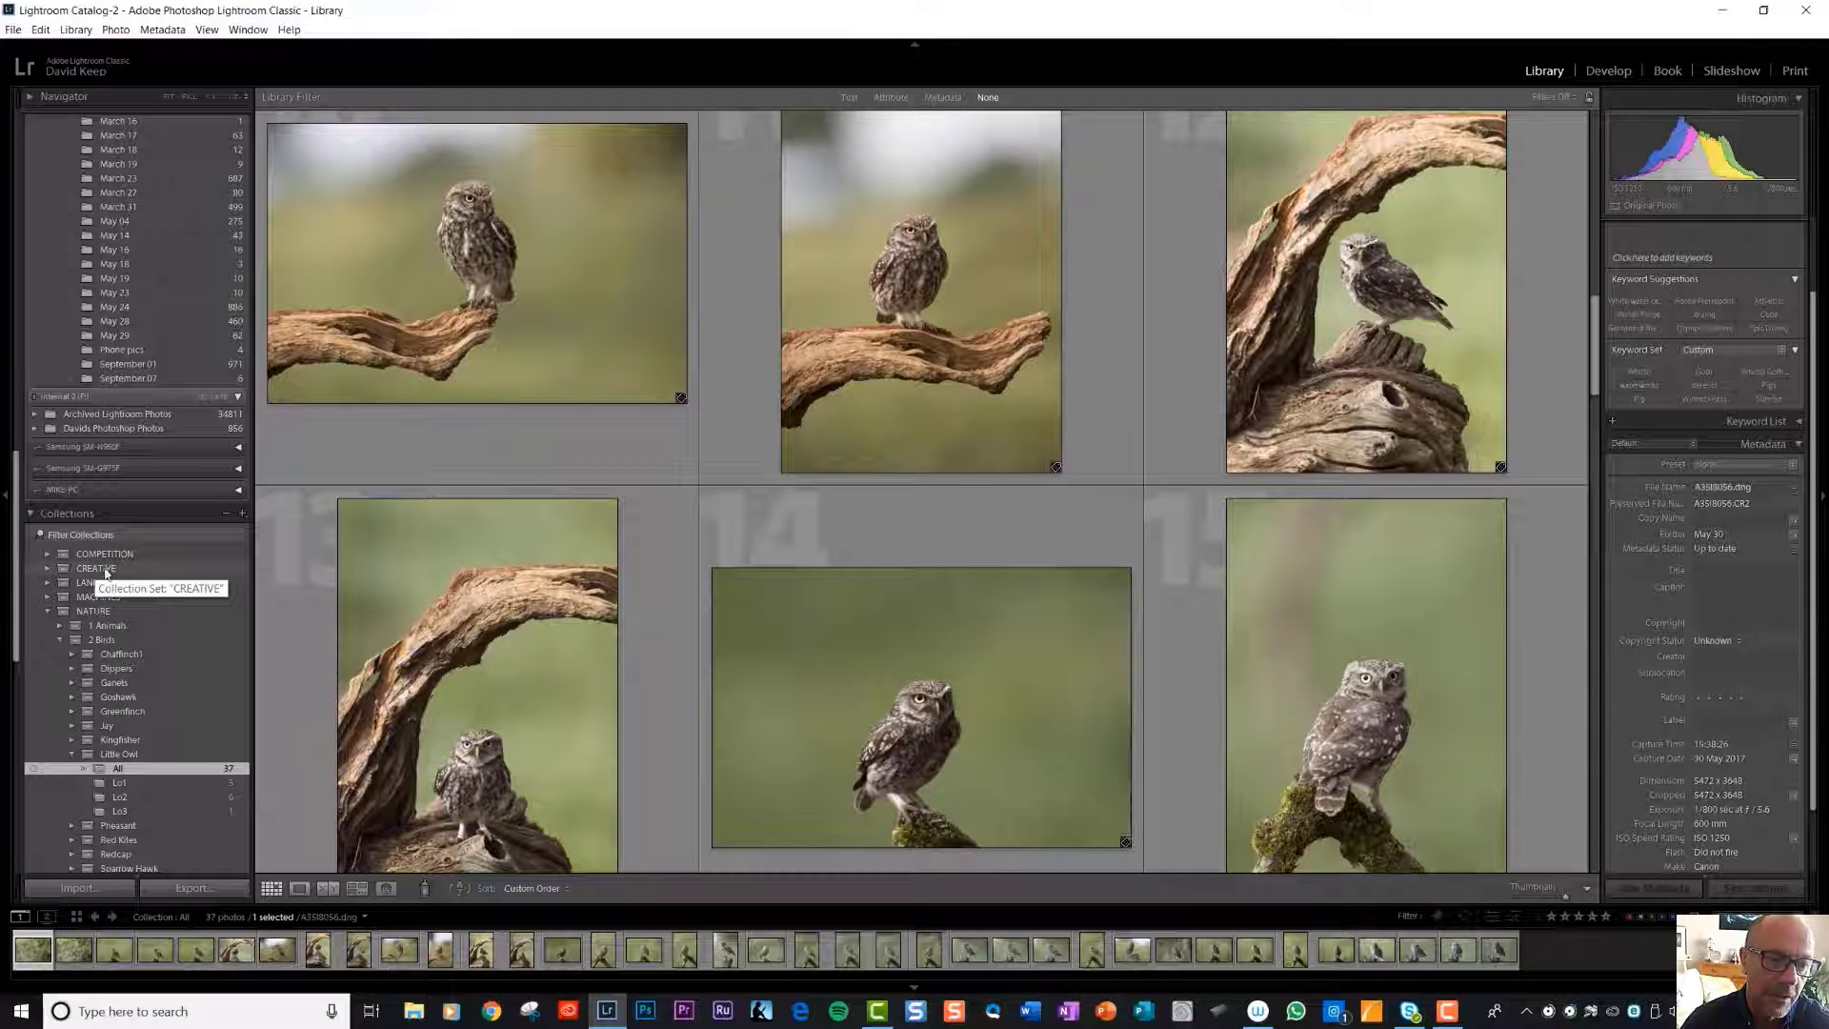
{"action": "mouse_move", "coordinate": [97, 552]}
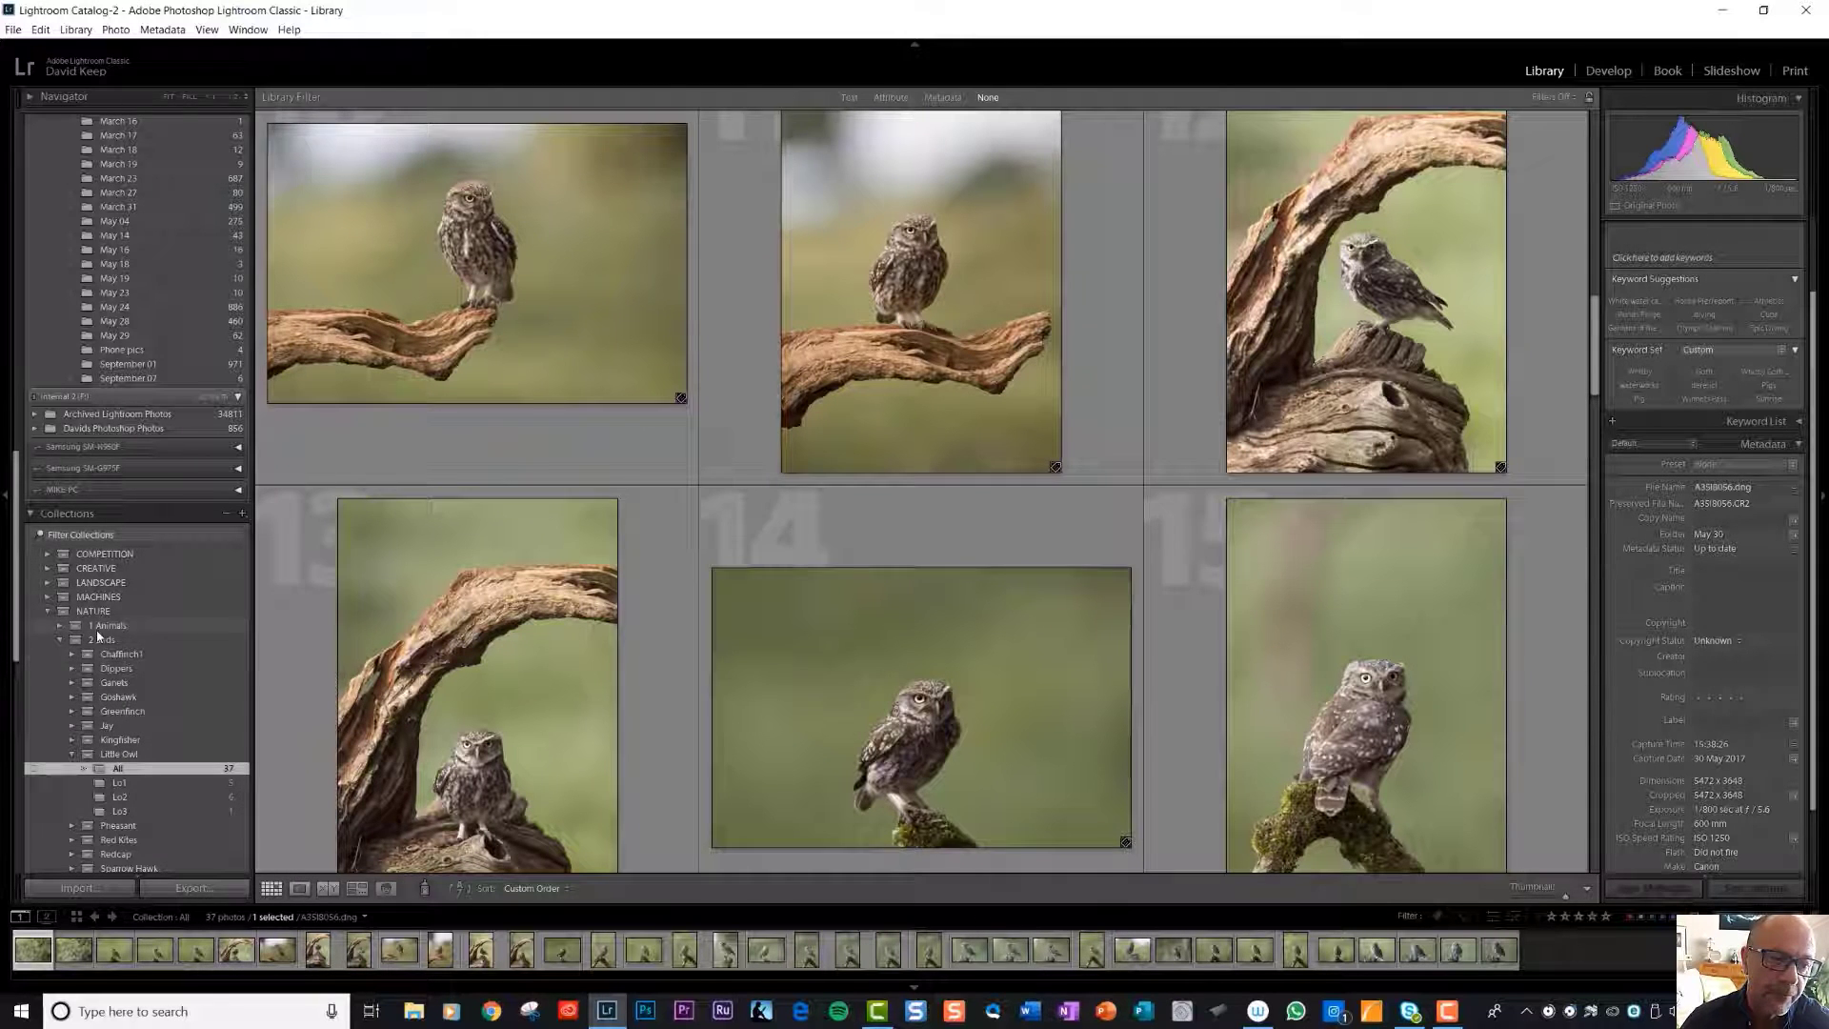
{"action": "mouse_move", "coordinate": [119, 754]}
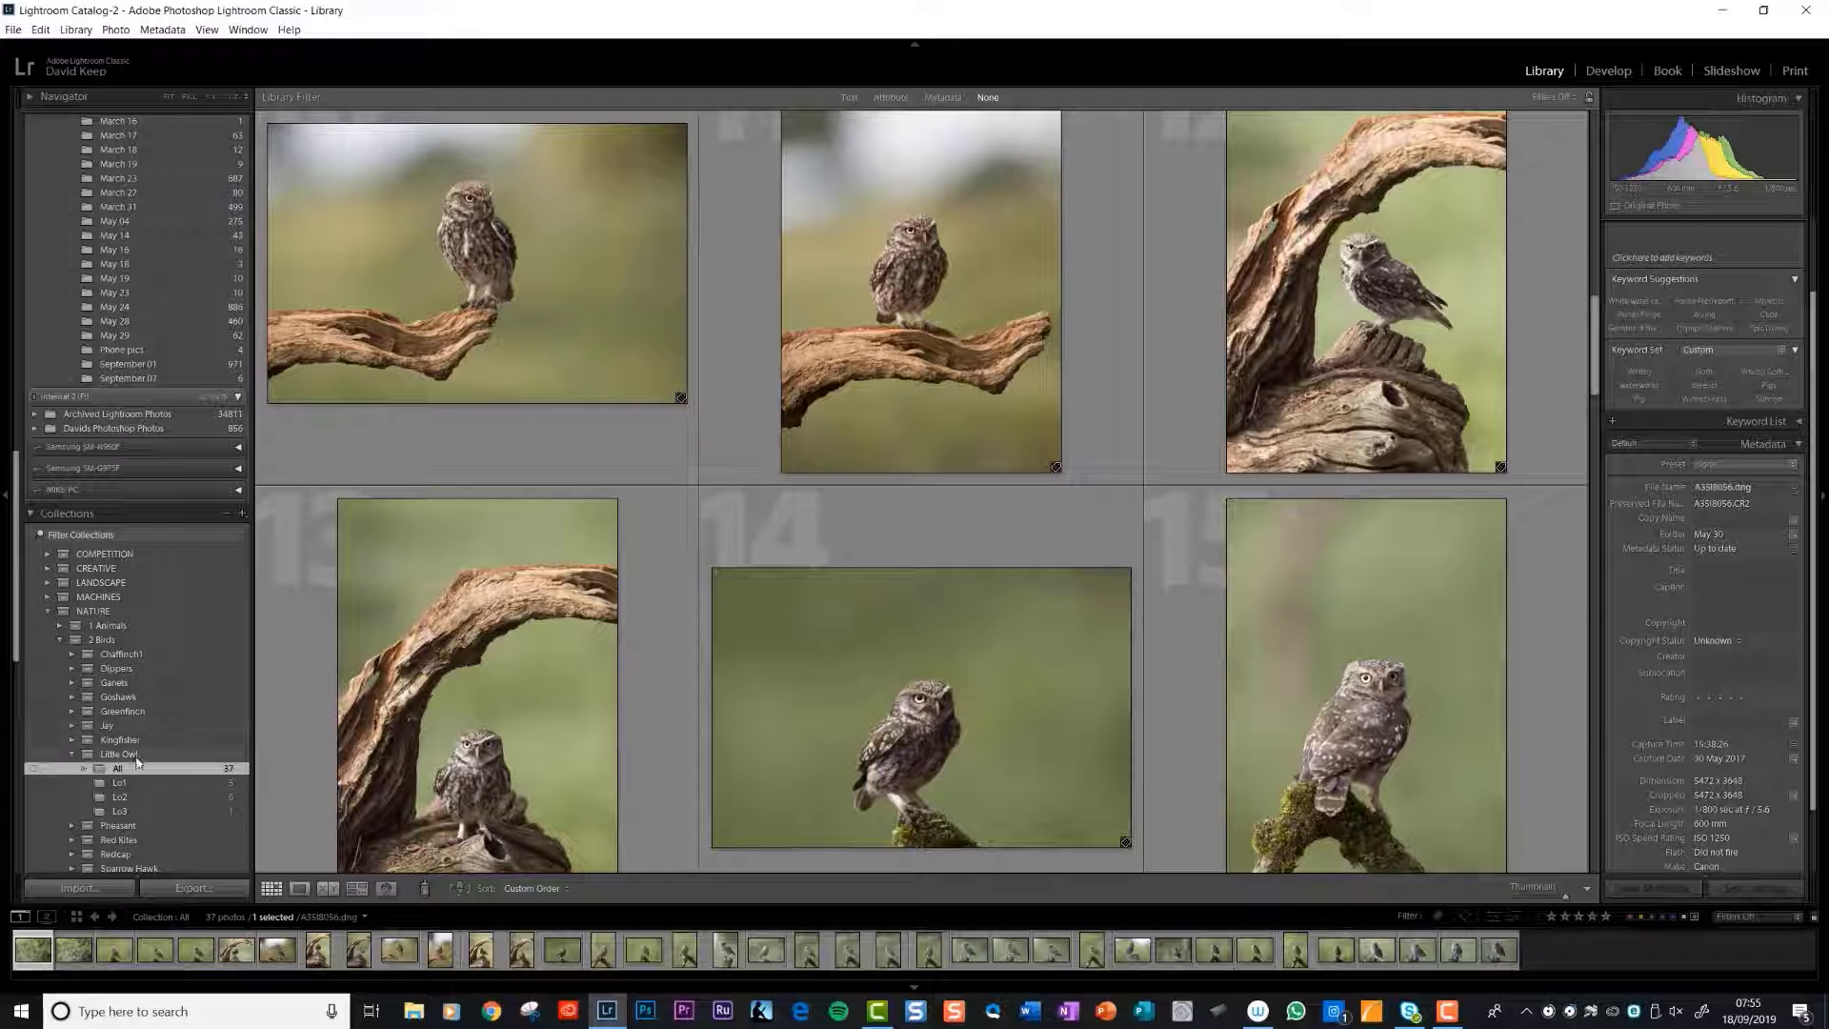
{"action": "mouse_move", "coordinate": [102, 639]}
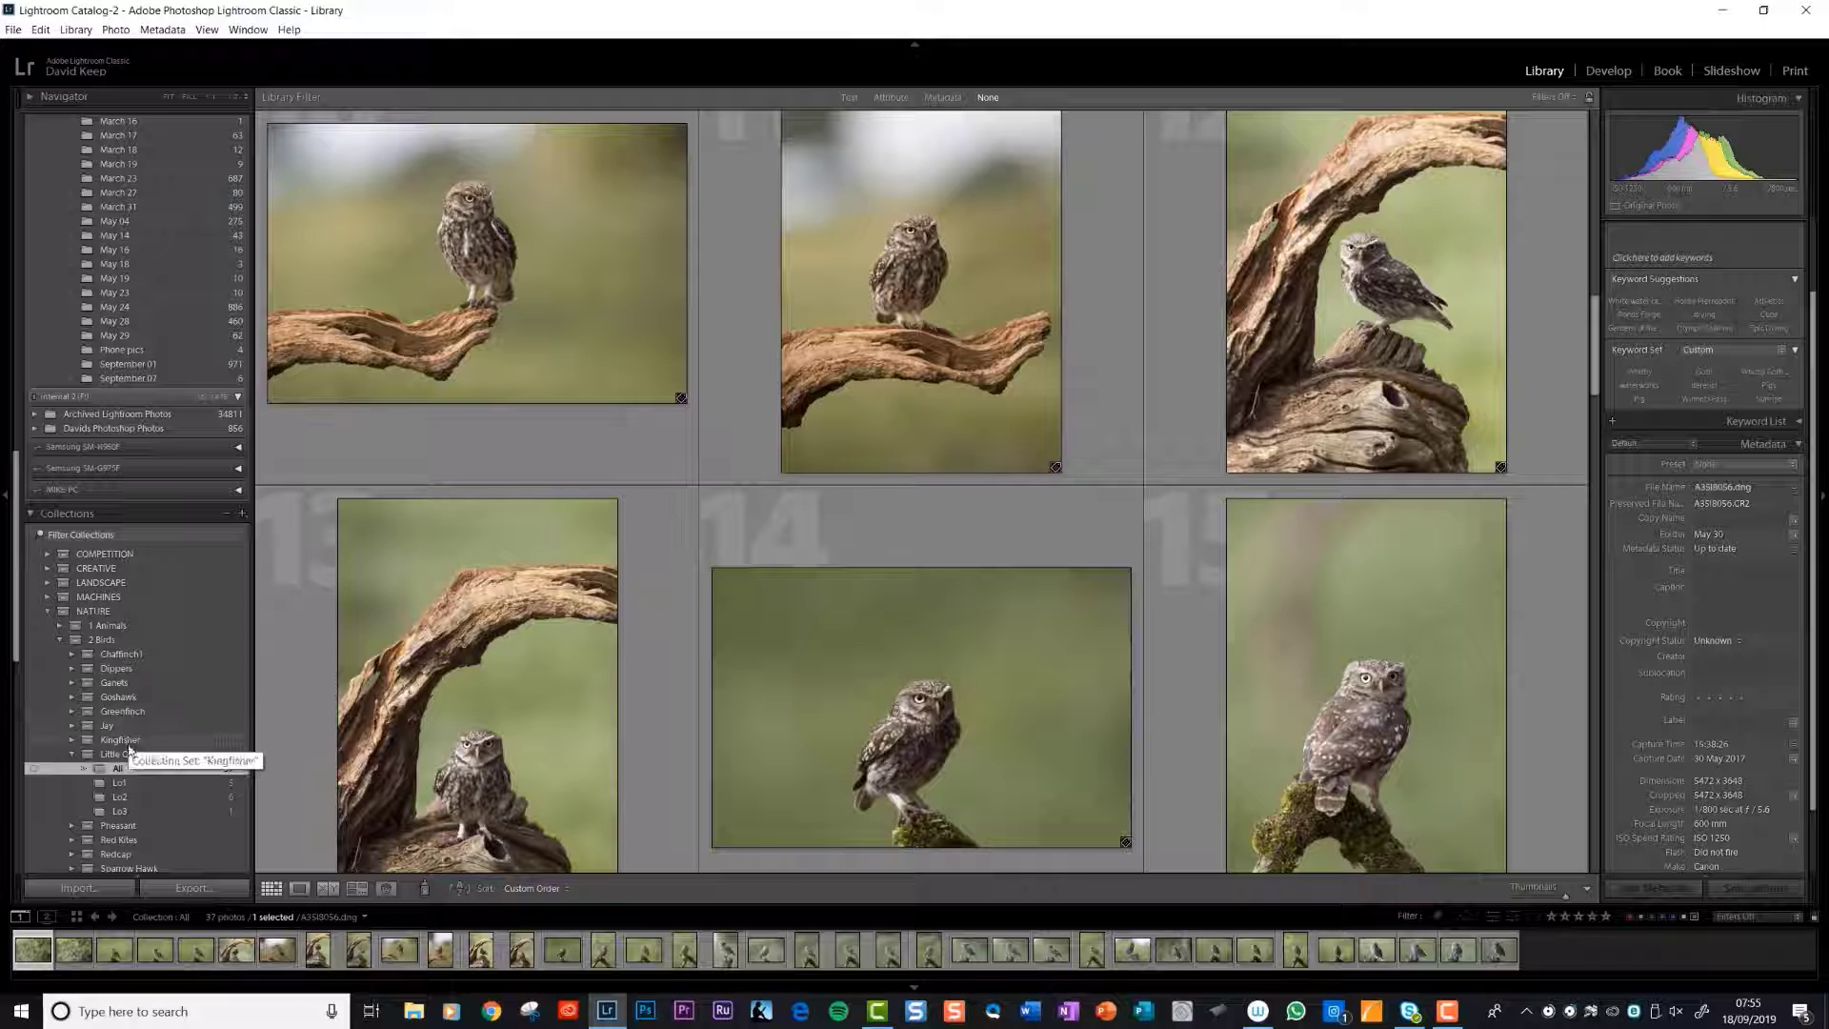
{"action": "mouse_move", "coordinate": [120, 754]}
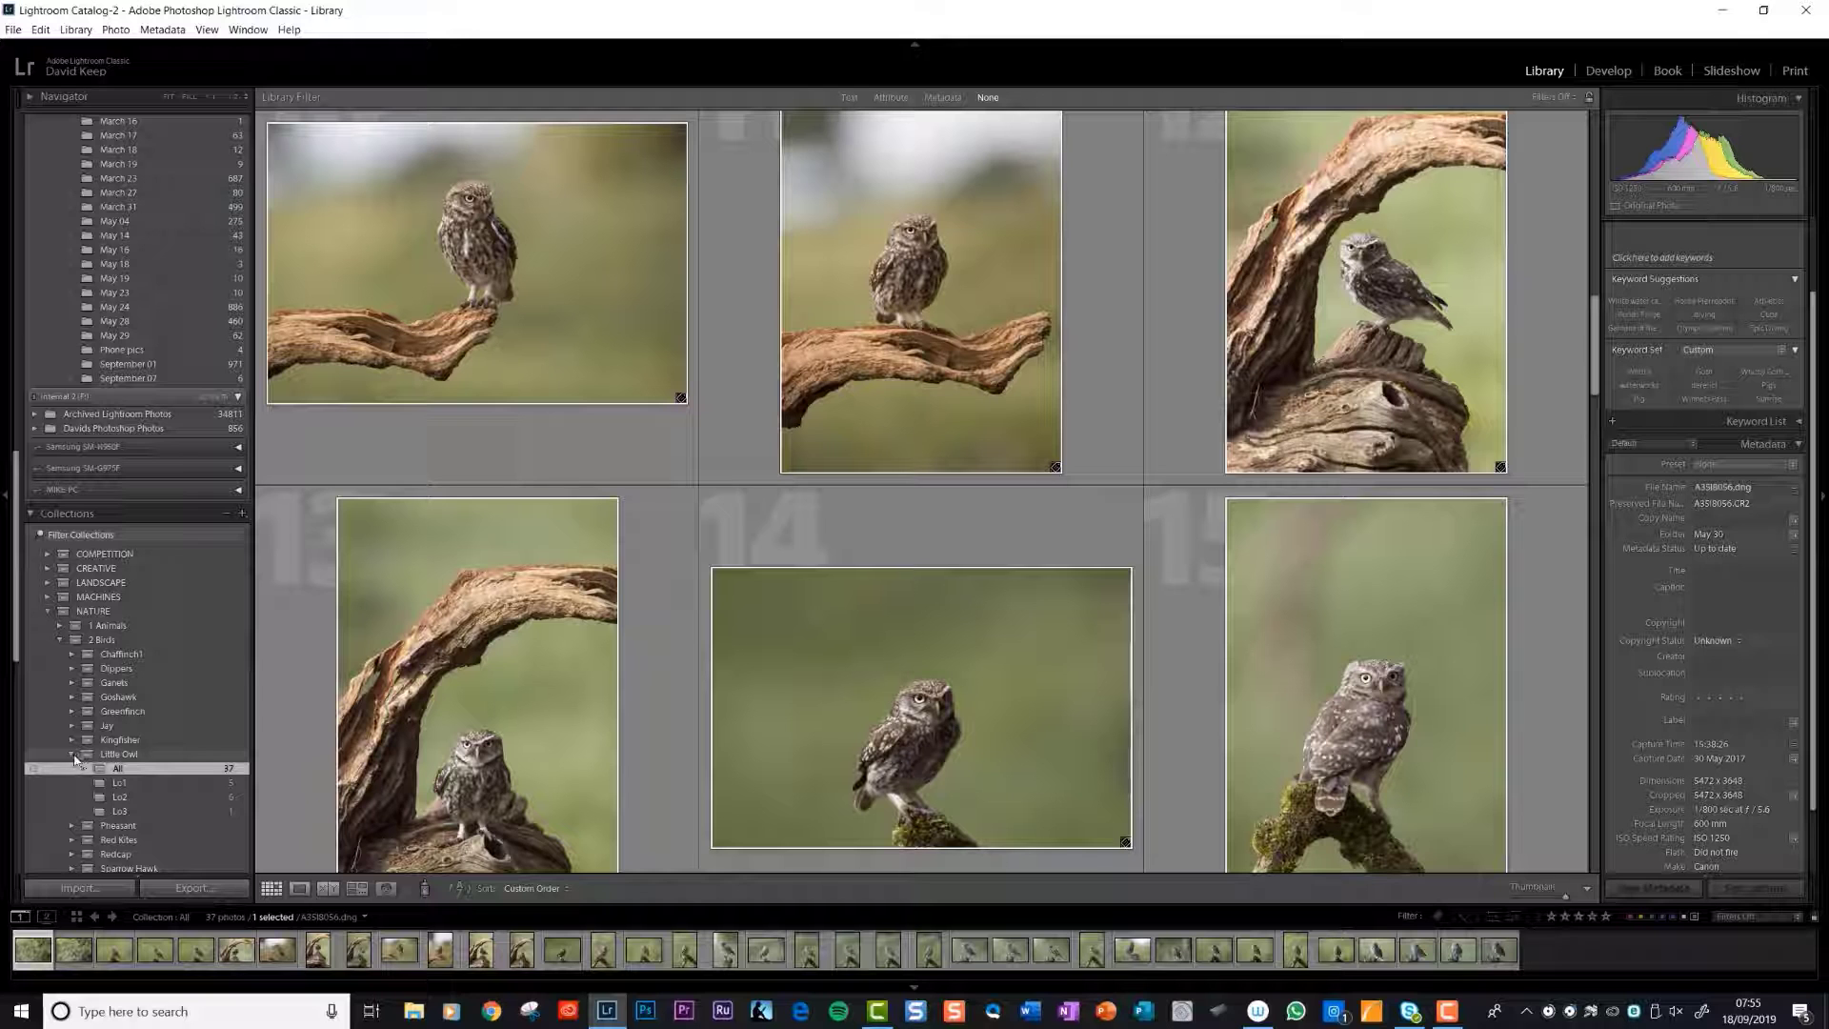
Step: Collapse NATURE, show the 971 September 01 kayaking photos, and expand the SPORT set
{"action": "left_click", "coordinate": [119, 753]}
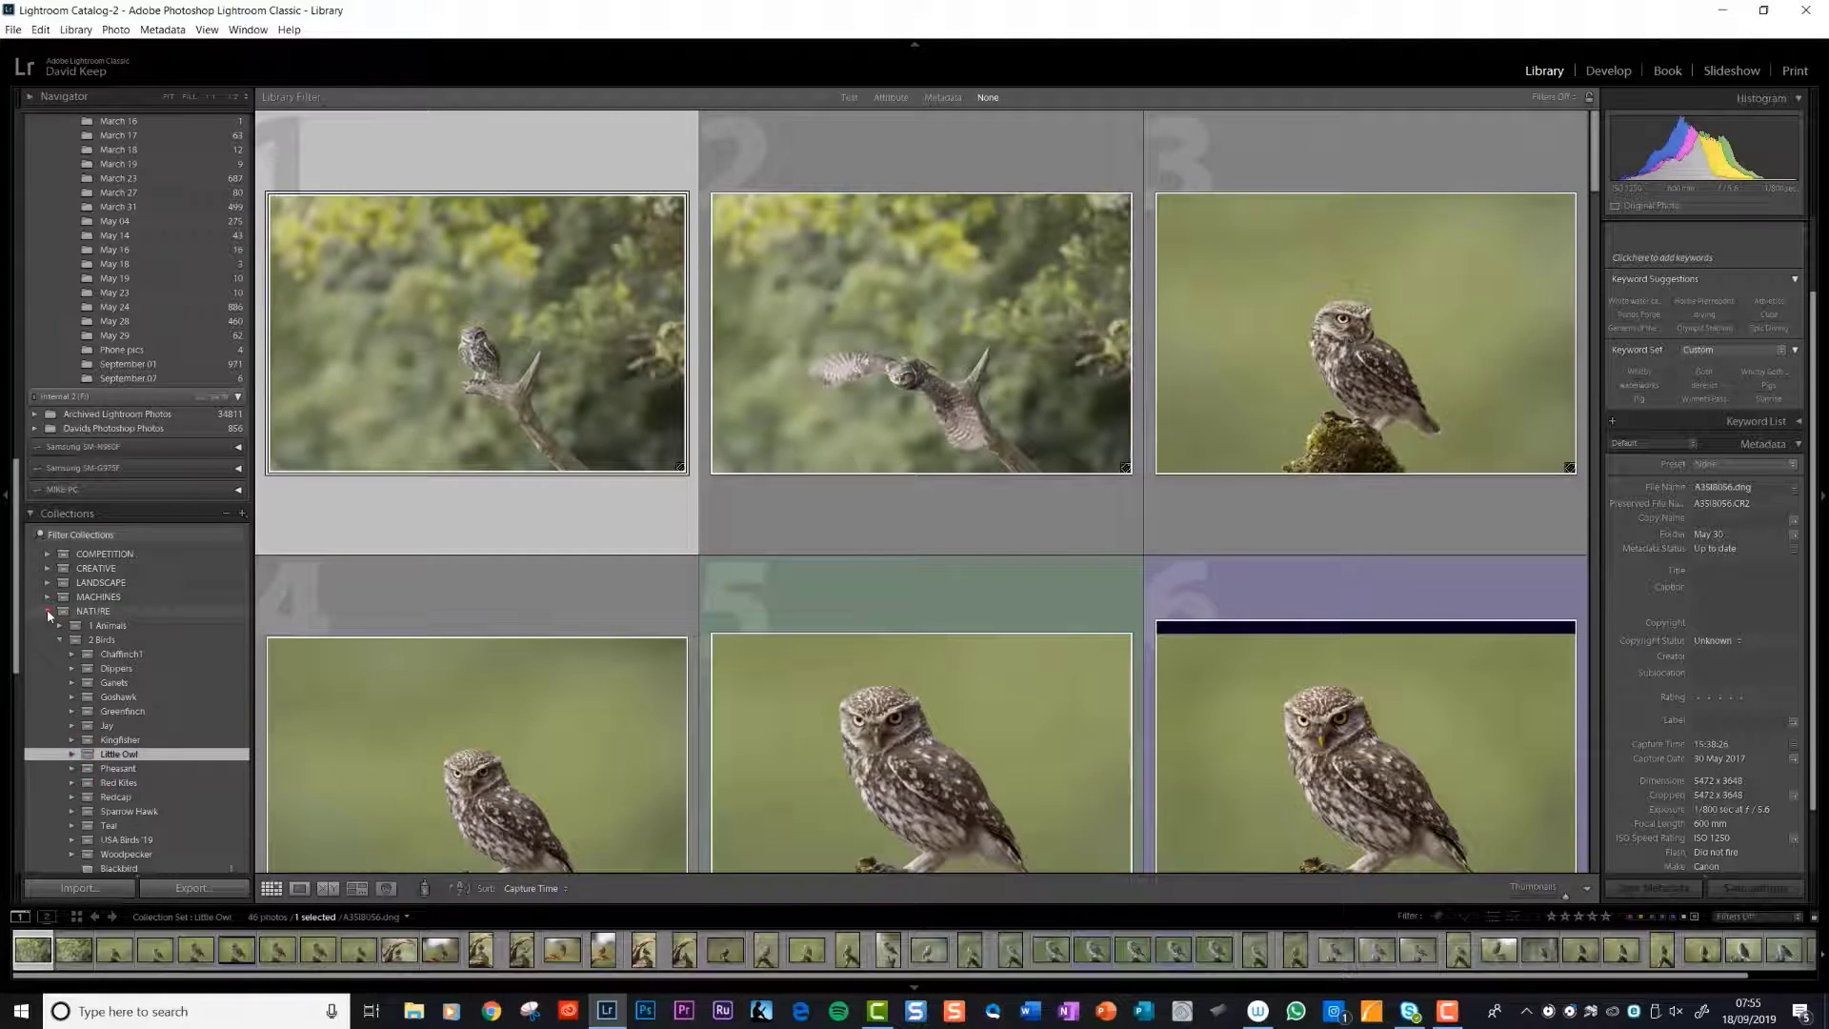
{"action": "left_click", "coordinate": [47, 610]}
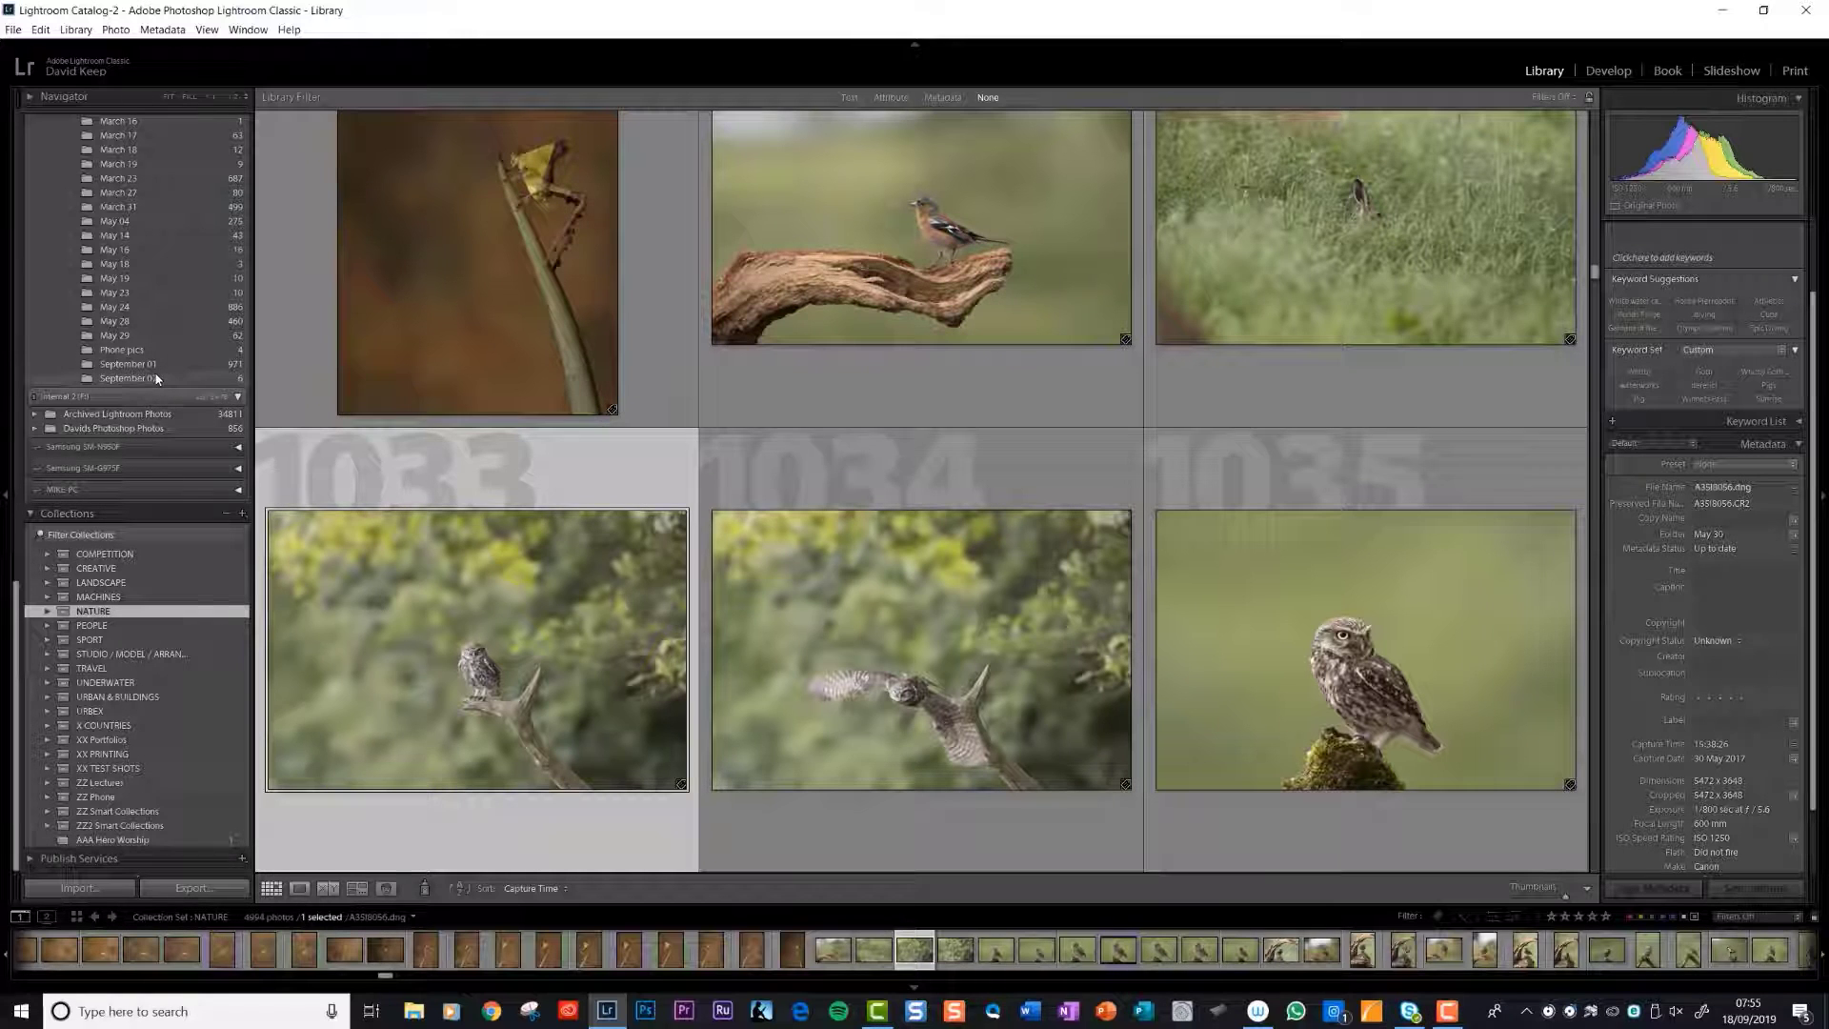
{"action": "left_click", "coordinate": [126, 364]}
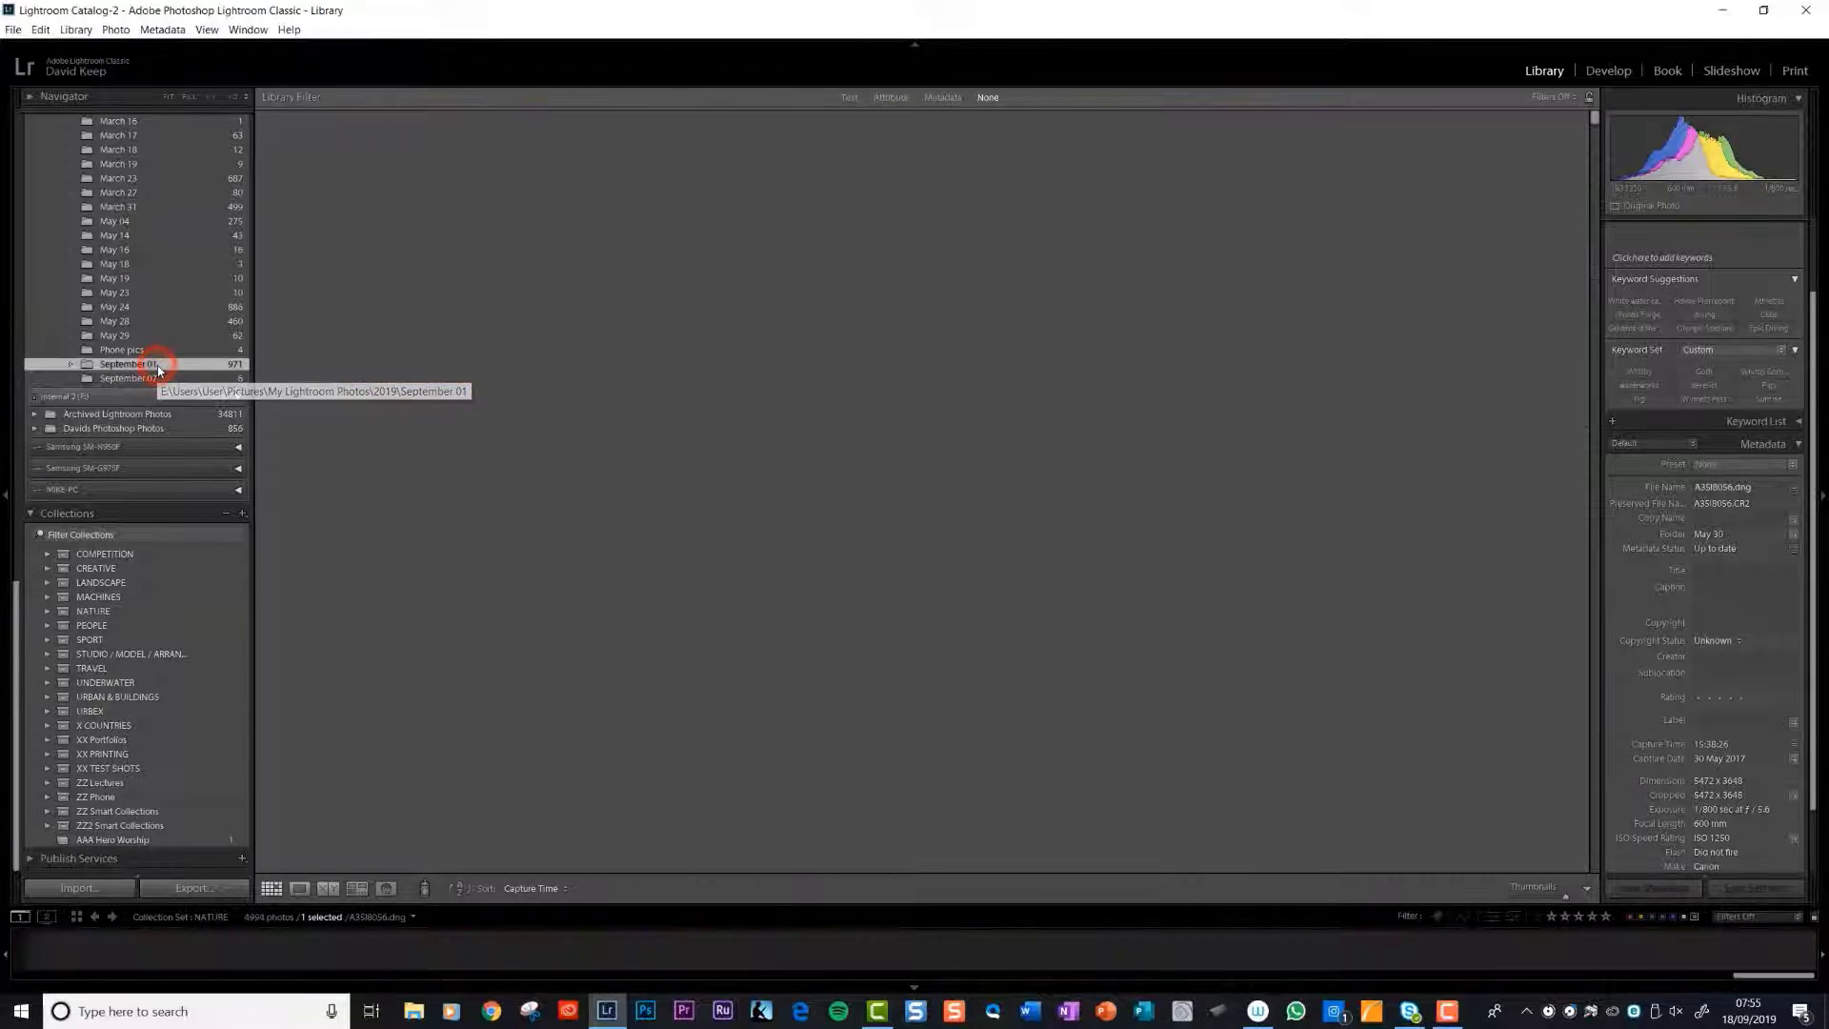
{"action": "left_click", "coordinate": [129, 363]}
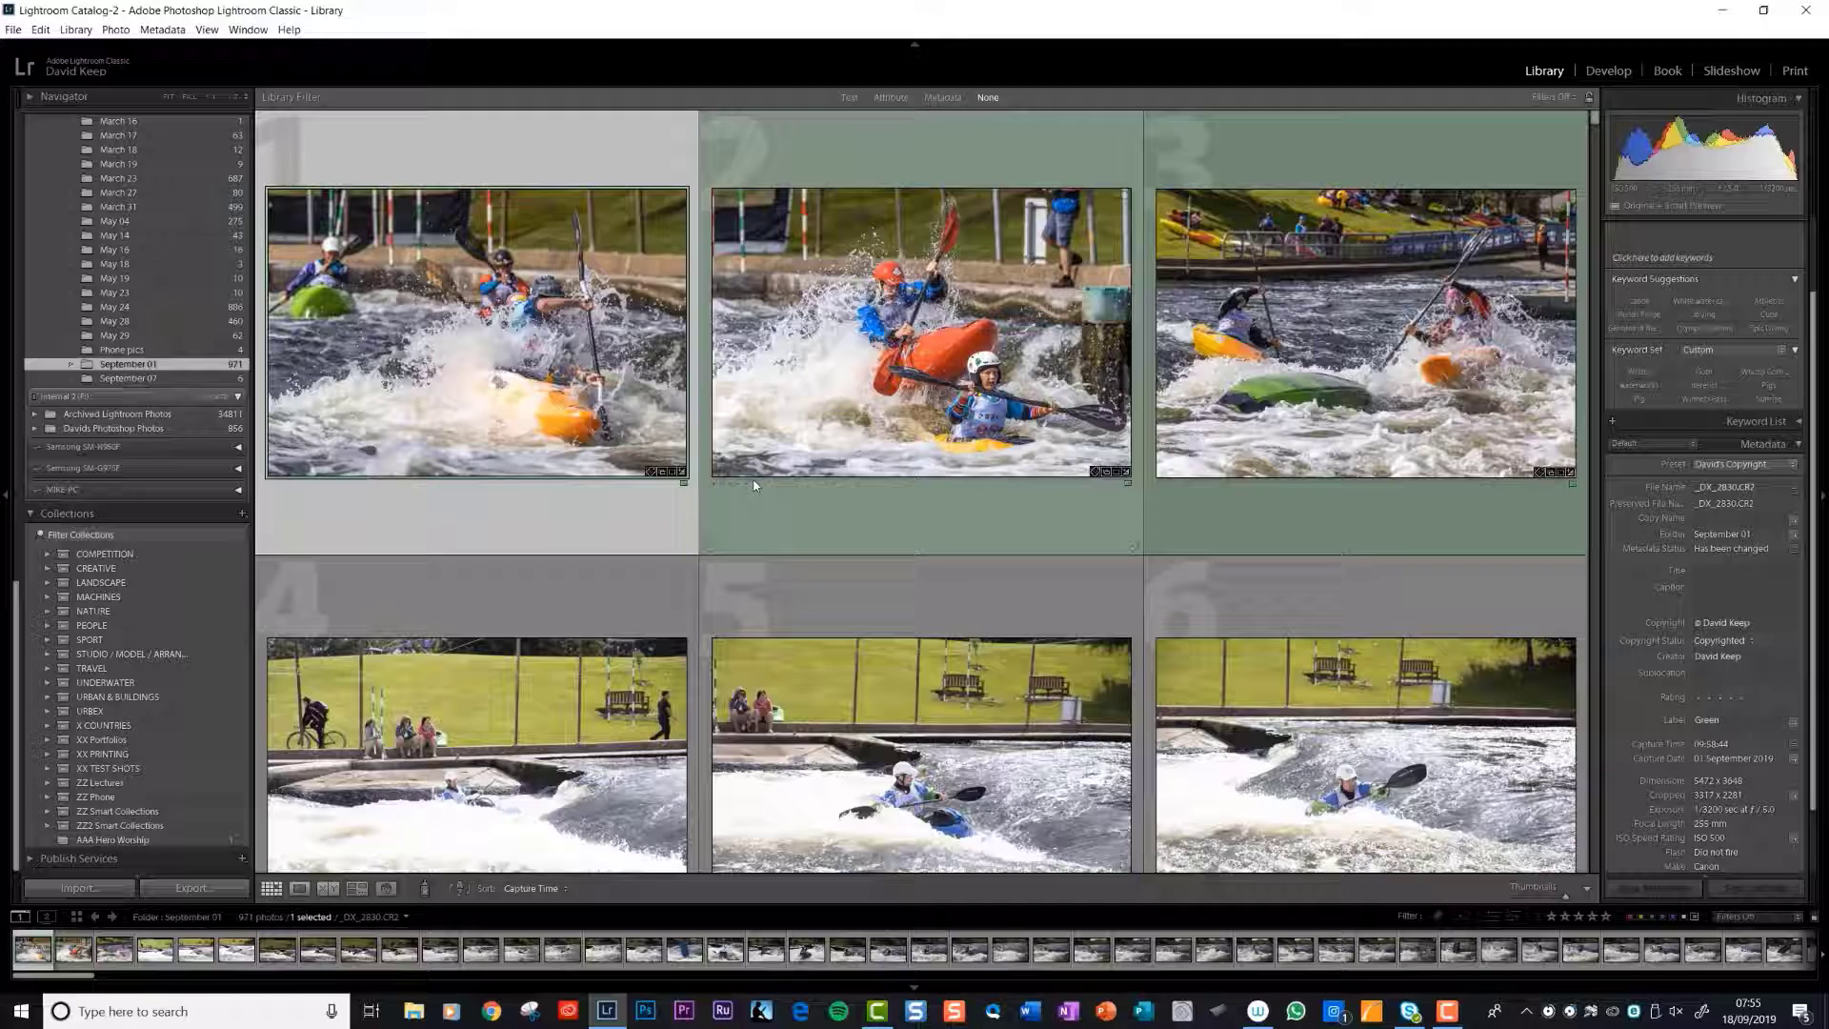
{"action": "scroll", "scroll_direction": "down", "scroll_amount": 3}
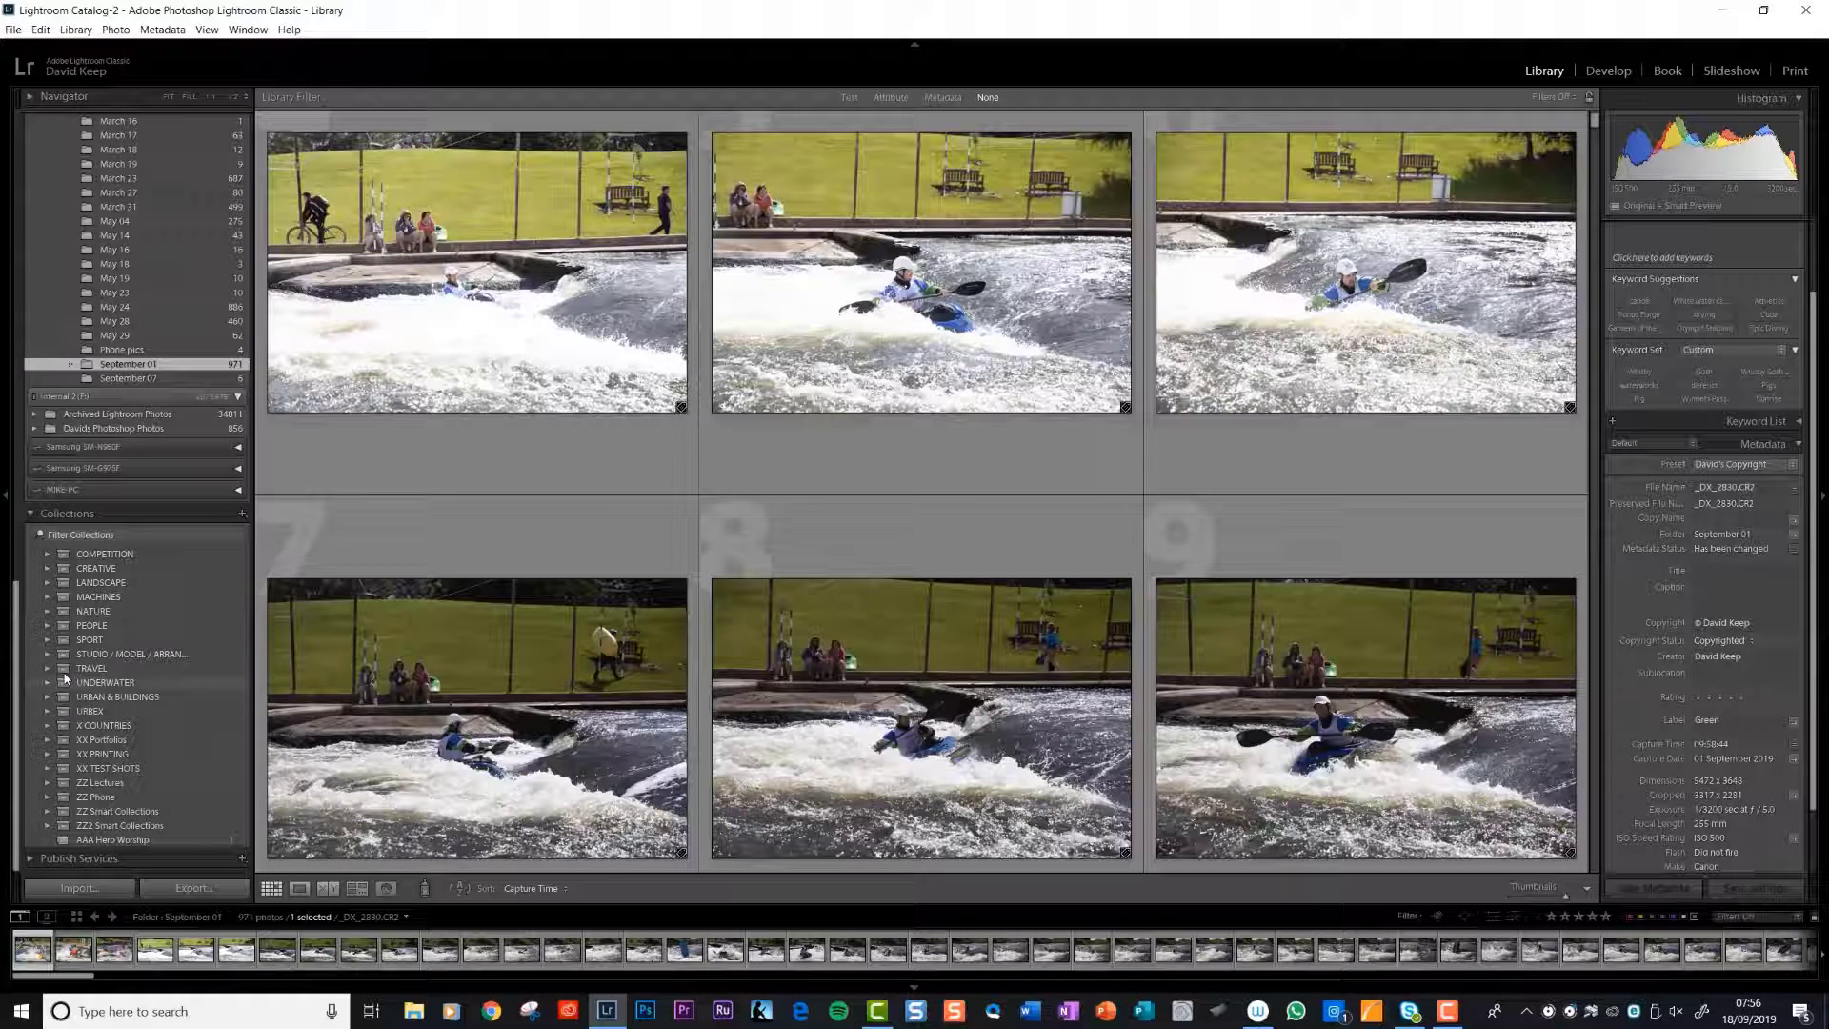
{"action": "left_click", "coordinate": [61, 639]}
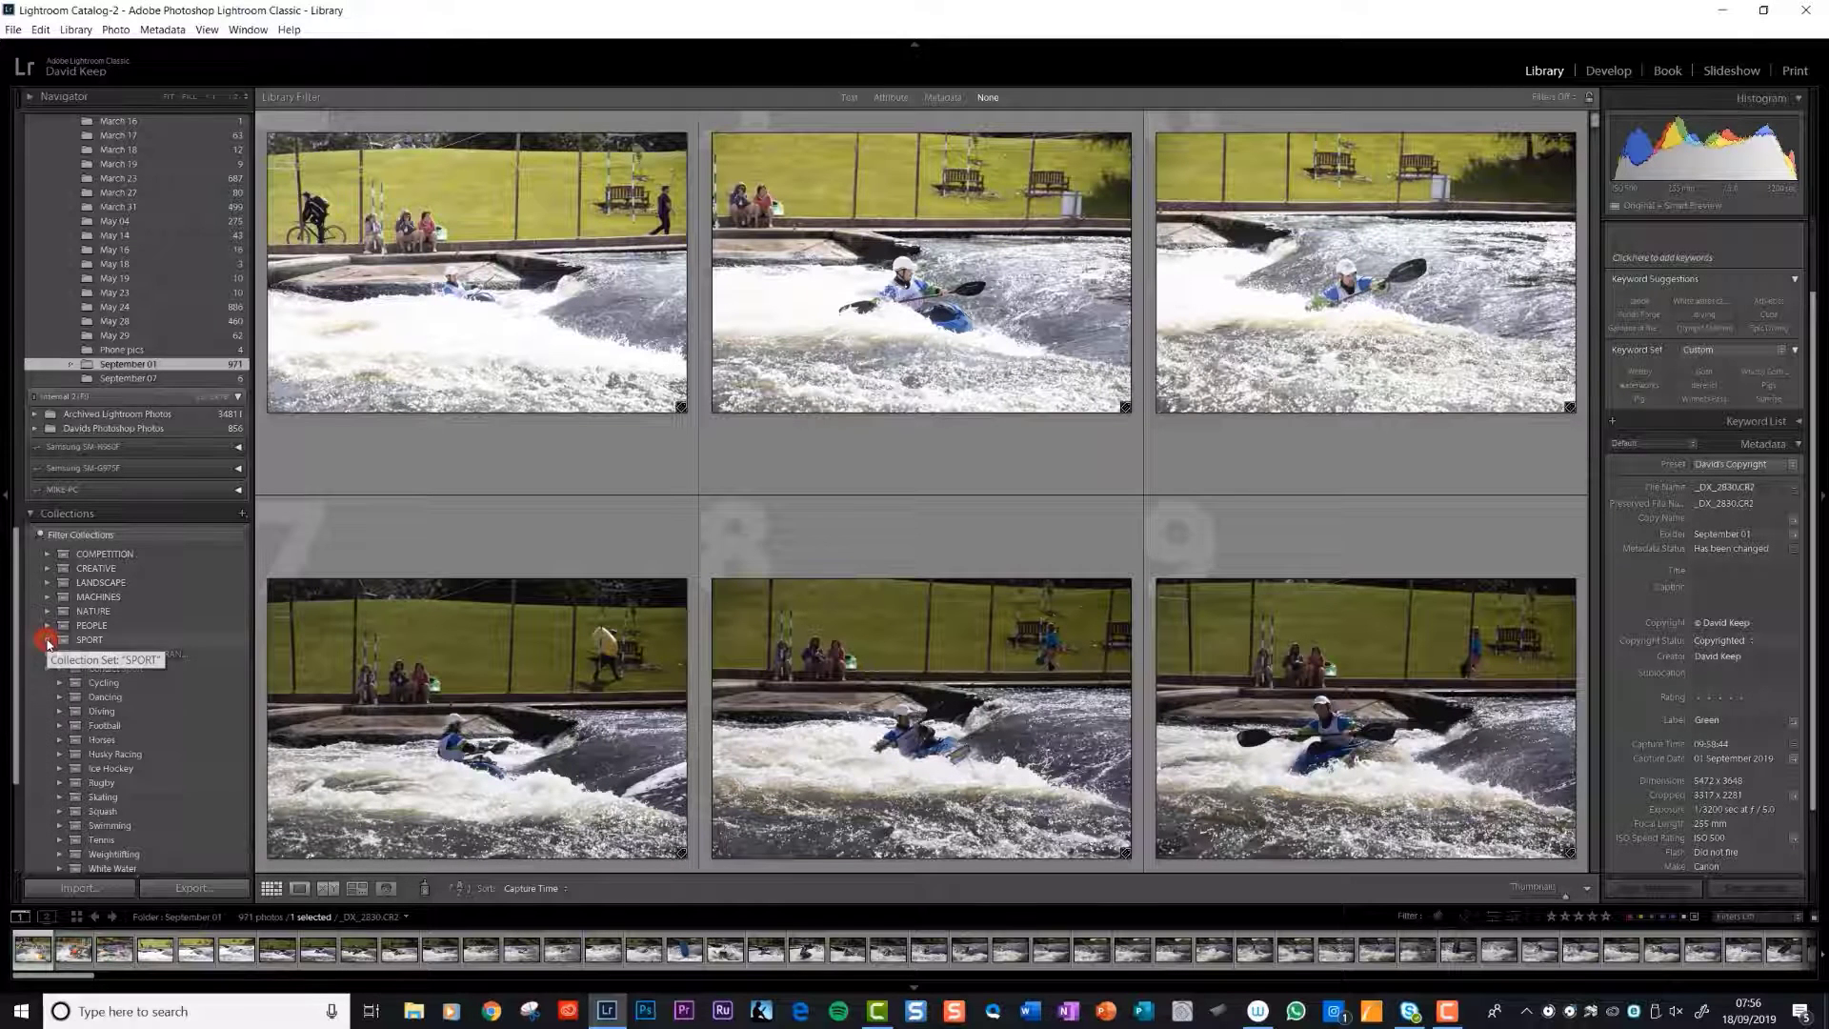
{"action": "left_click", "coordinate": [47, 638]}
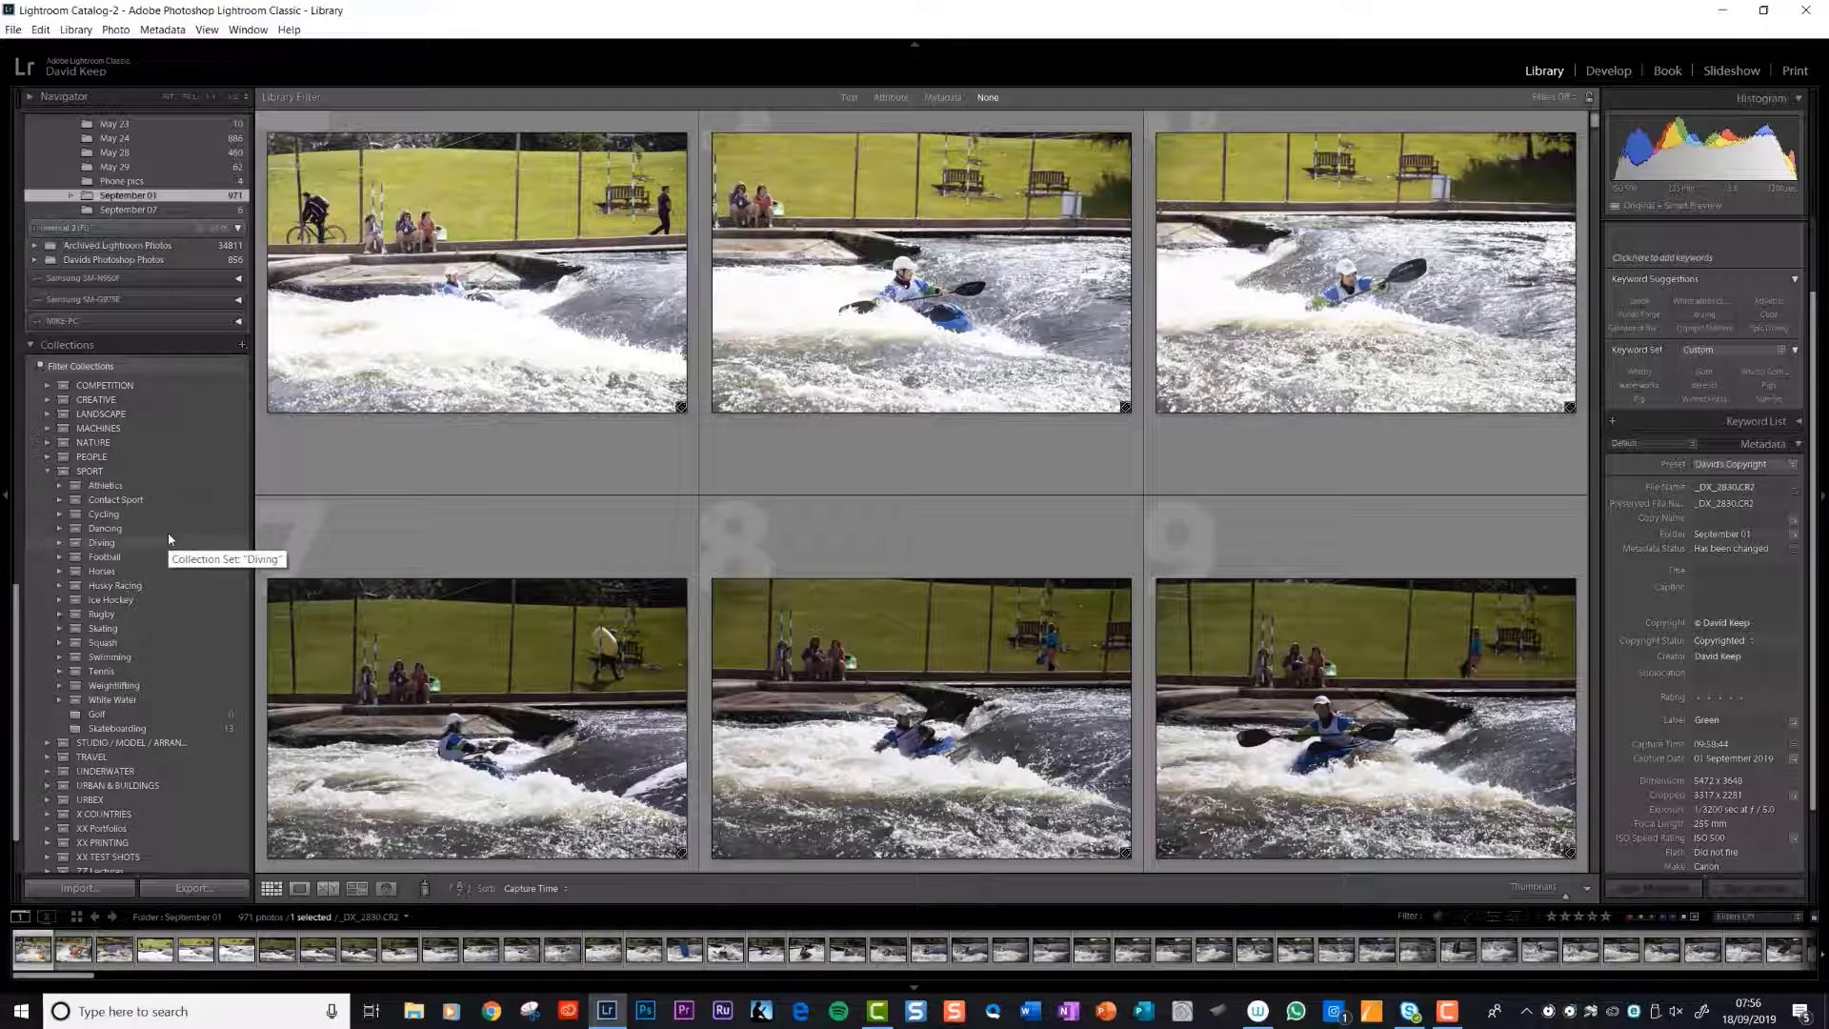
{"action": "mouse_move", "coordinate": [103, 513]}
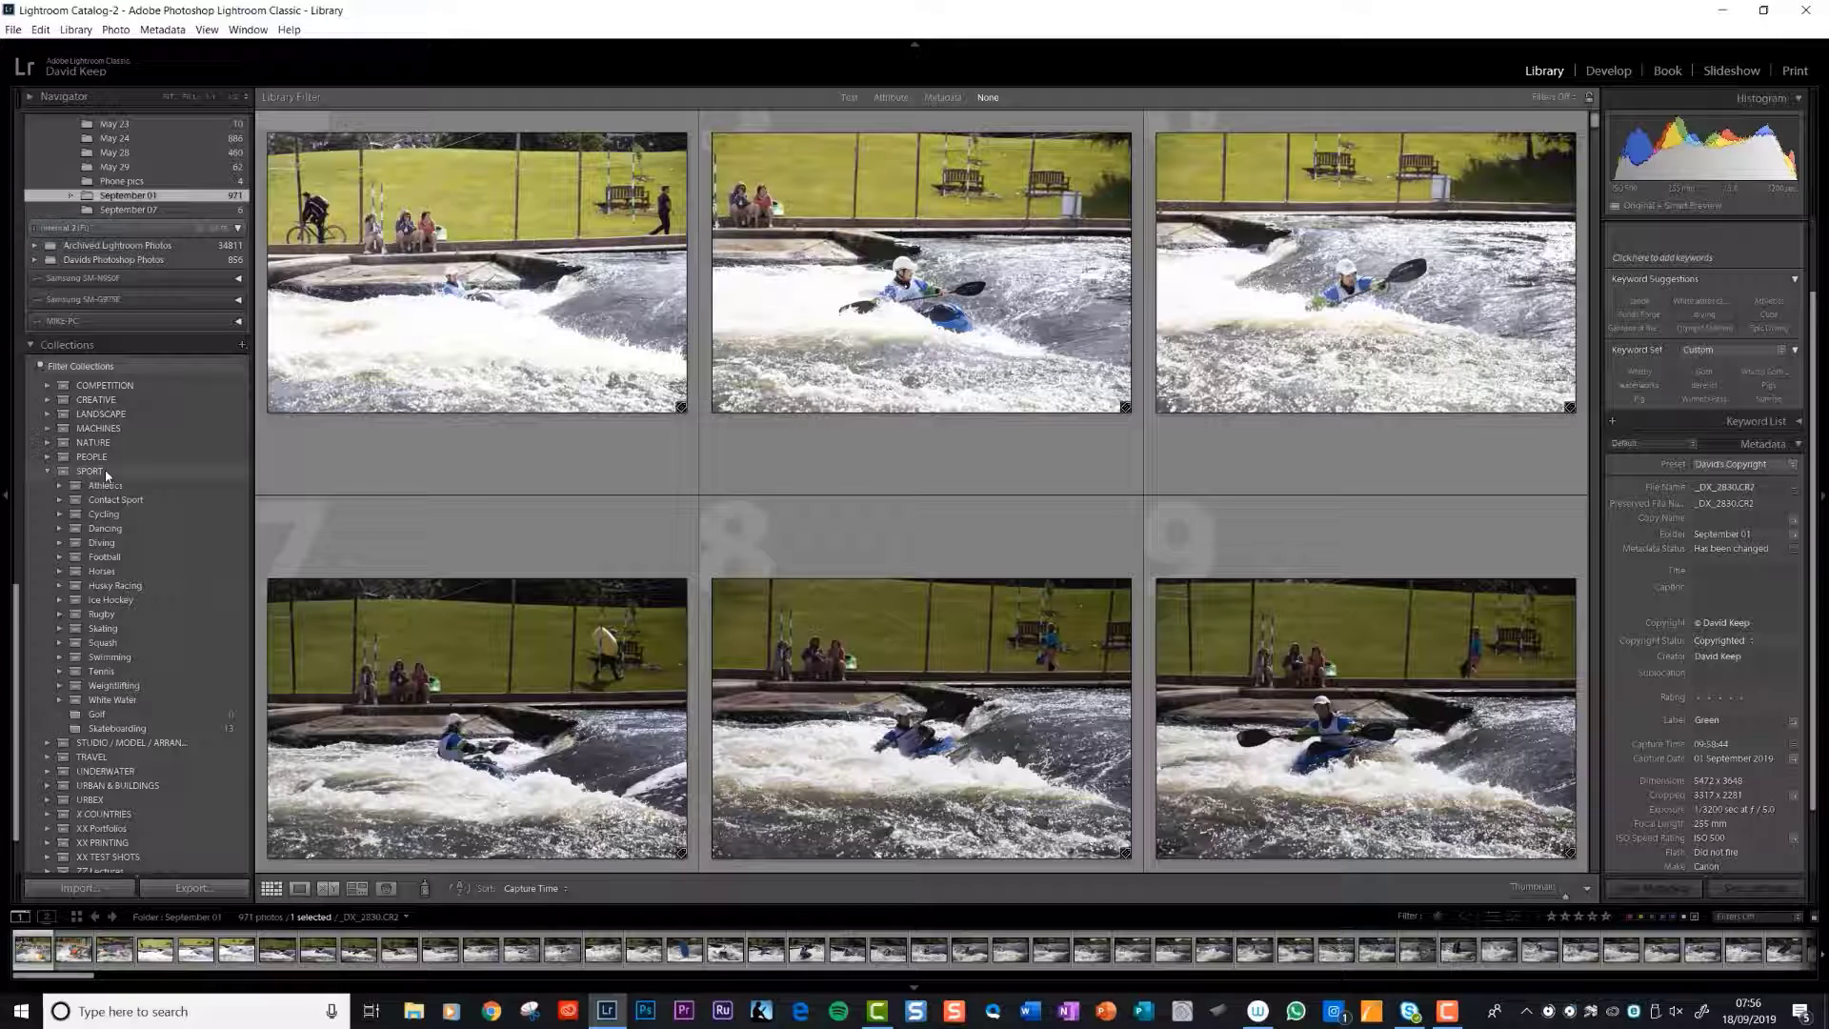
Step: Create a collection set named 'Holme Pierrepont' nested inside SPORT from its context menu
{"action": "right_click", "coordinate": [89, 471]}
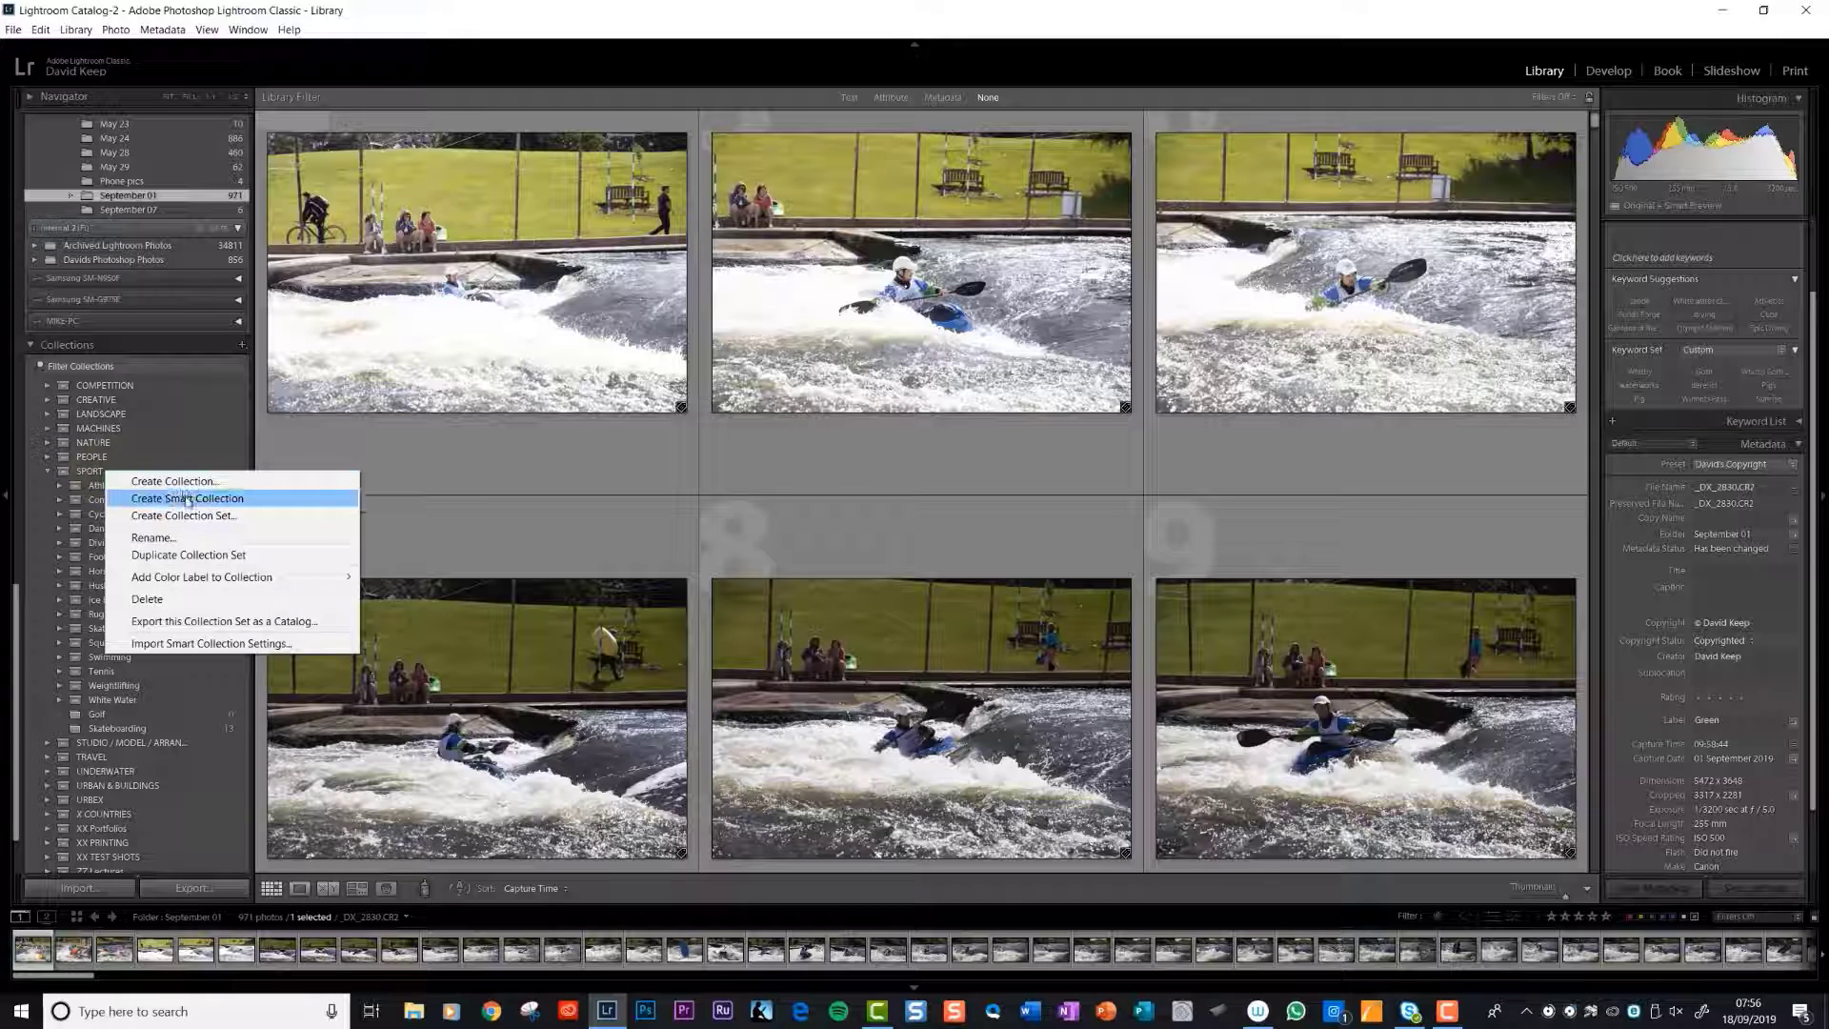
{"action": "mouse_move", "coordinate": [182, 515]}
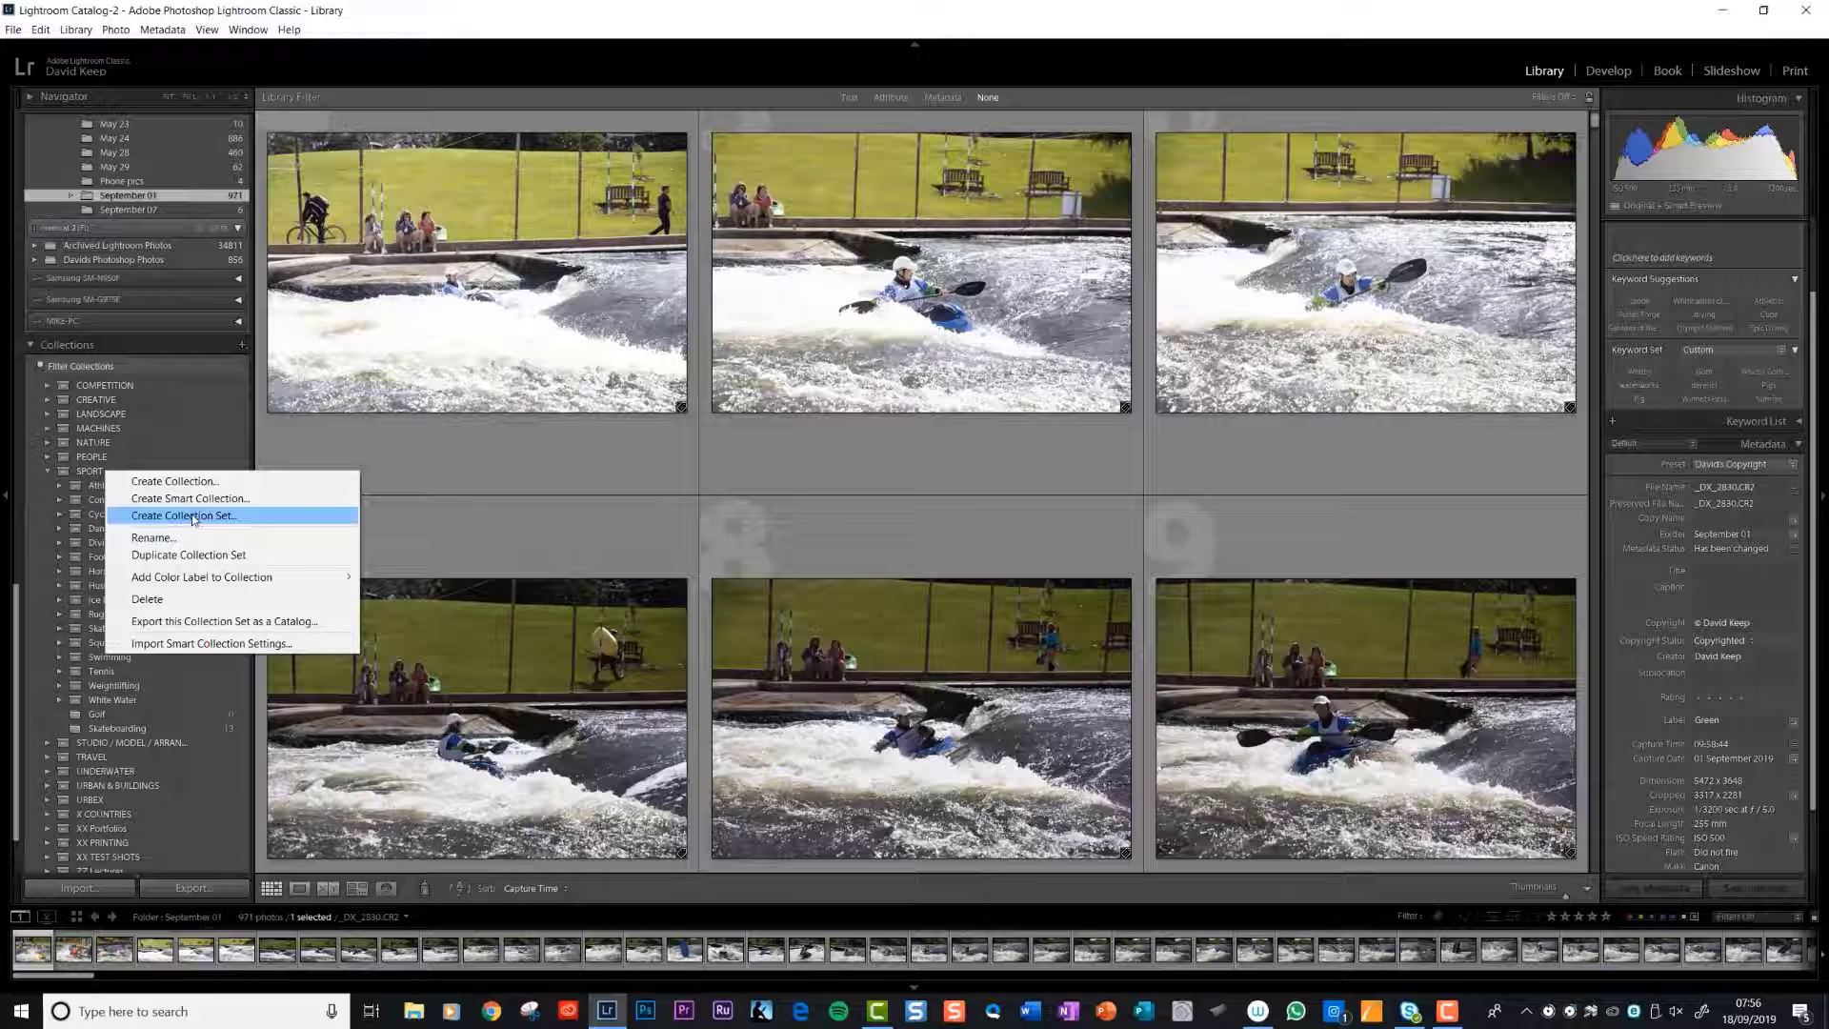
{"action": "left_click", "coordinate": [183, 514]}
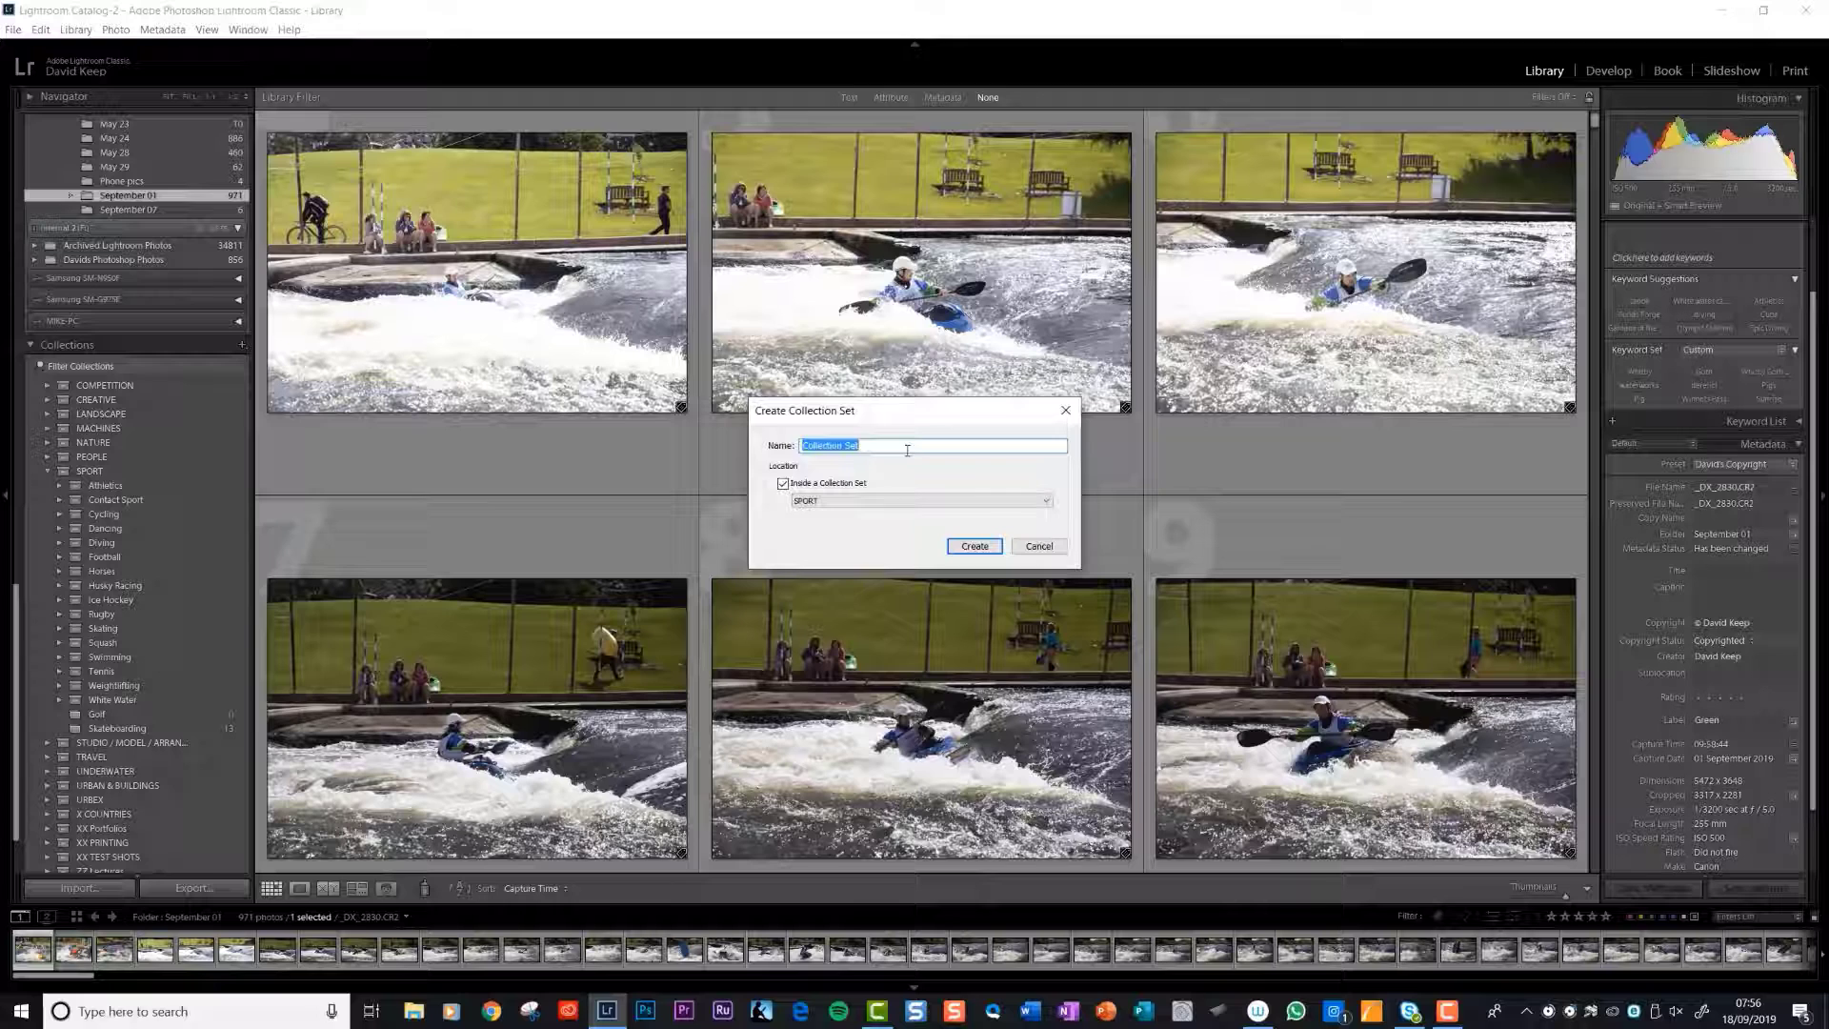
{"action": "type", "text": "H"}
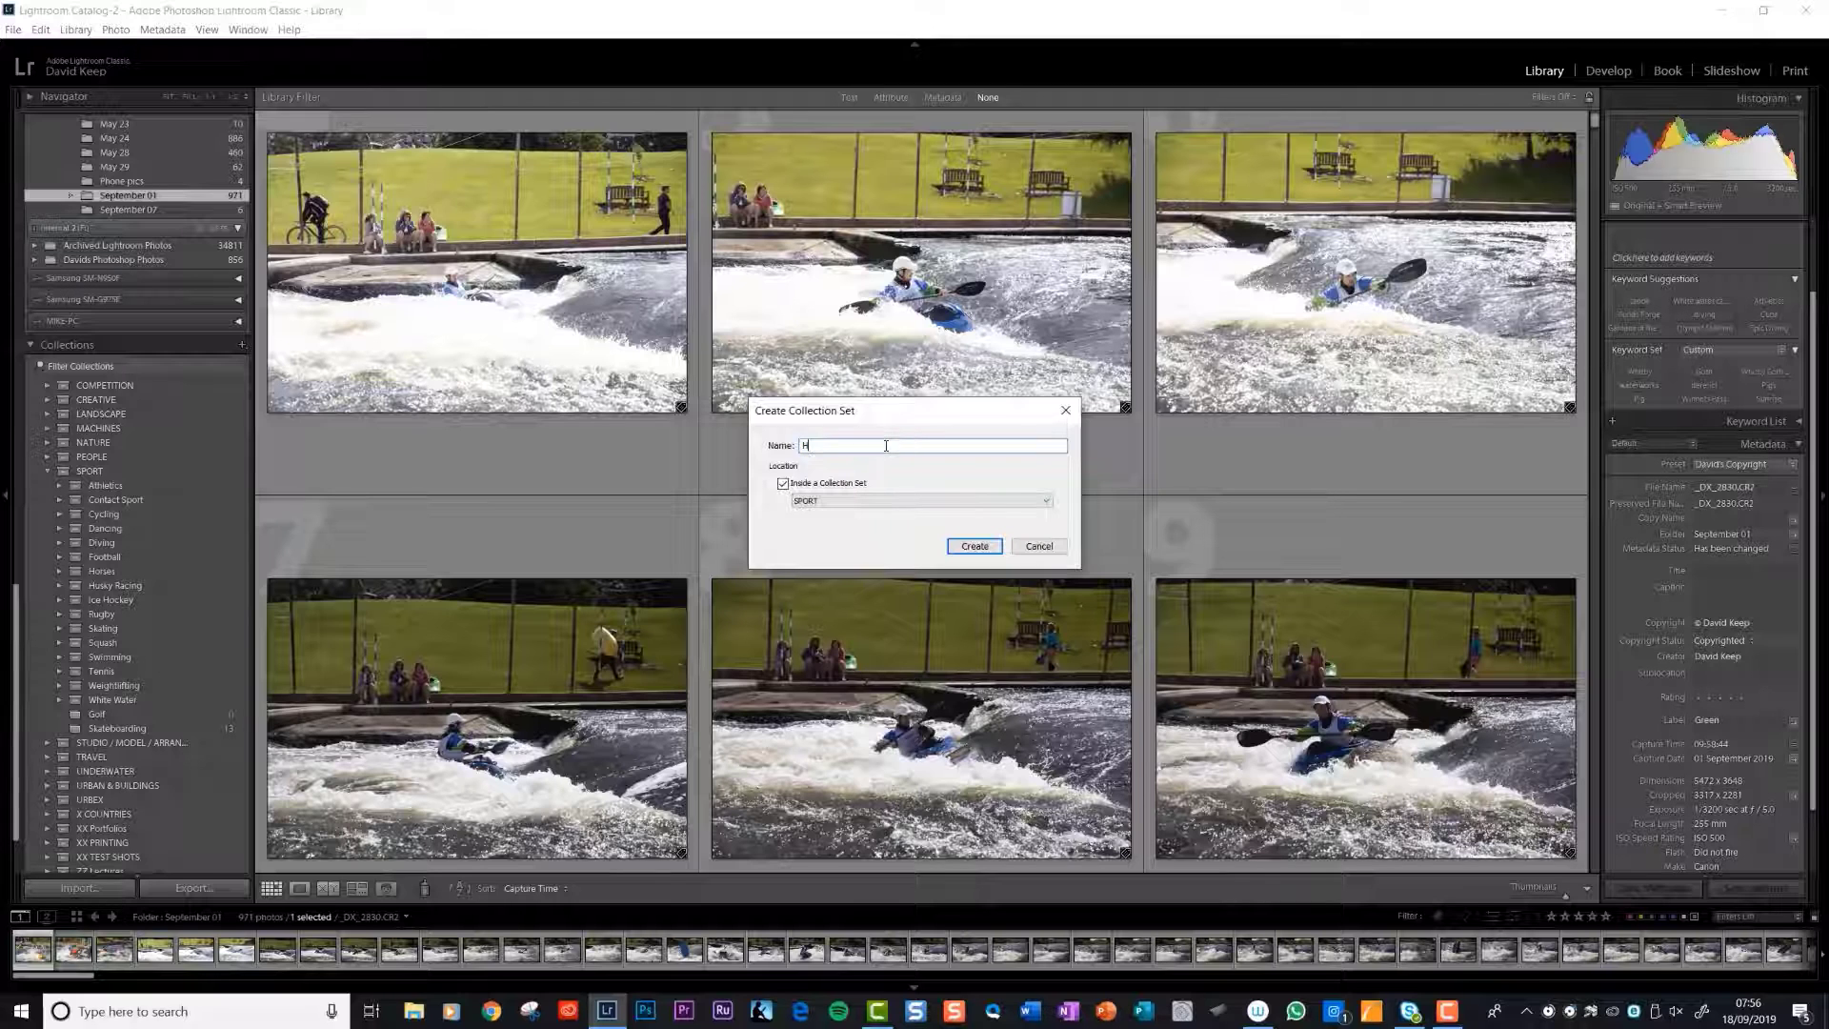
{"action": "type", "text": "Holme Pi"}
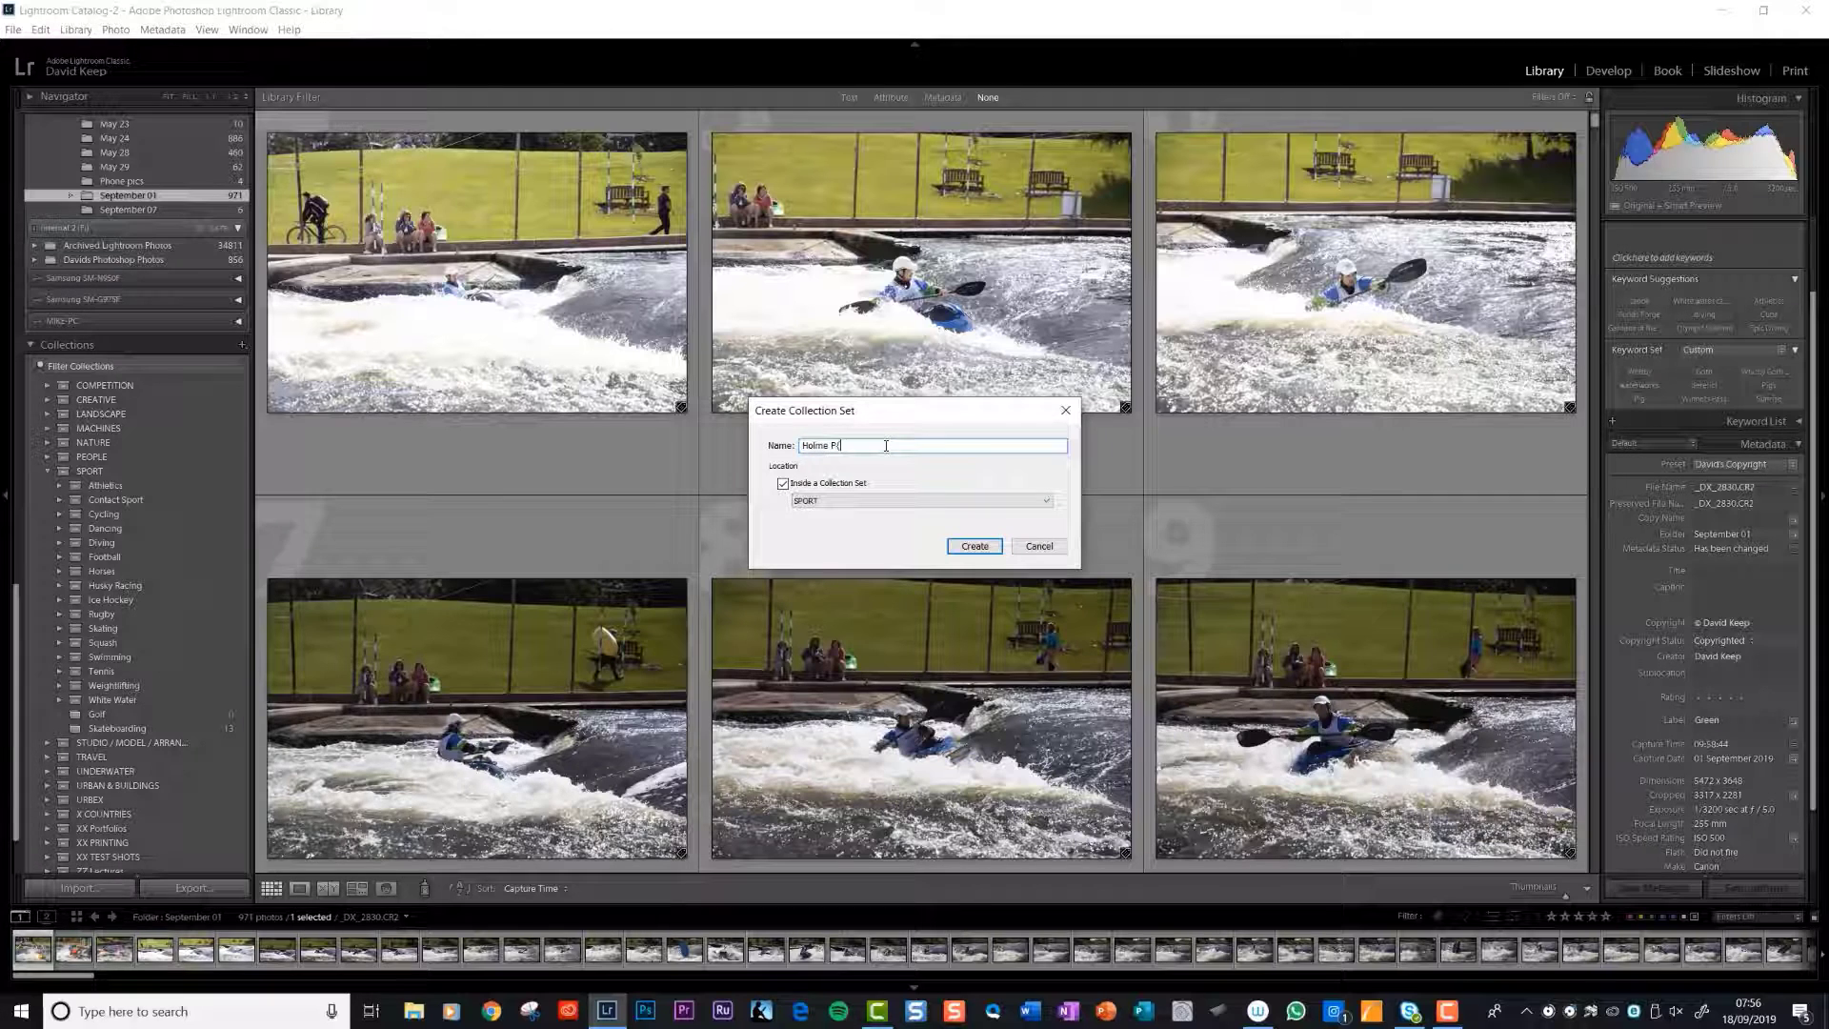
{"action": "key", "text": "BackSpace"}
{"action": "type", "text": "ierrepont"}
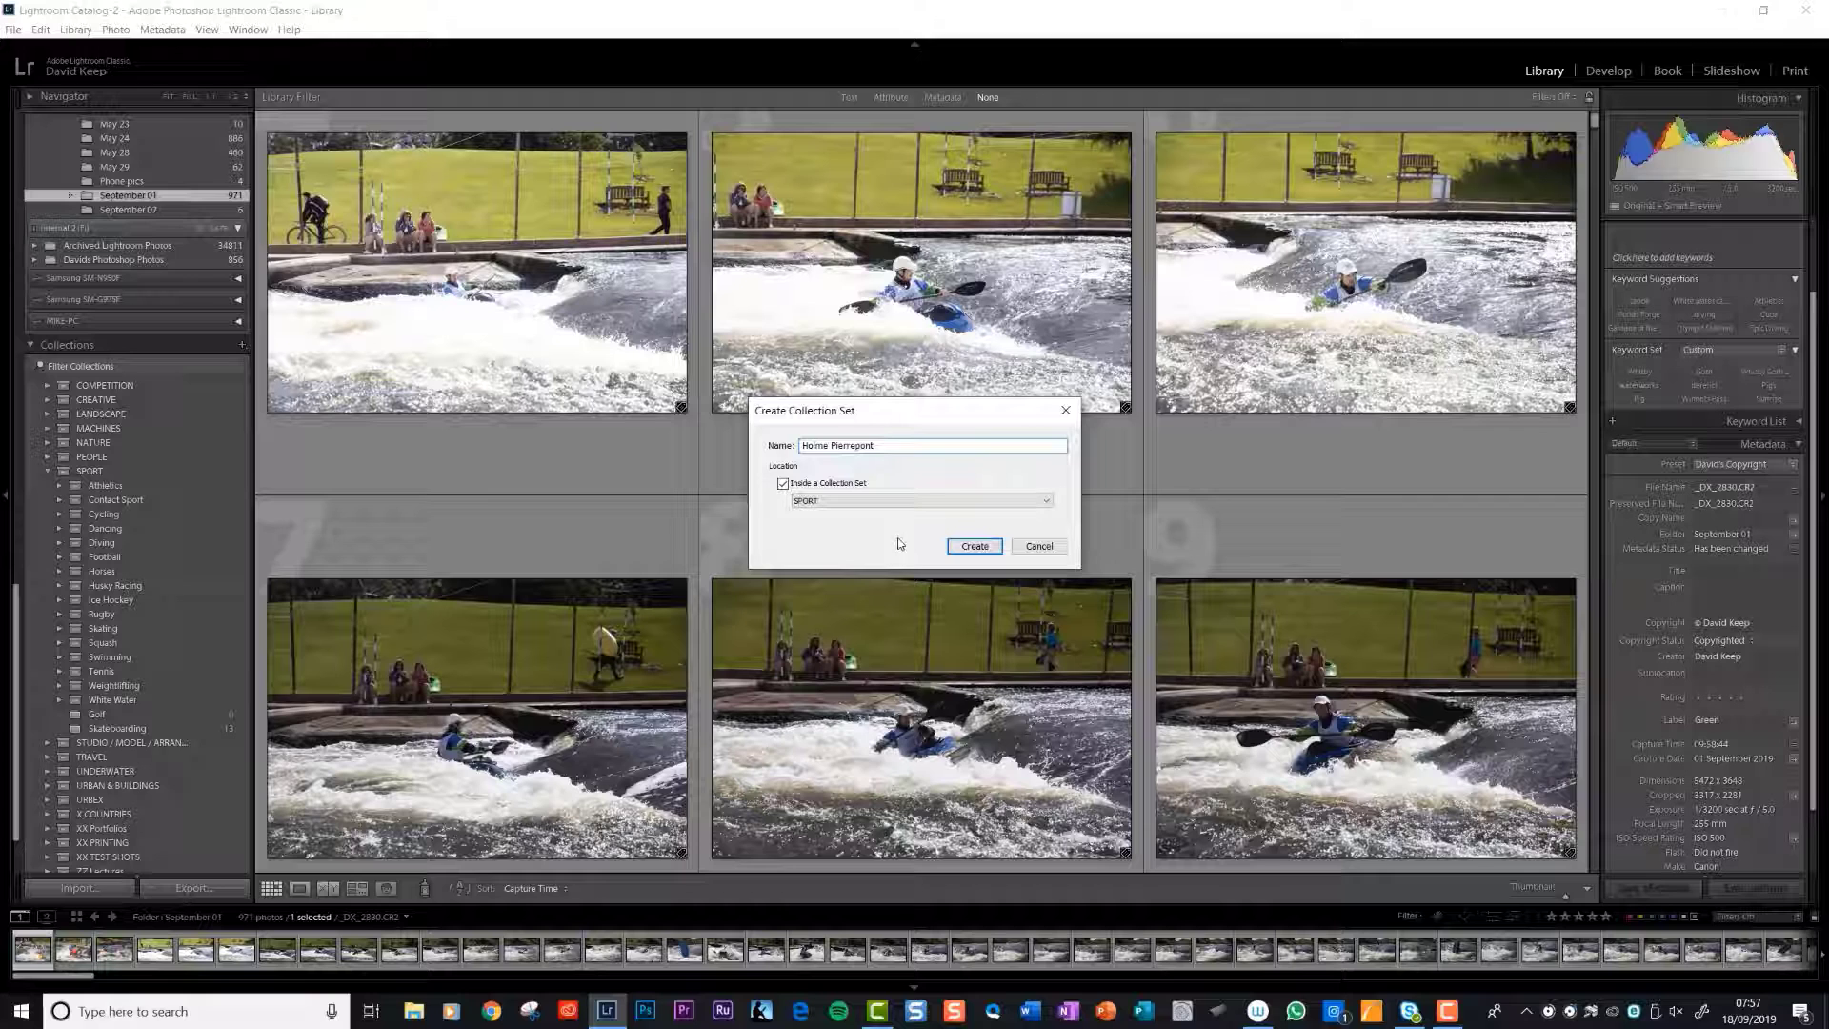
{"action": "left_click", "coordinate": [972, 545]}
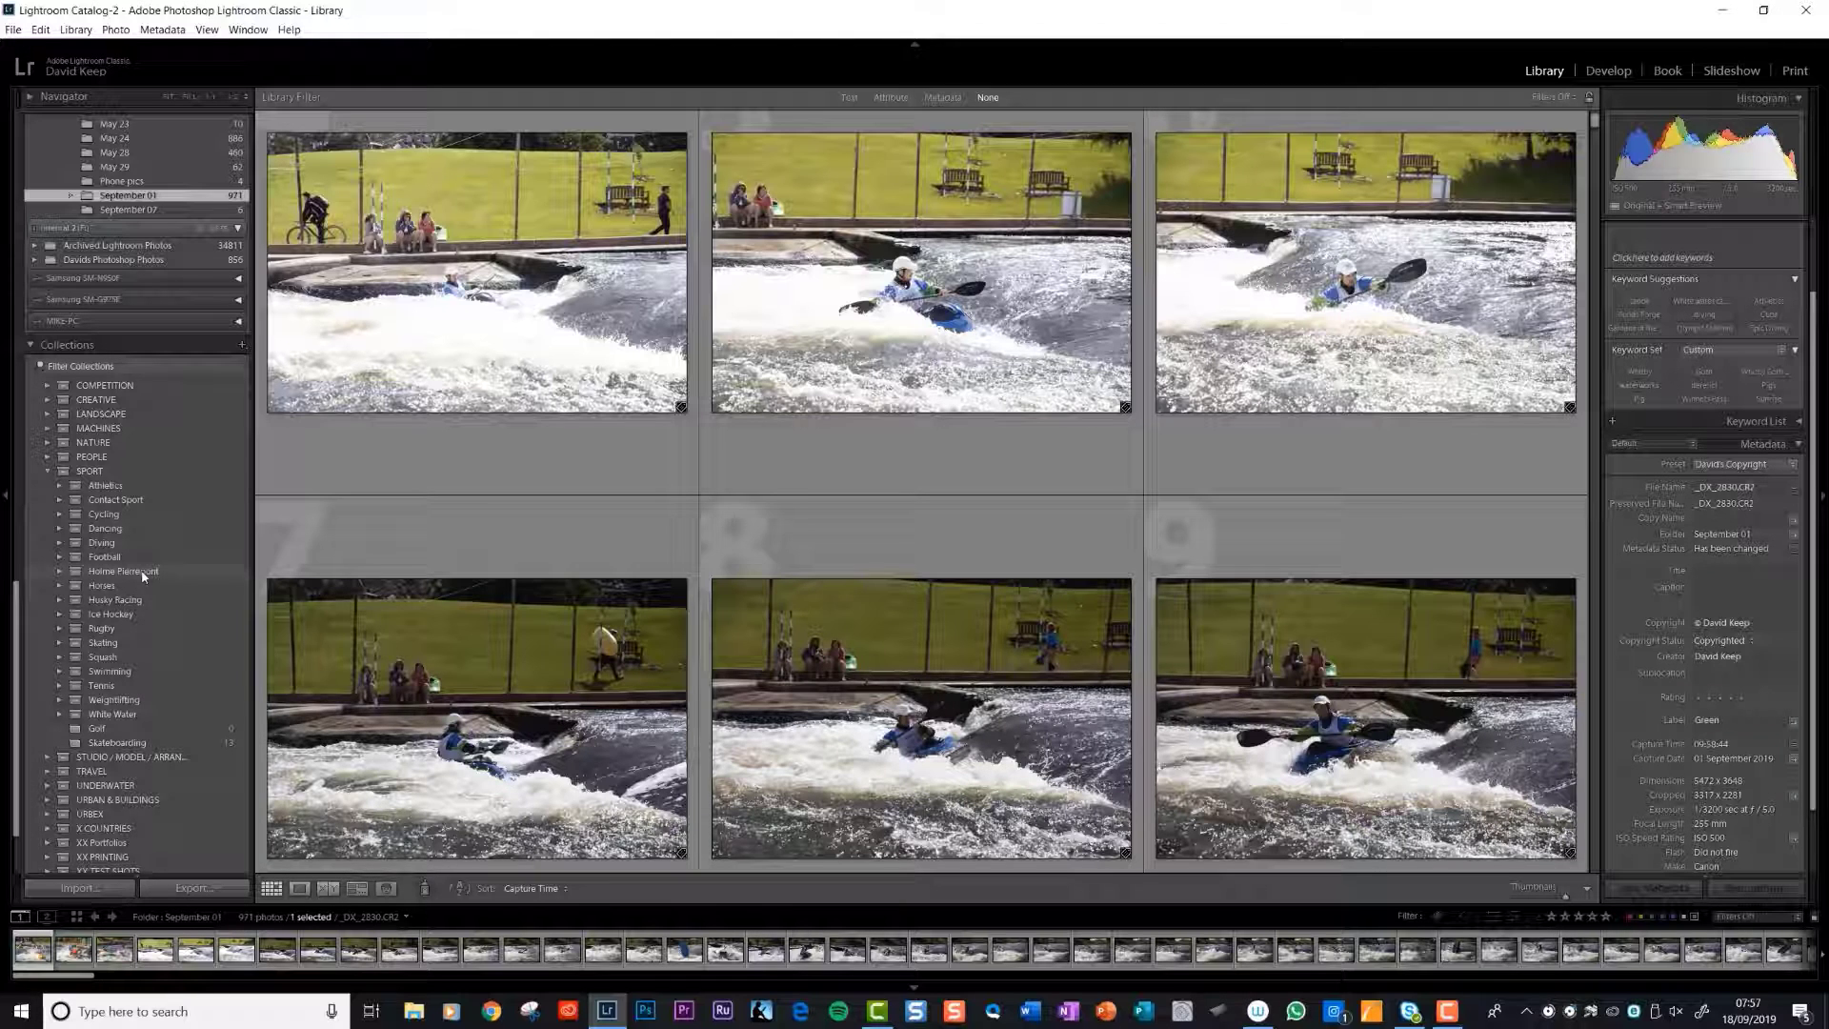
Step: Add a 'Morning Session' collection to the Holme Pierrepont set
{"action": "right_click", "coordinate": [138, 573]}
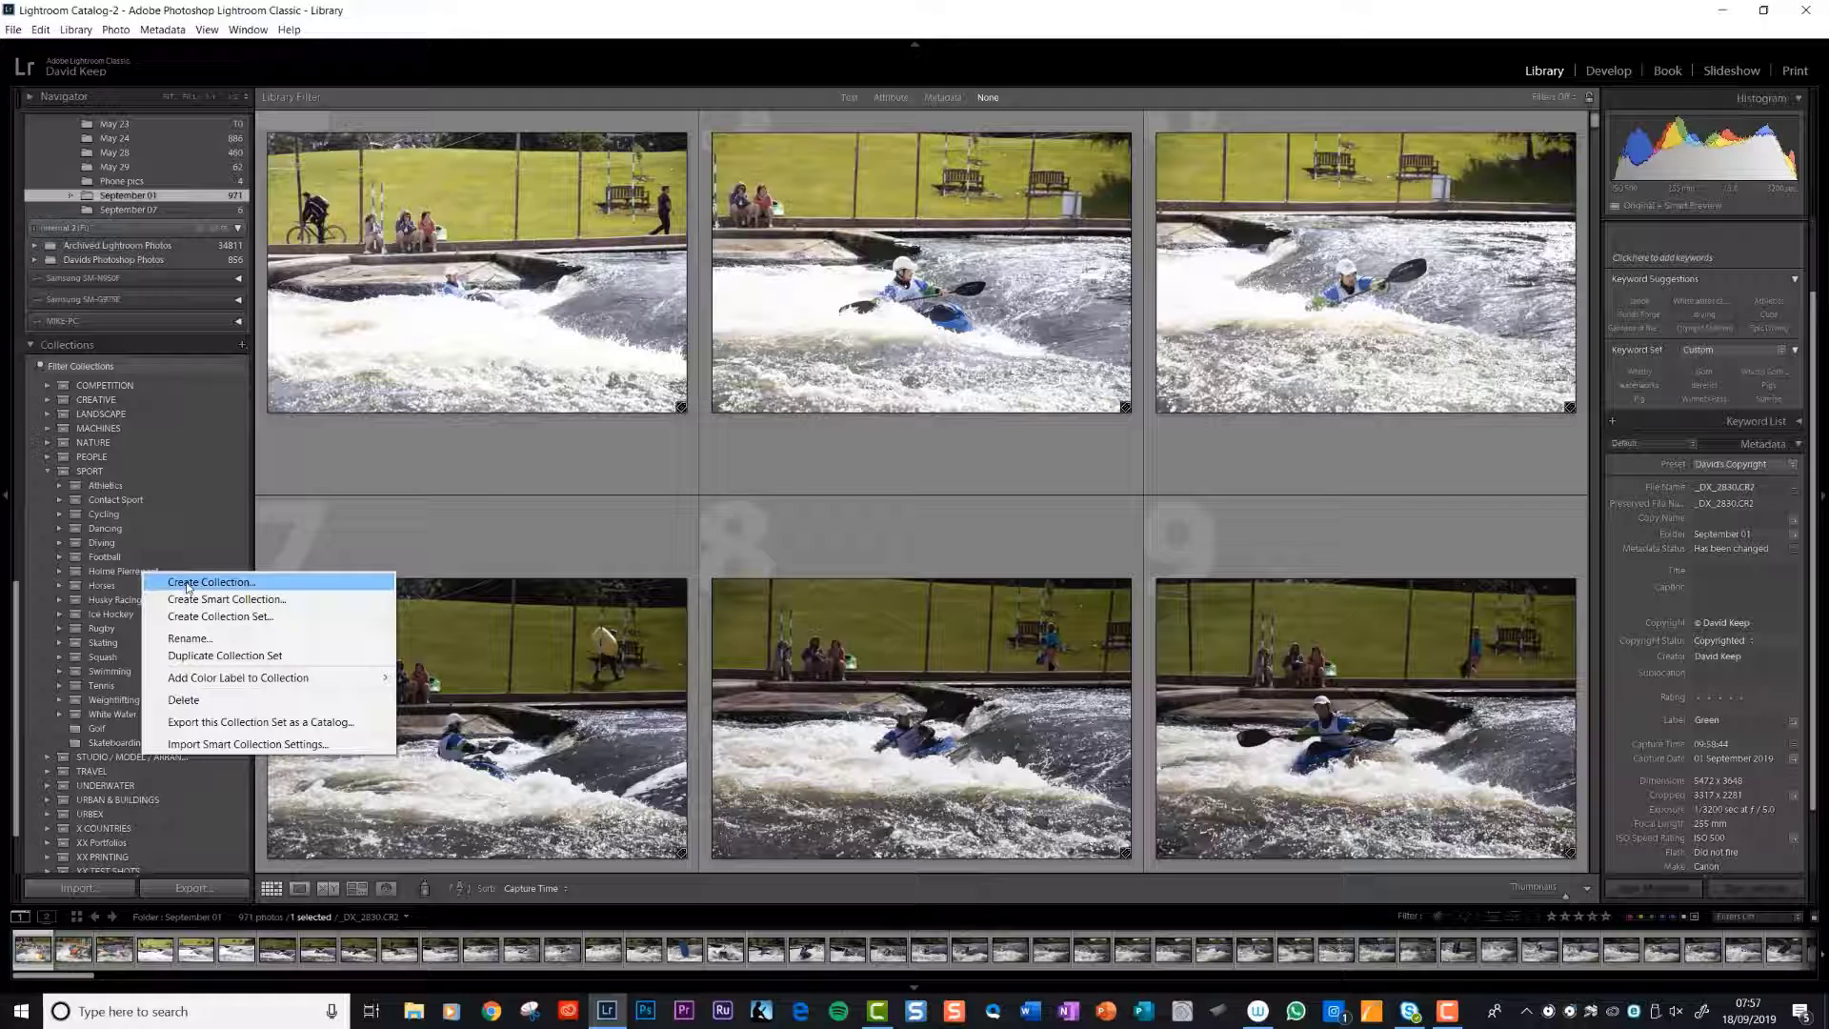
{"action": "left_click", "coordinate": [181, 583]}
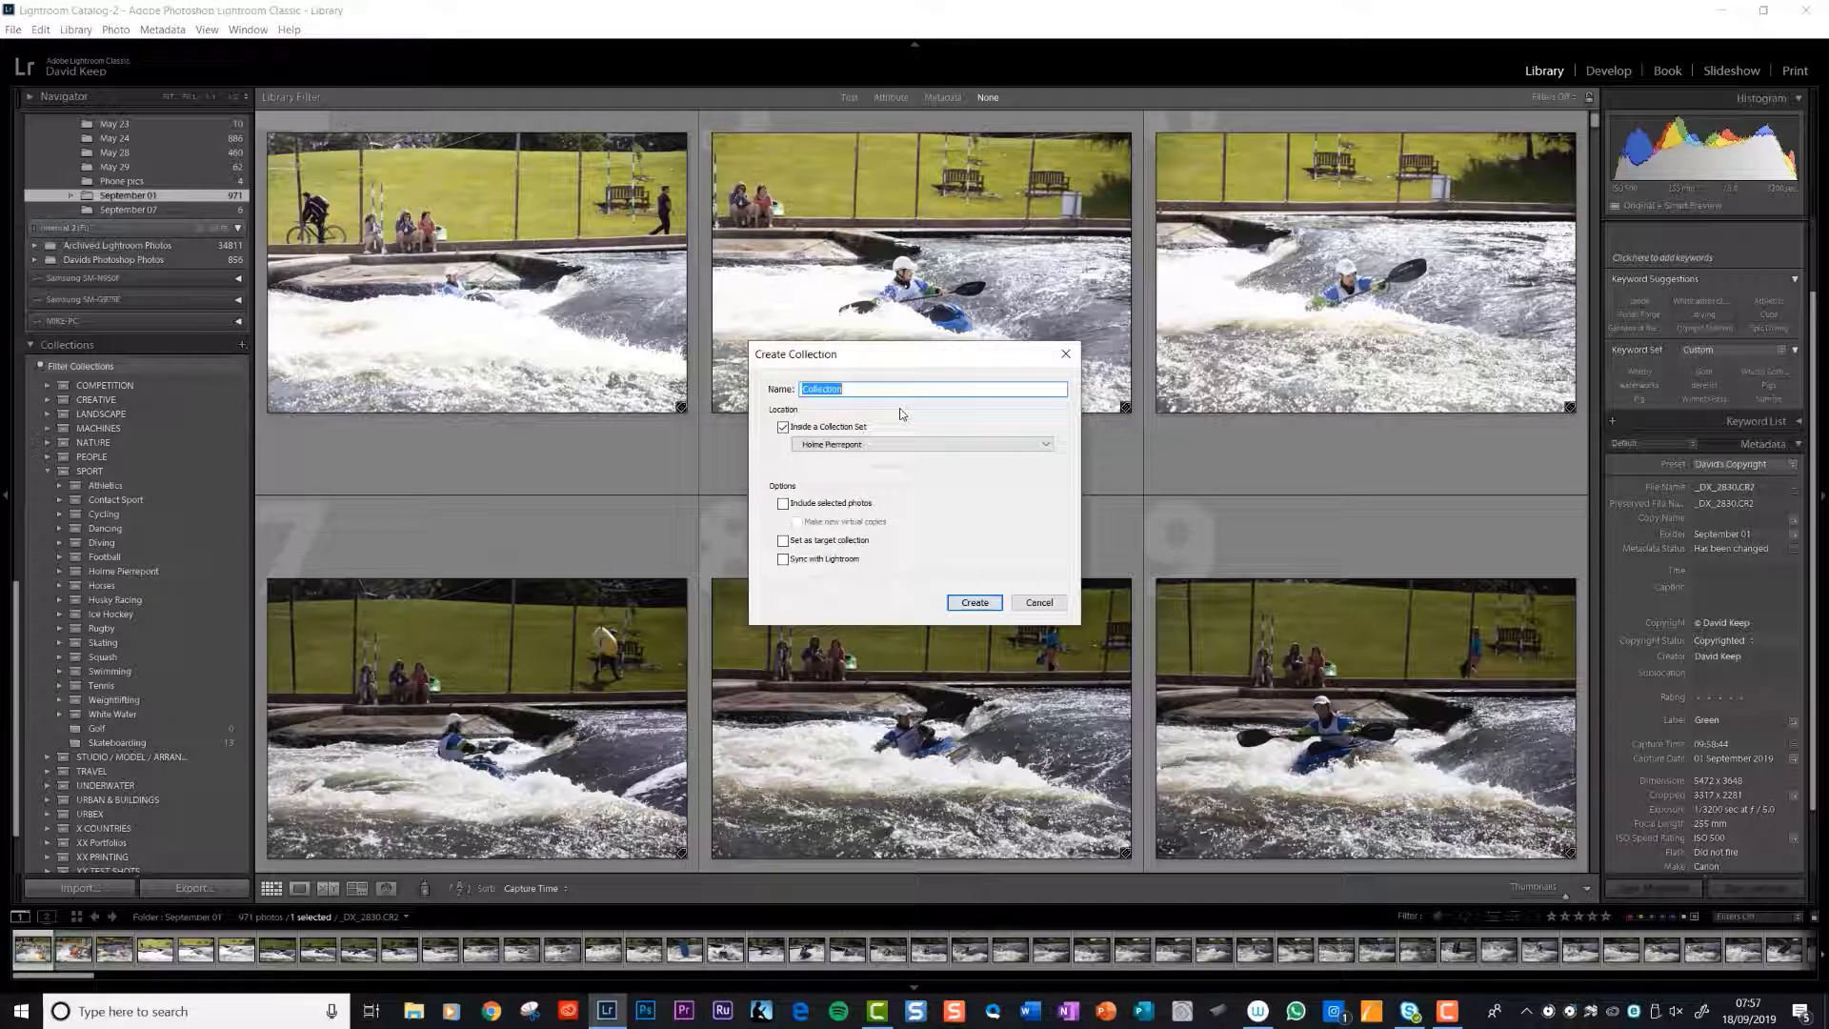
{"action": "type", "text": "Morning Sess"}
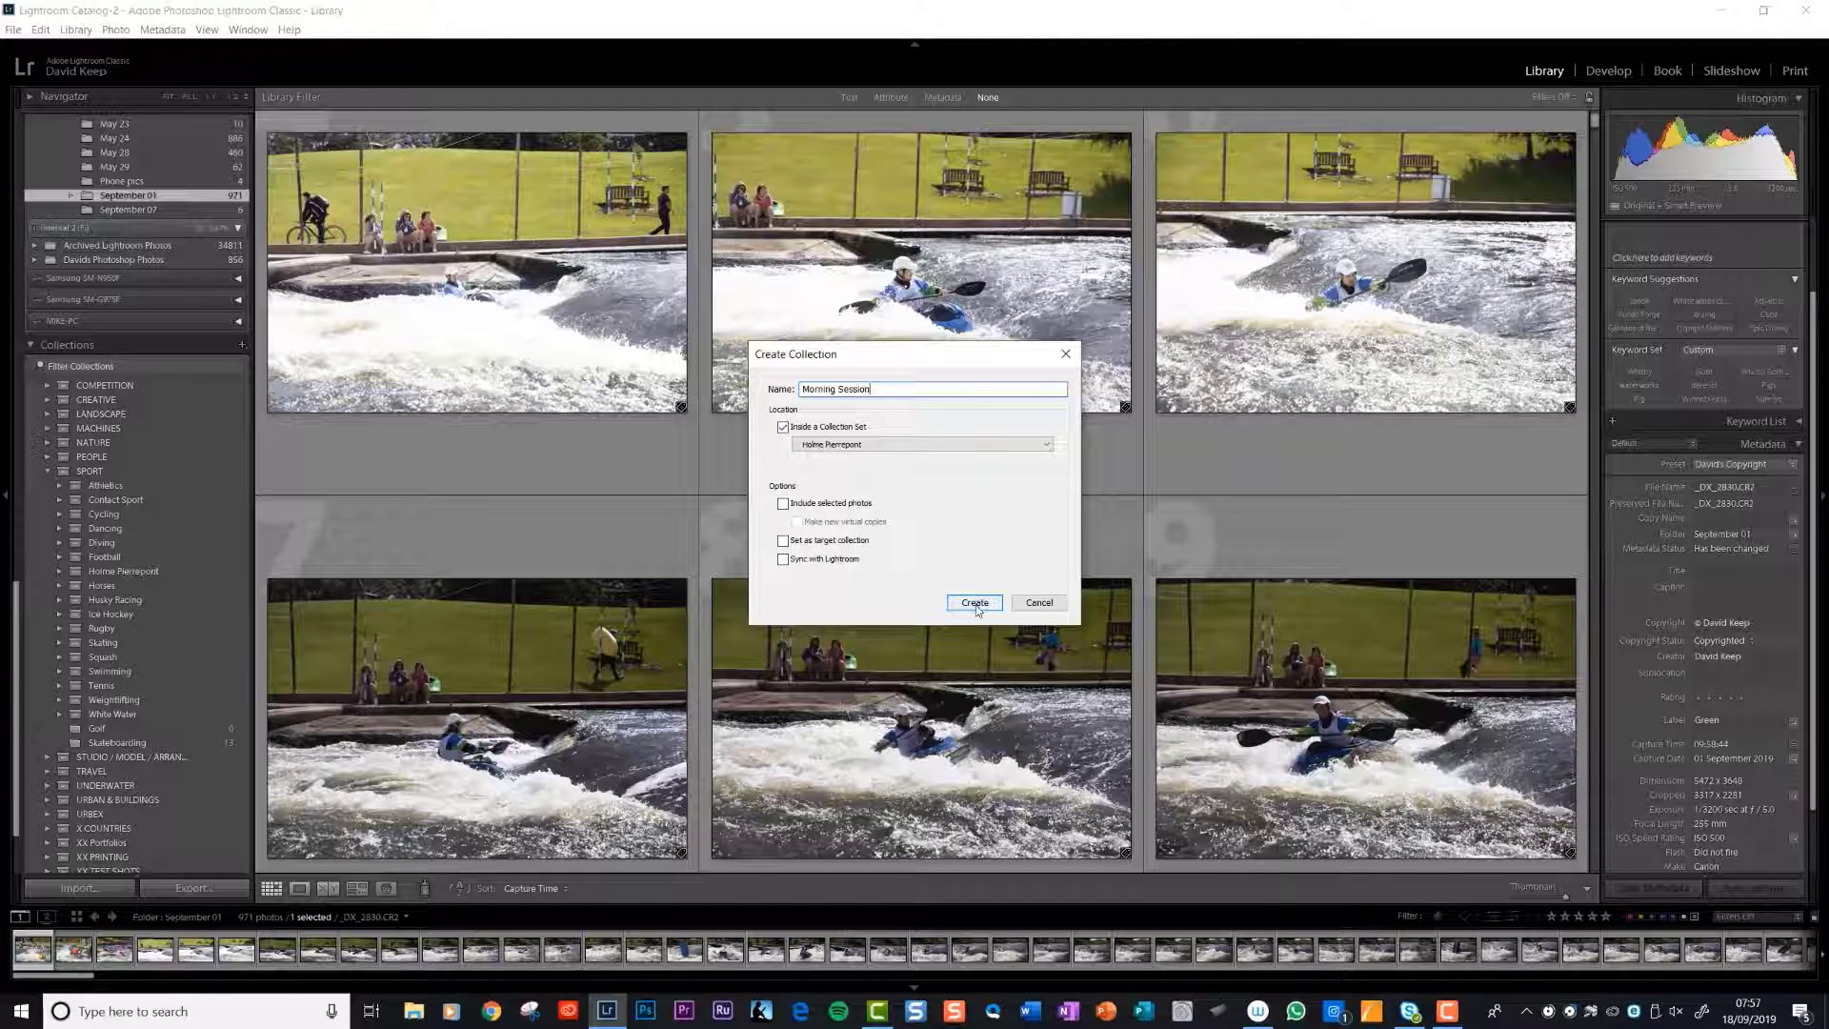
{"action": "left_click", "coordinate": [973, 602]}
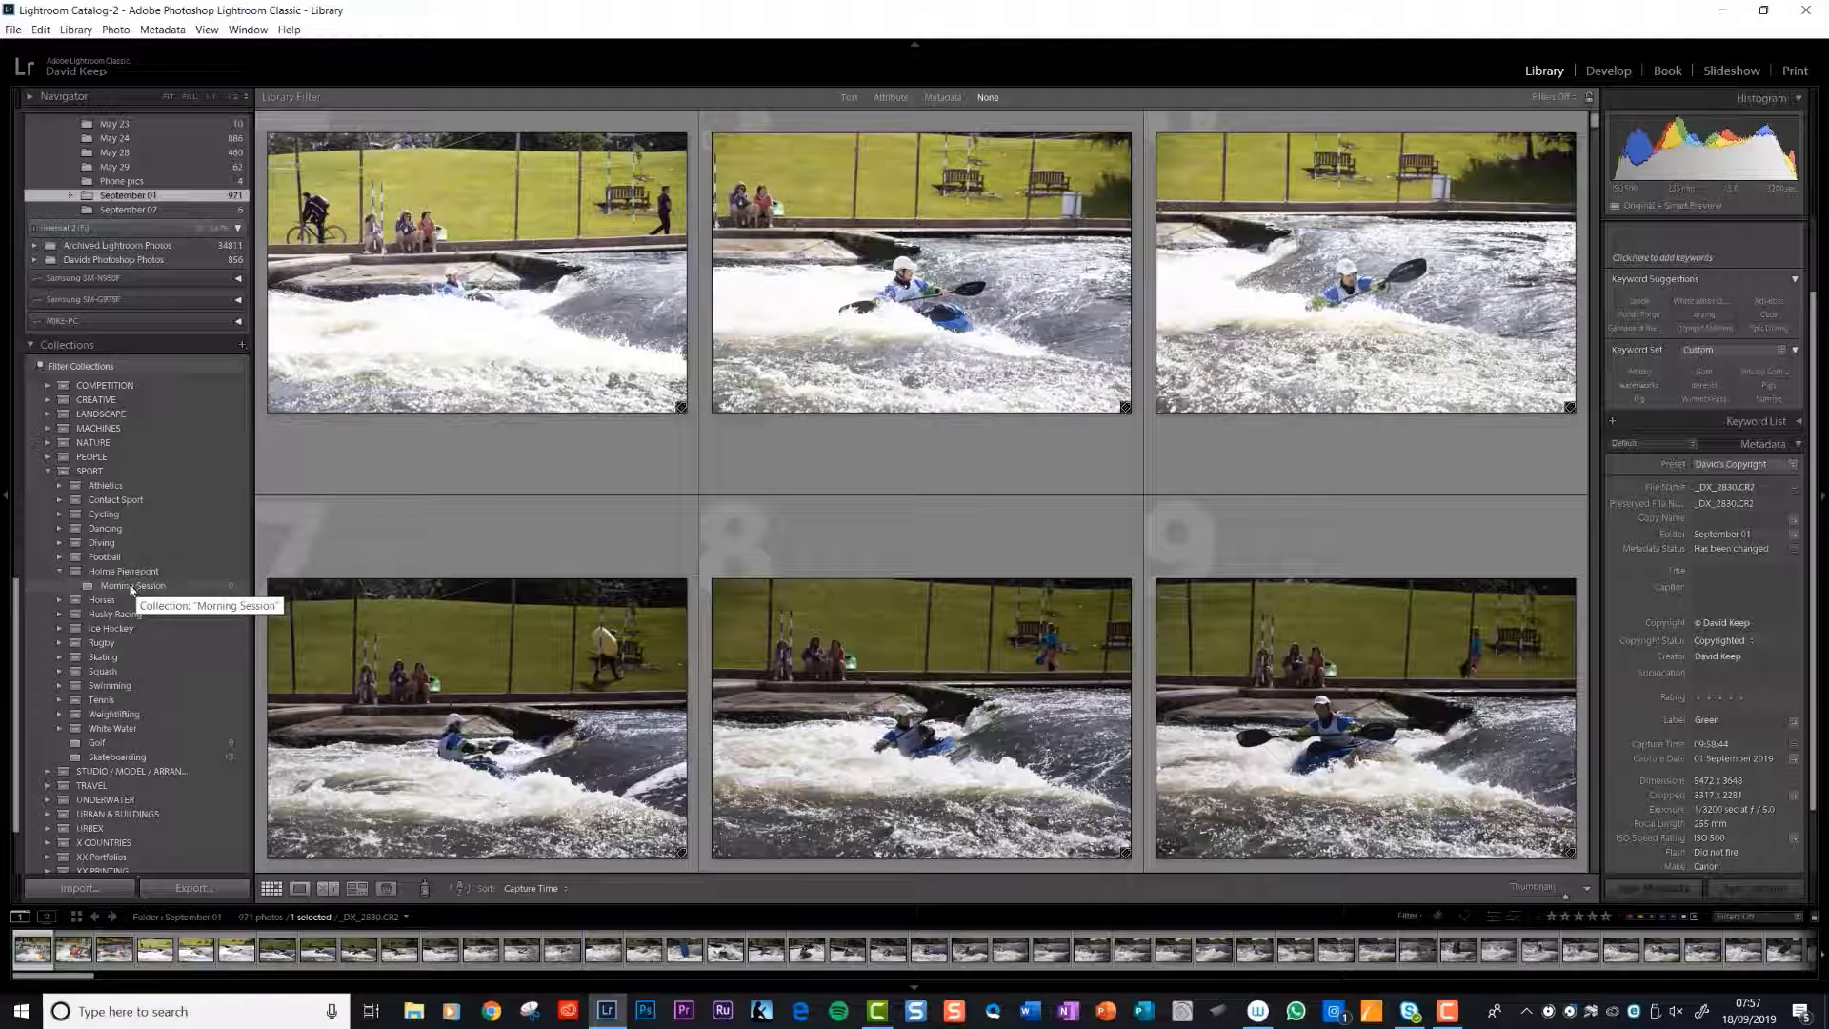
Step: Add an 'Afternoon Session' collection to the Holme Pierrepont set
{"action": "right_click", "coordinate": [123, 572]}
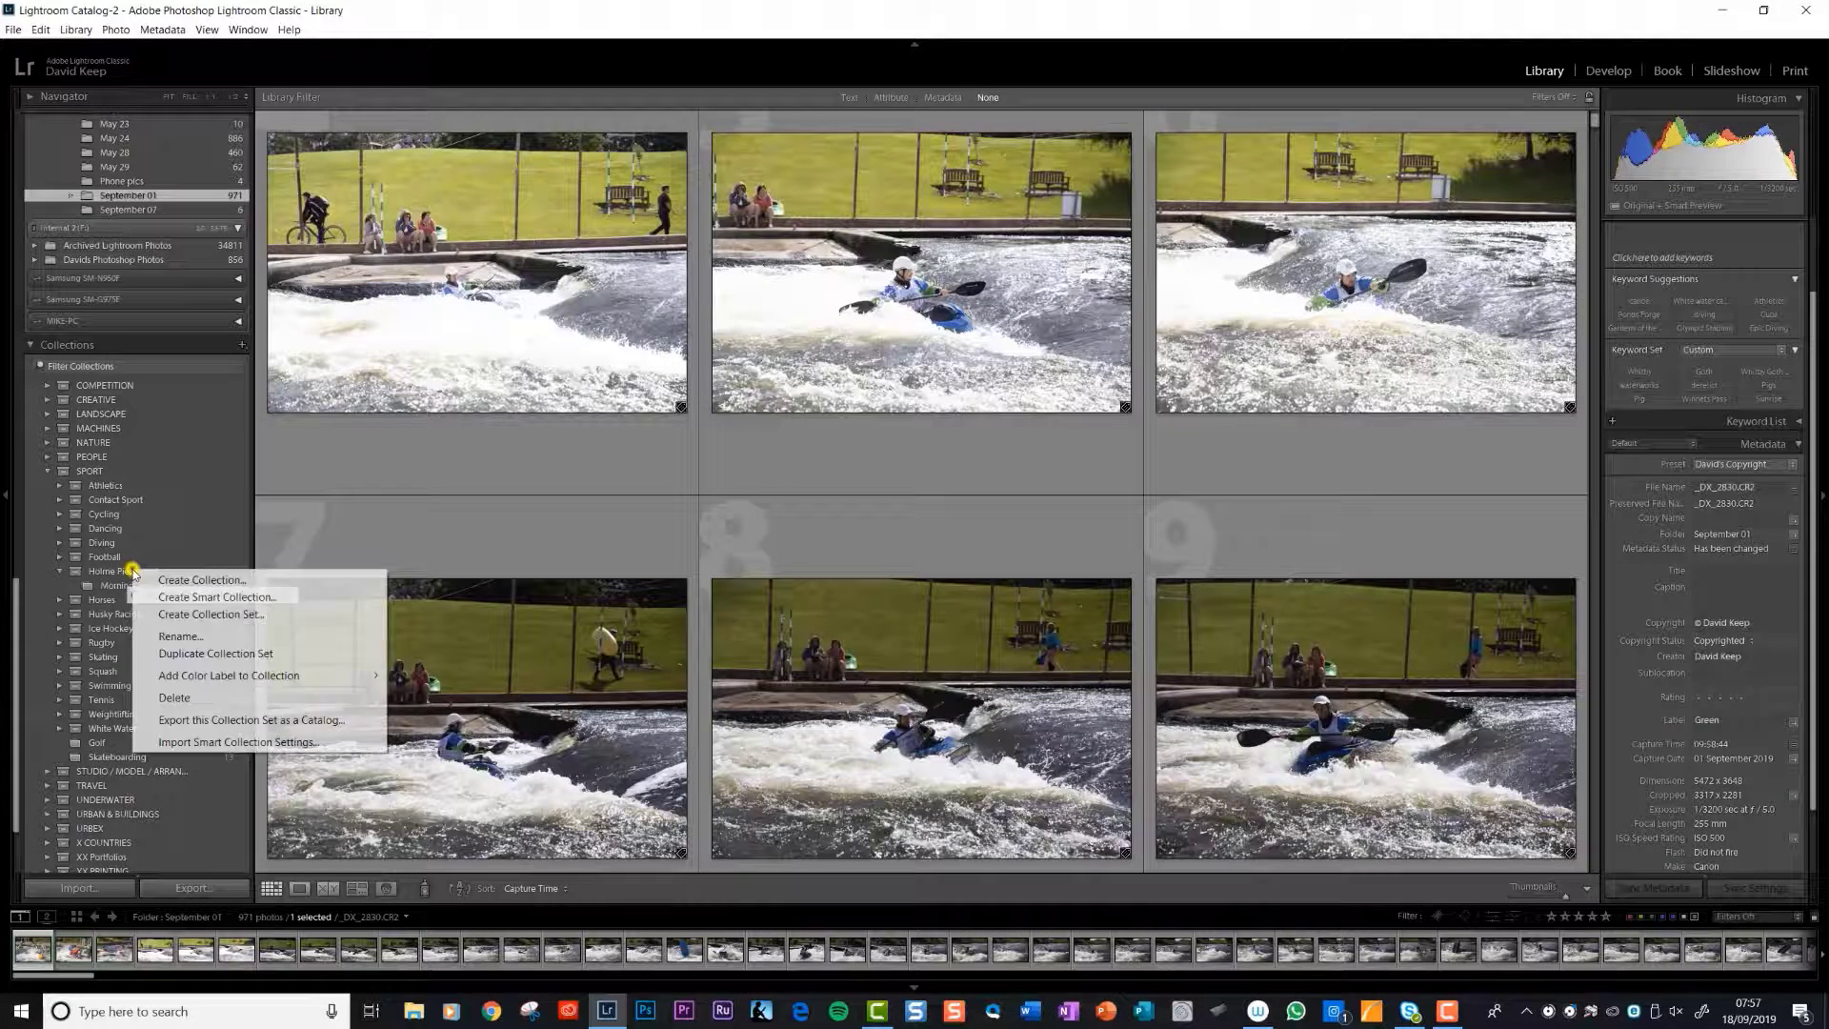
{"action": "left_click", "coordinate": [188, 584]}
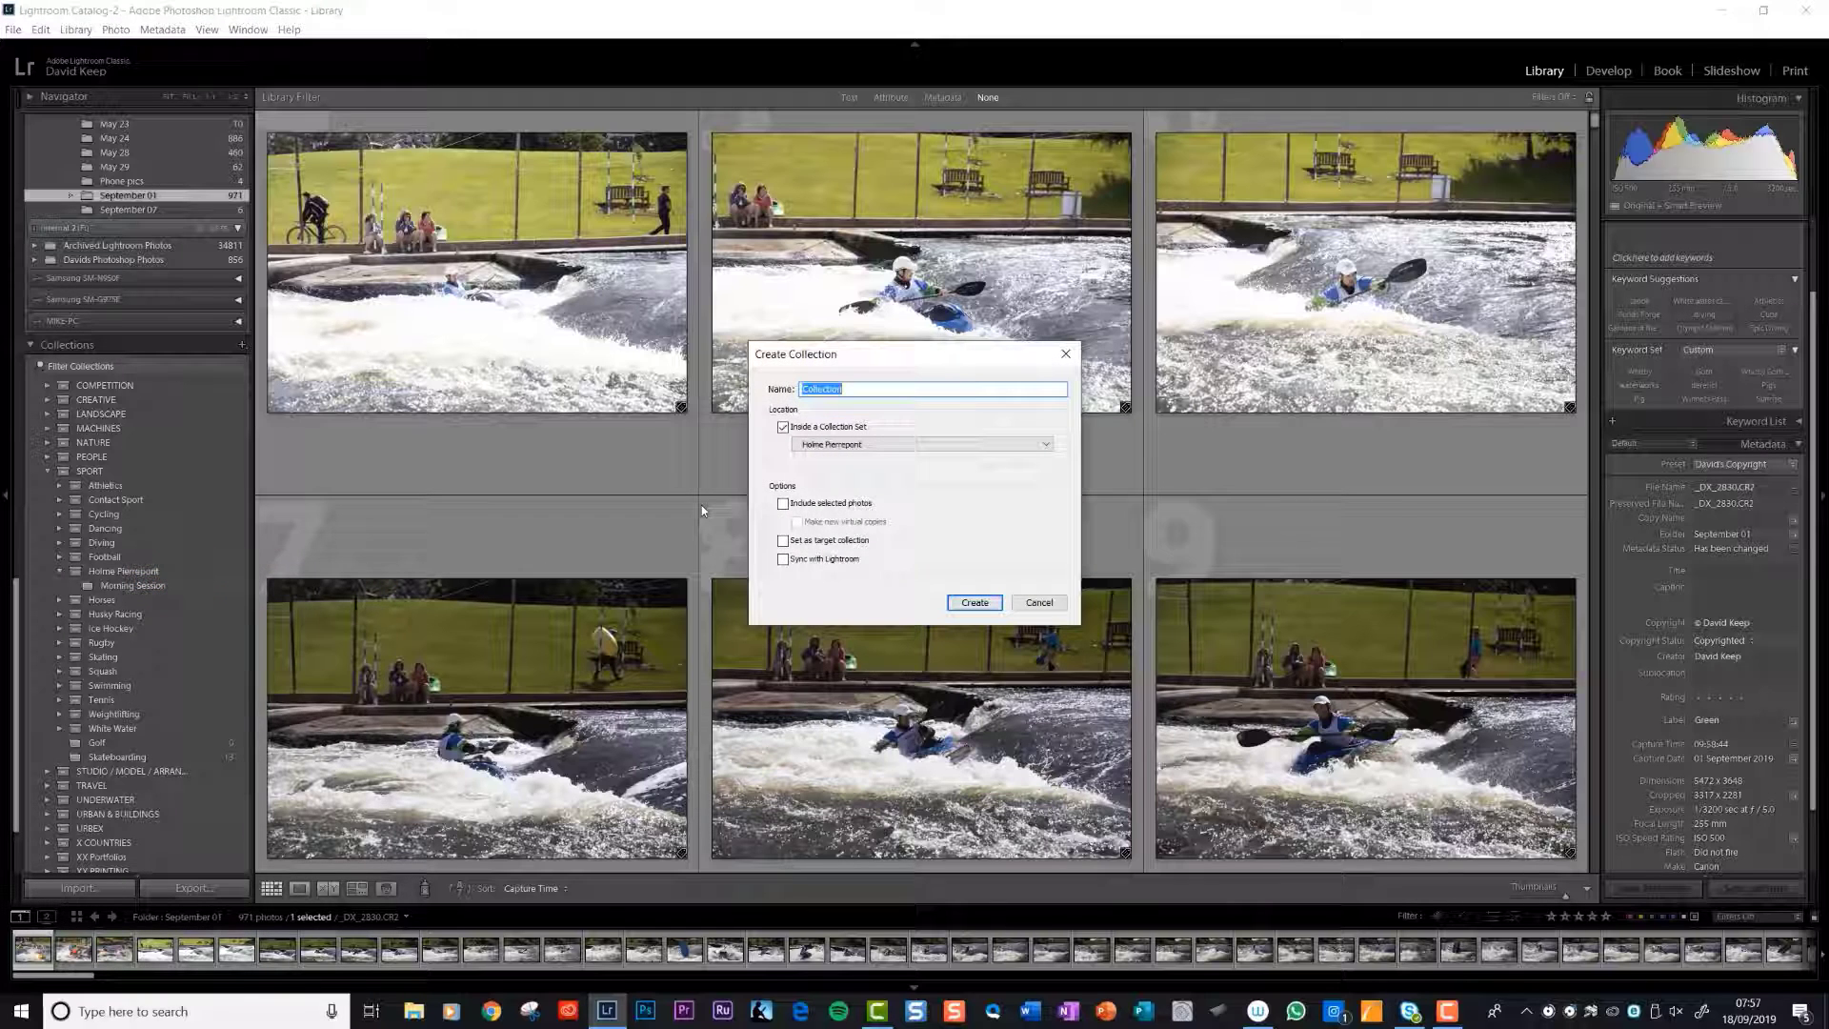
{"action": "type", "text": "After"}
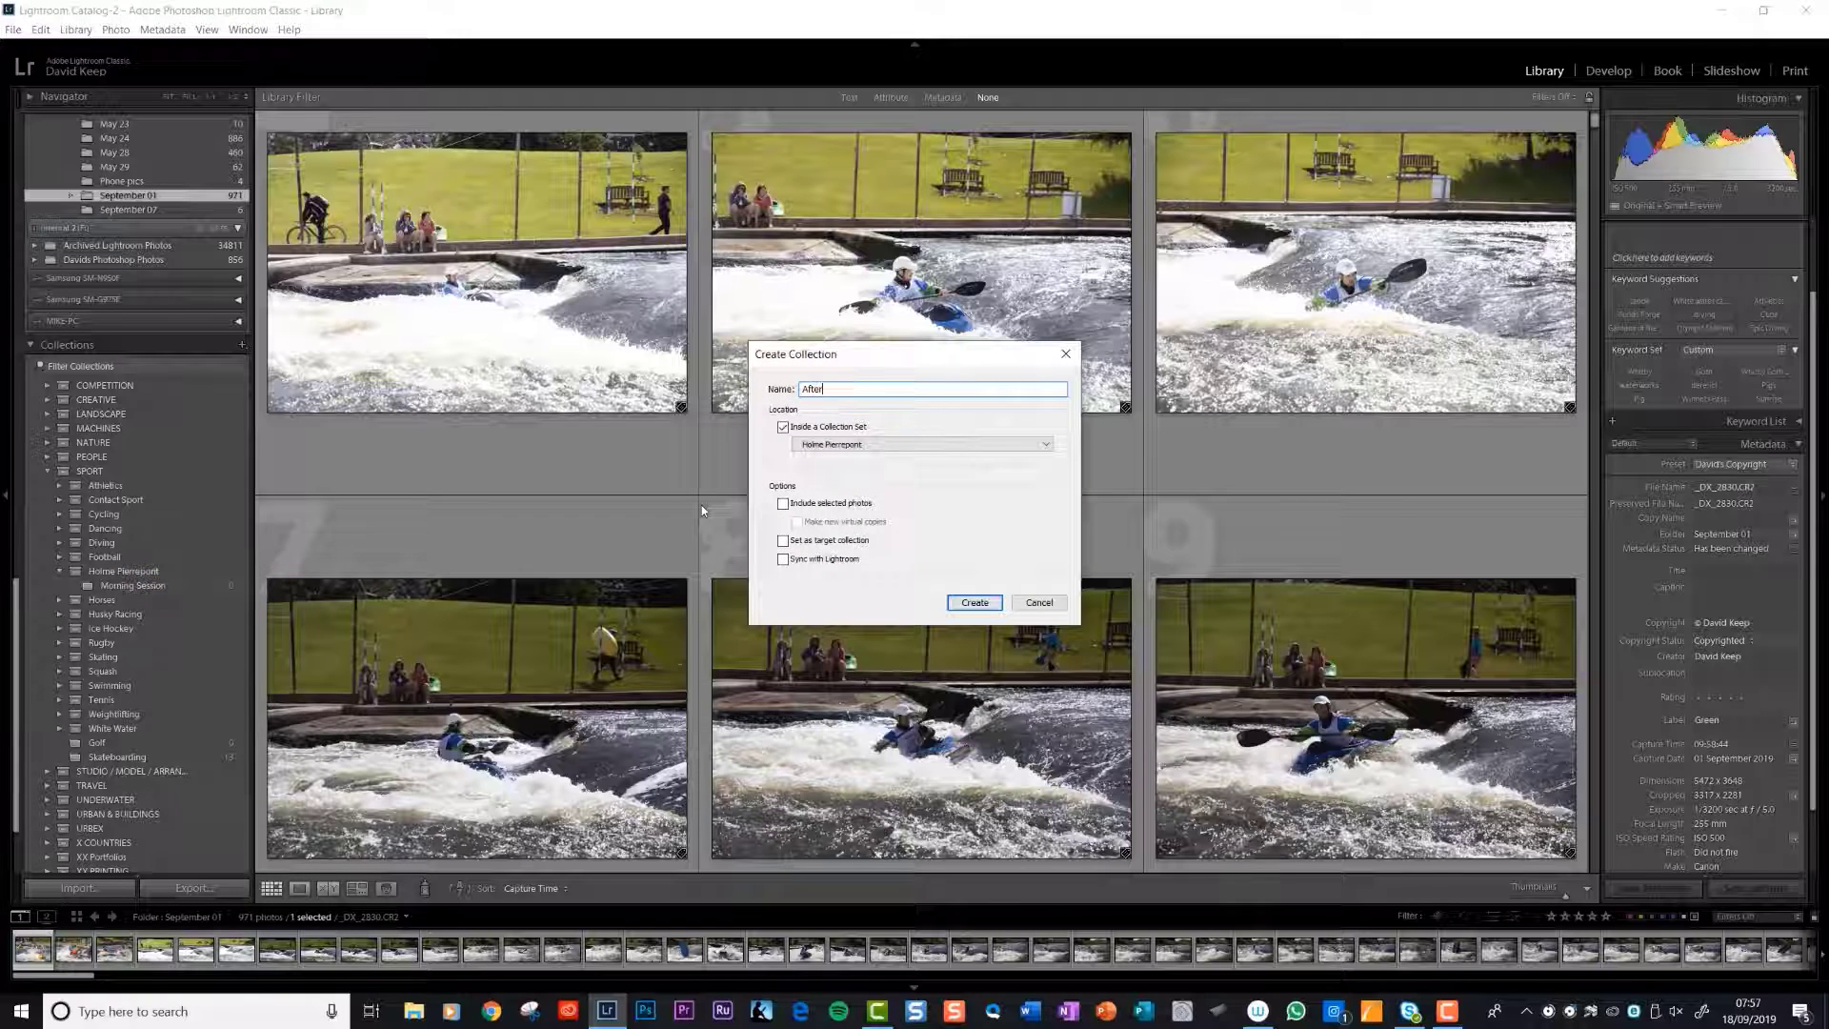
{"action": "type", "text": "Afternoon Session"}
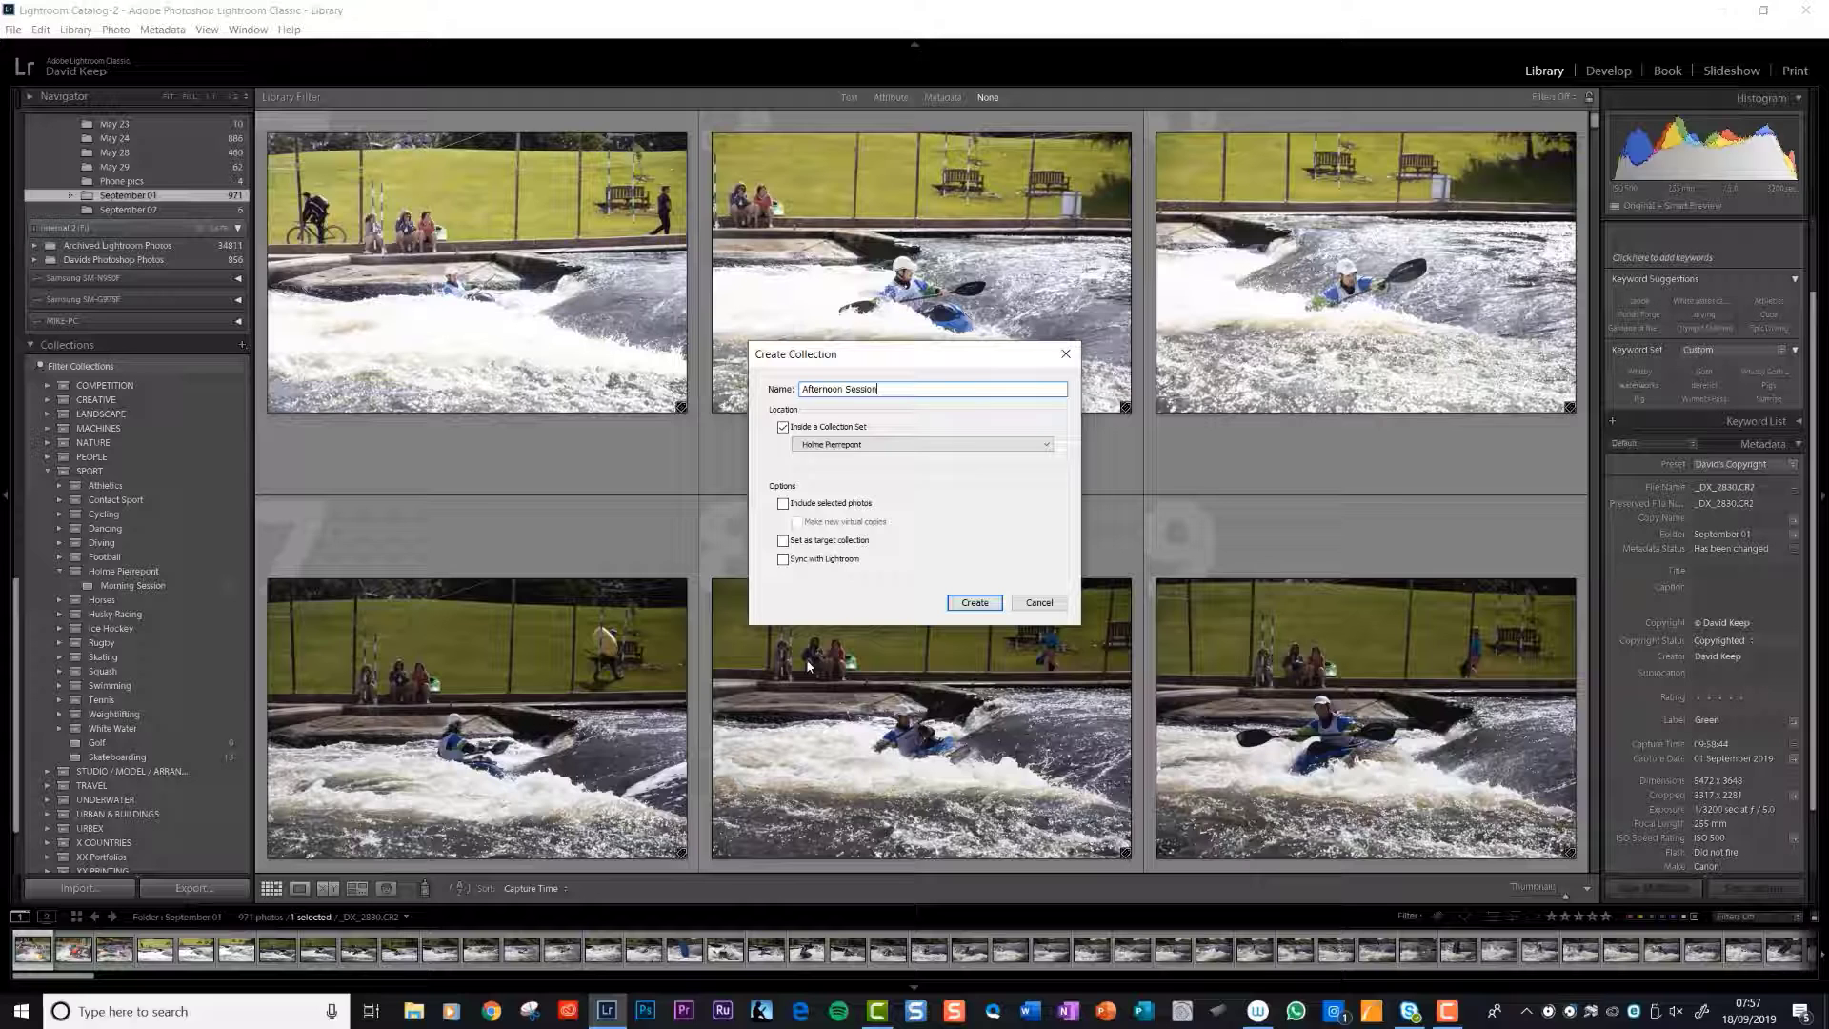
{"action": "left_click", "coordinate": [974, 602]}
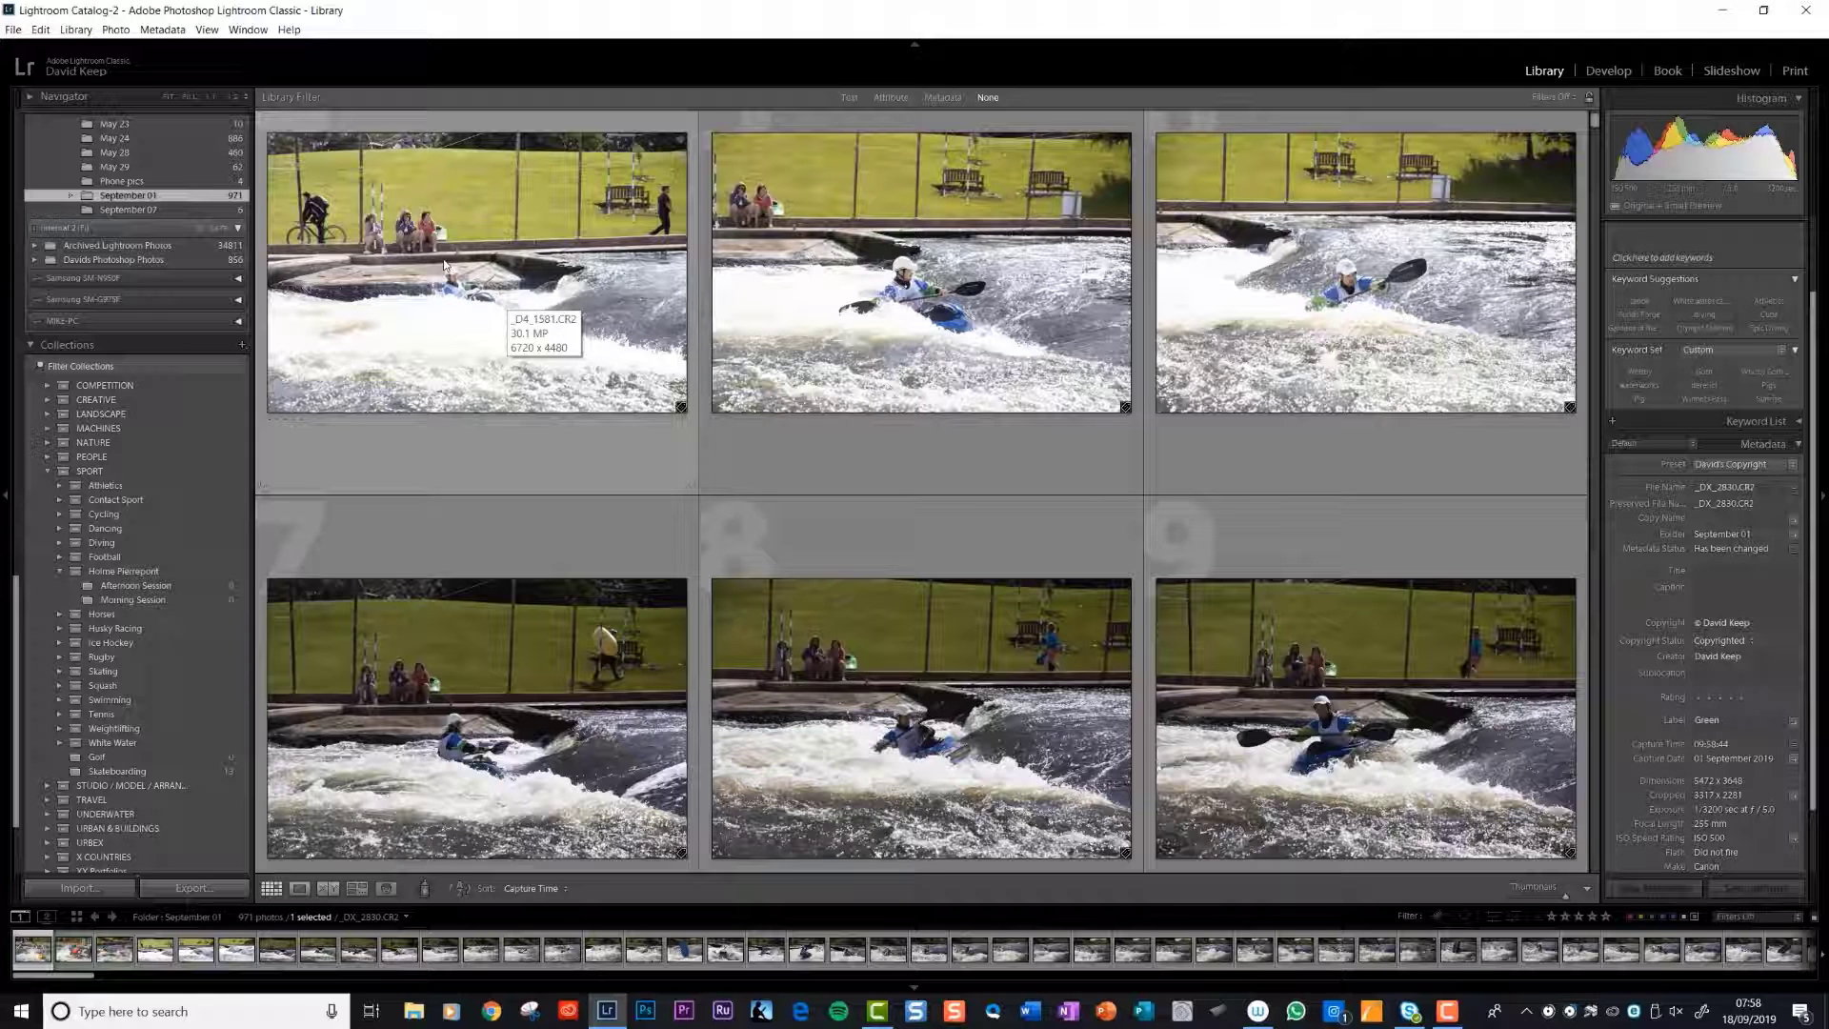
Step: Select kayaking photos in 27-photo batches and add them to Morning Session and Afternoon Session
{"action": "left_click", "coordinate": [473, 256]}
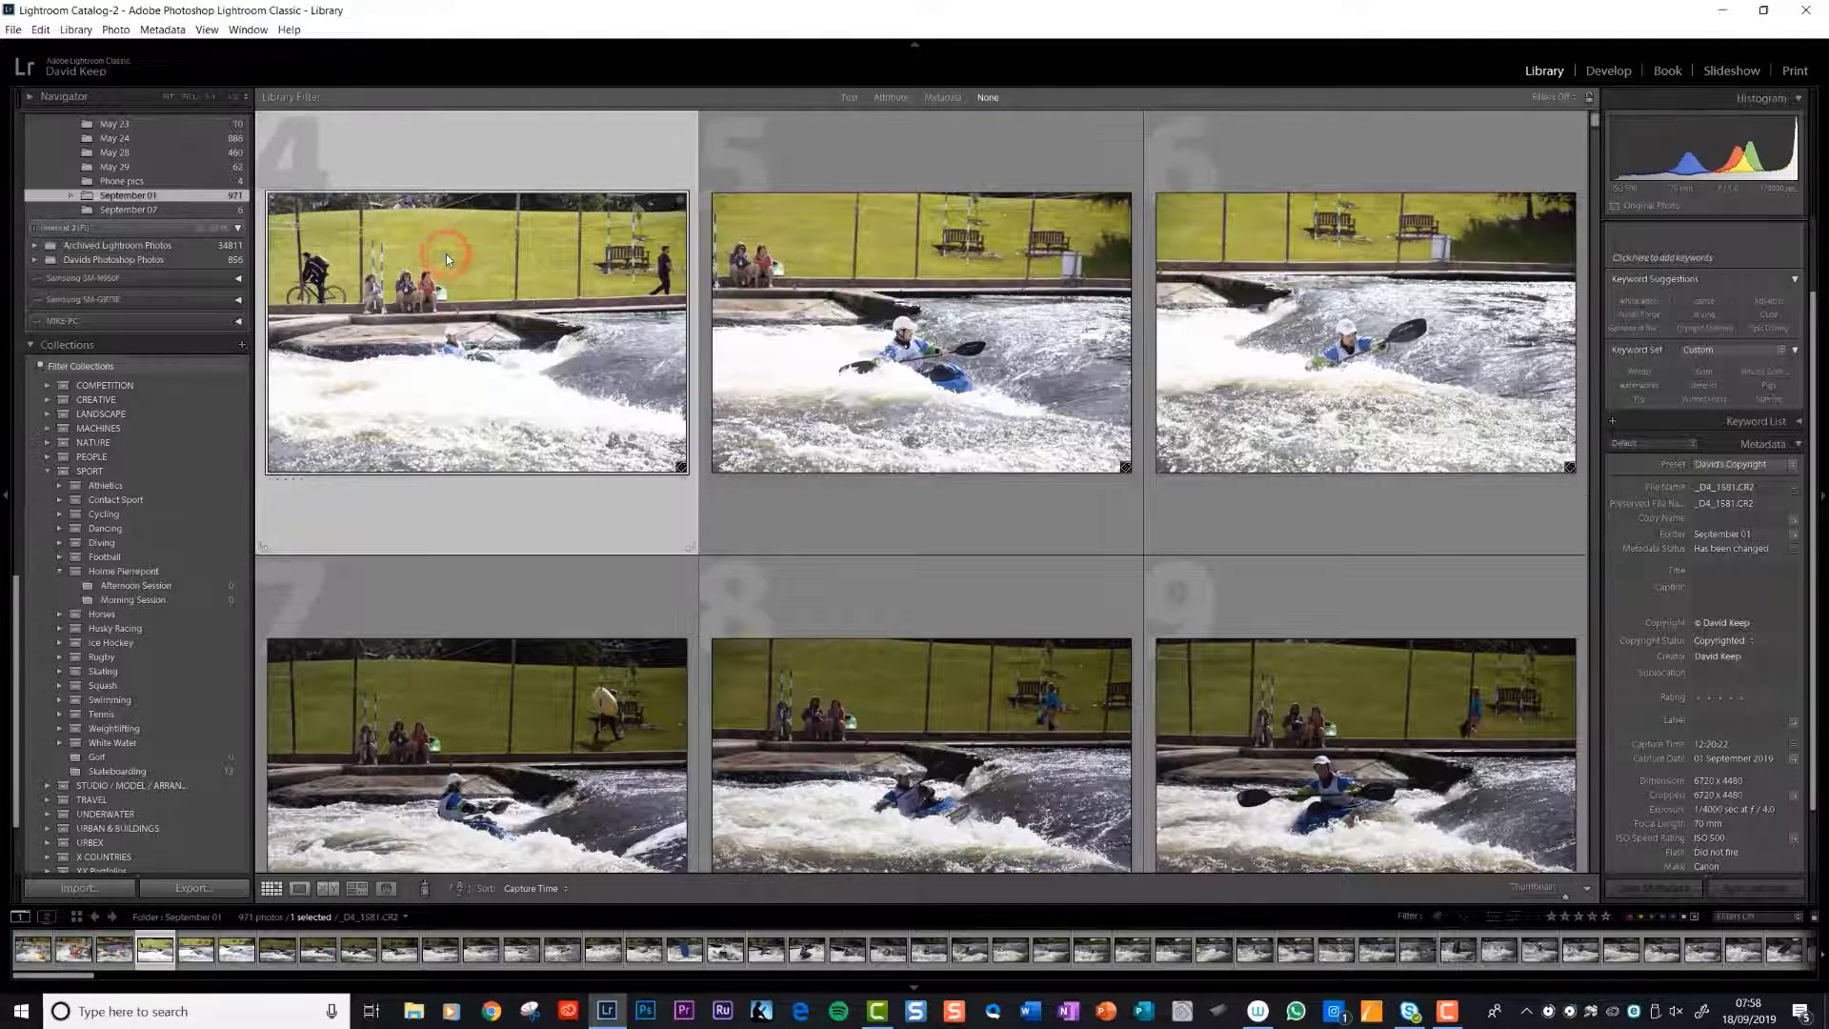
{"action": "scroll", "scroll_direction": "down", "scroll_amount": 3}
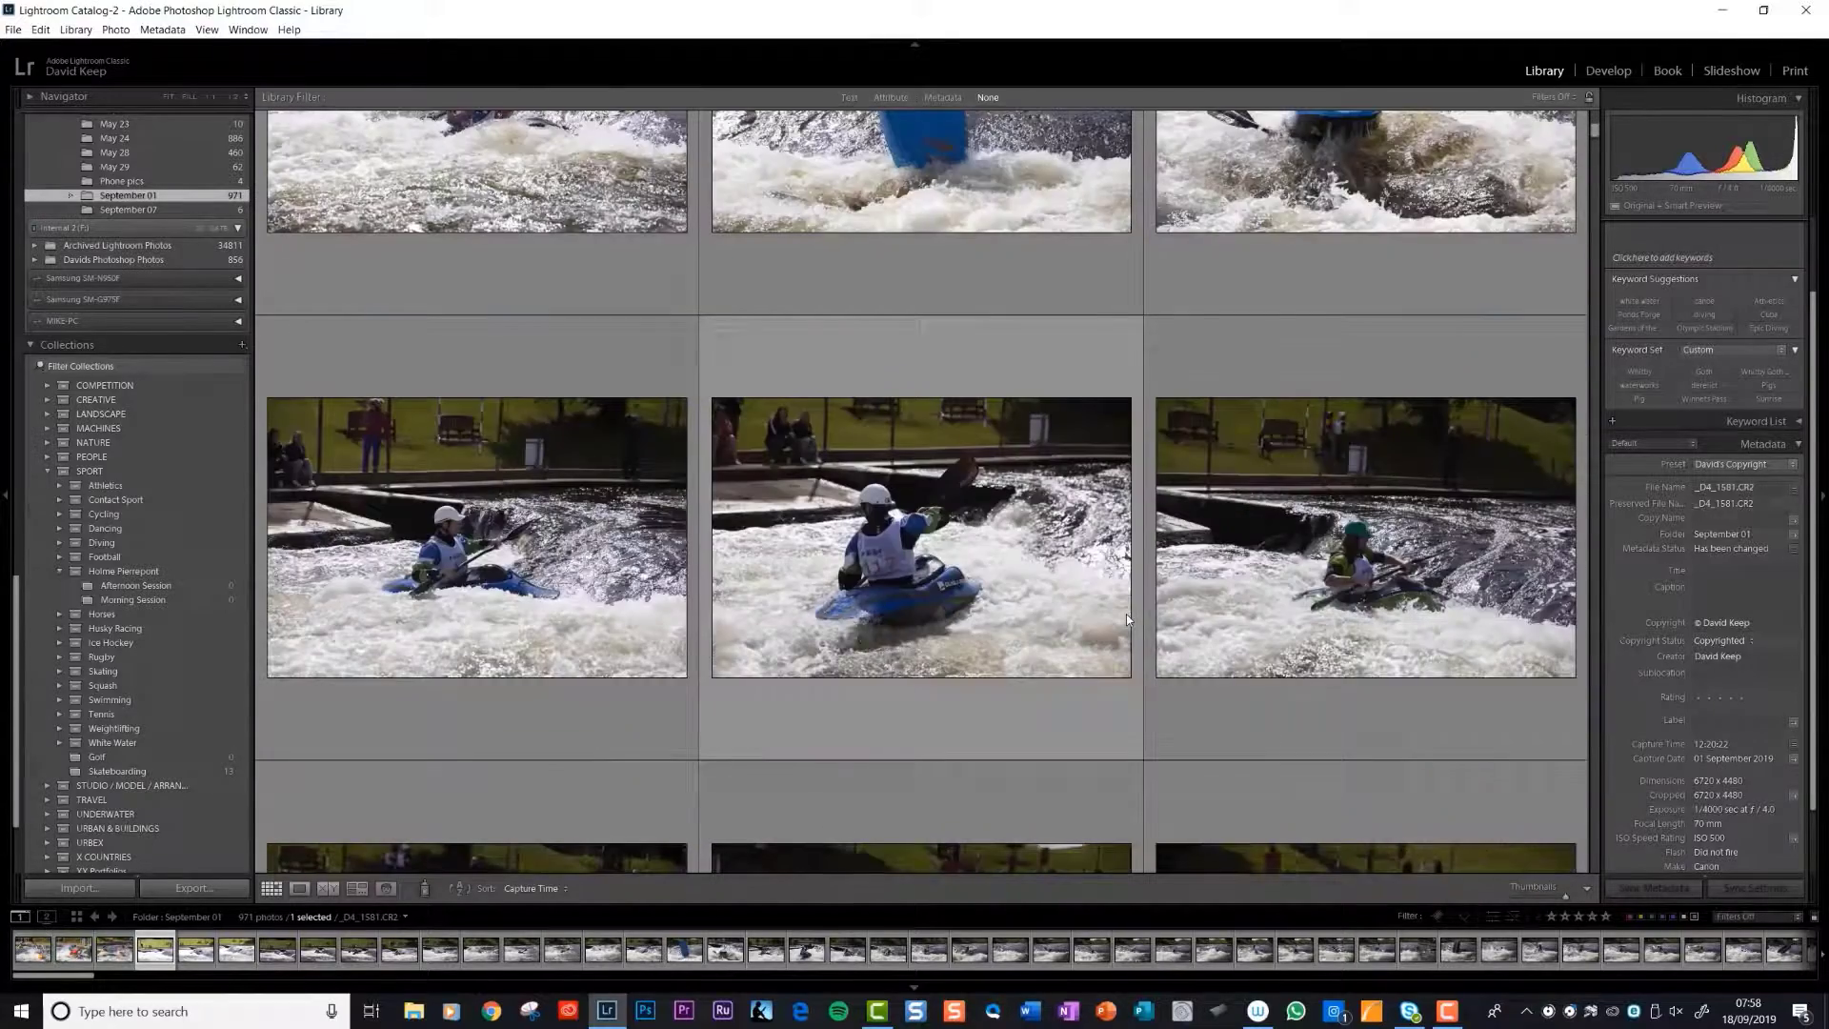
{"action": "scroll", "scroll_direction": "down", "scroll_amount": 3}
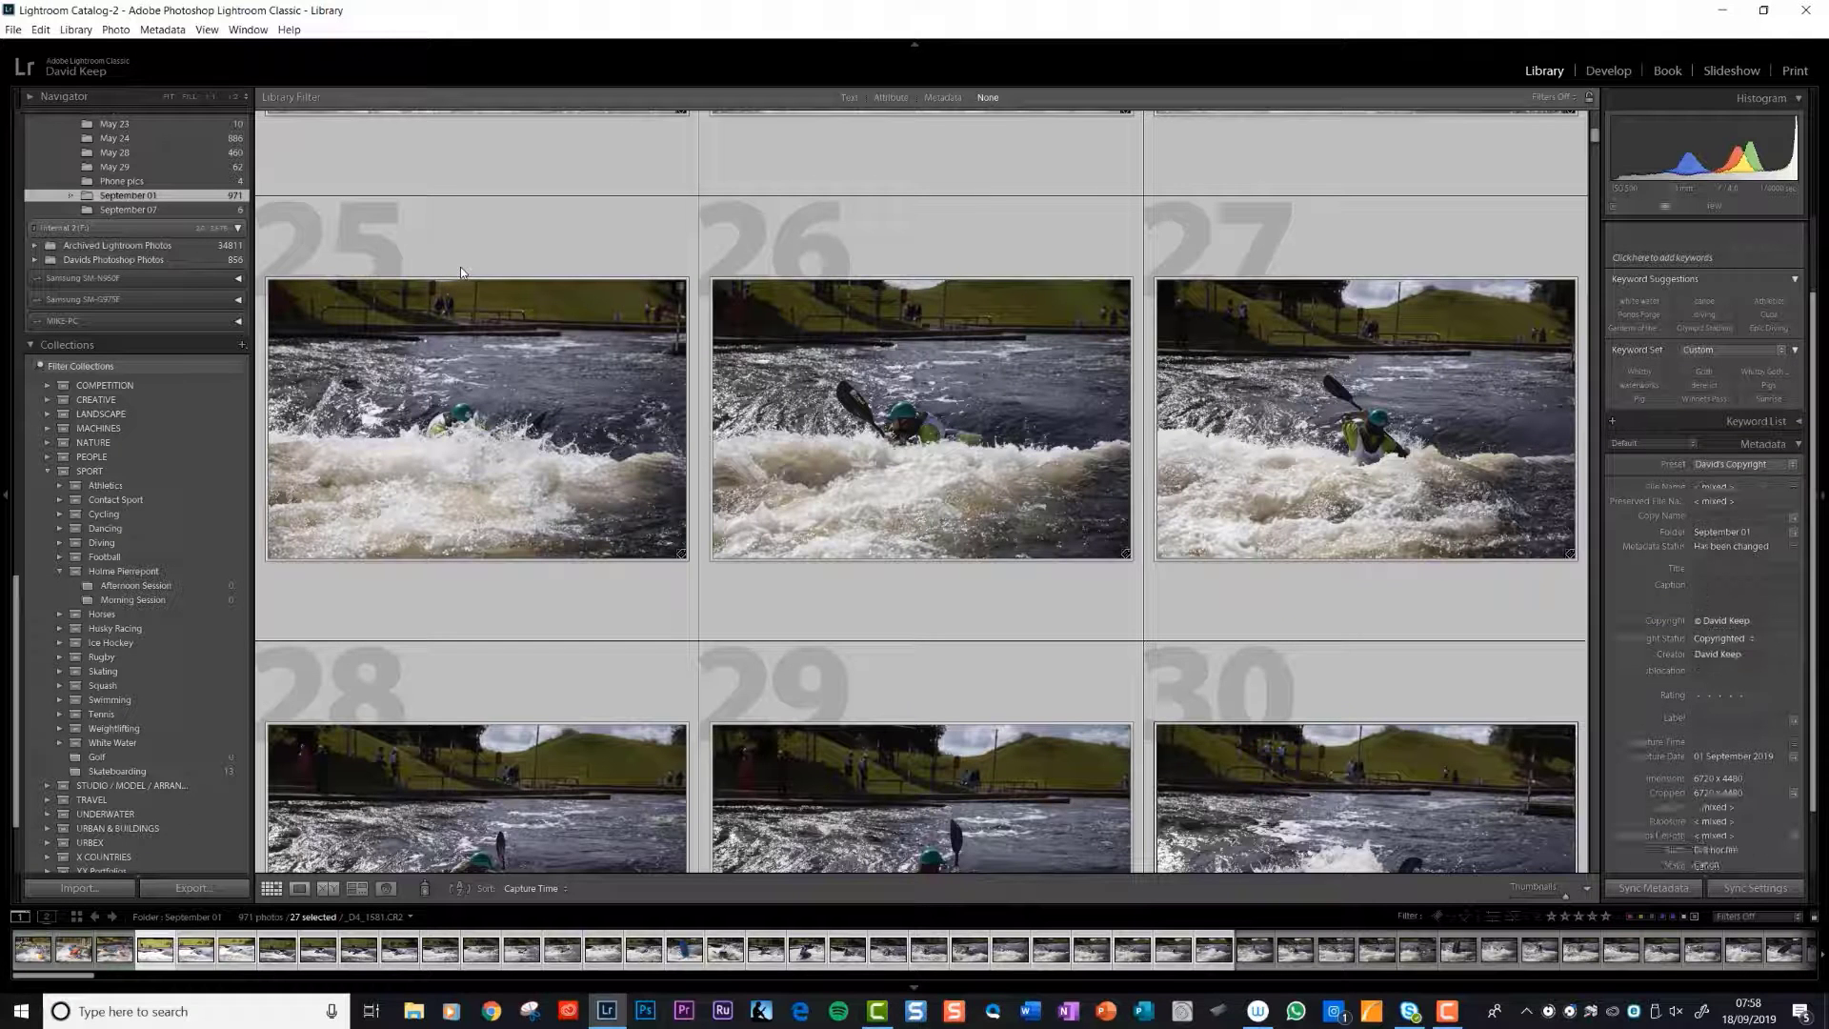
{"action": "mouse_move", "coordinate": [1287, 772]}
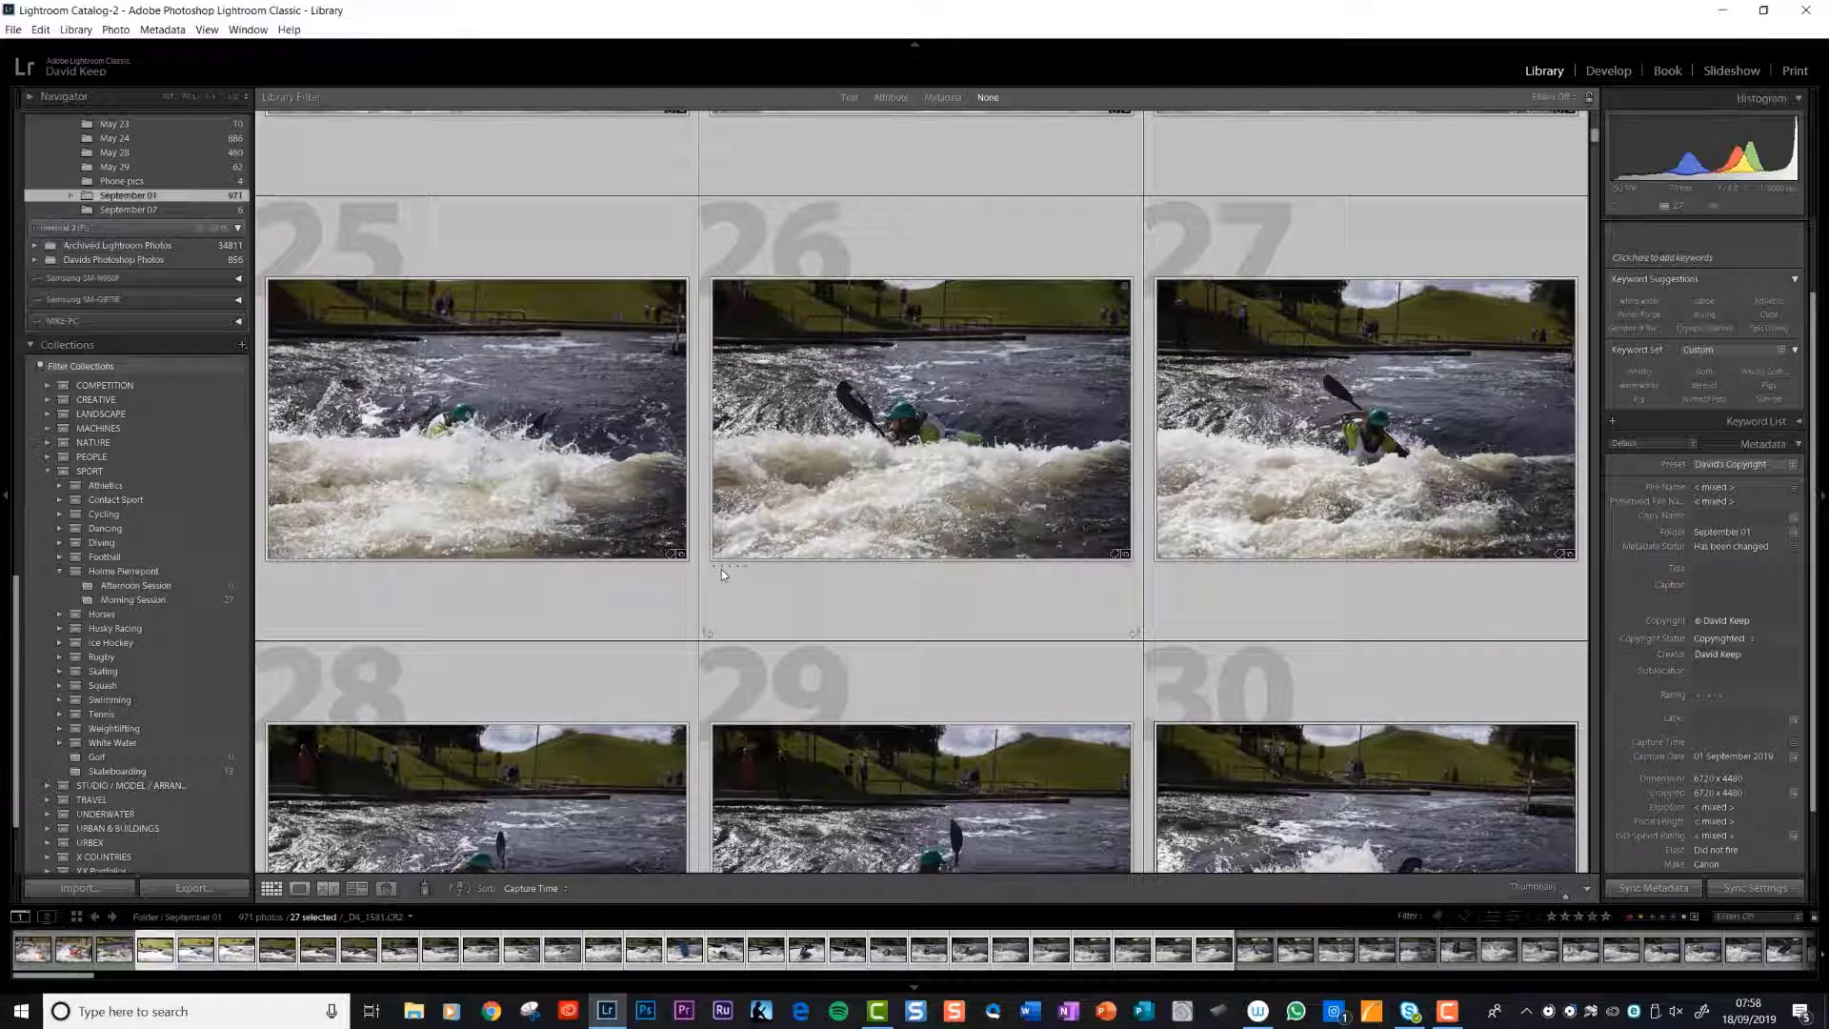
{"action": "scroll", "scroll_direction": "down", "scroll_amount": 3}
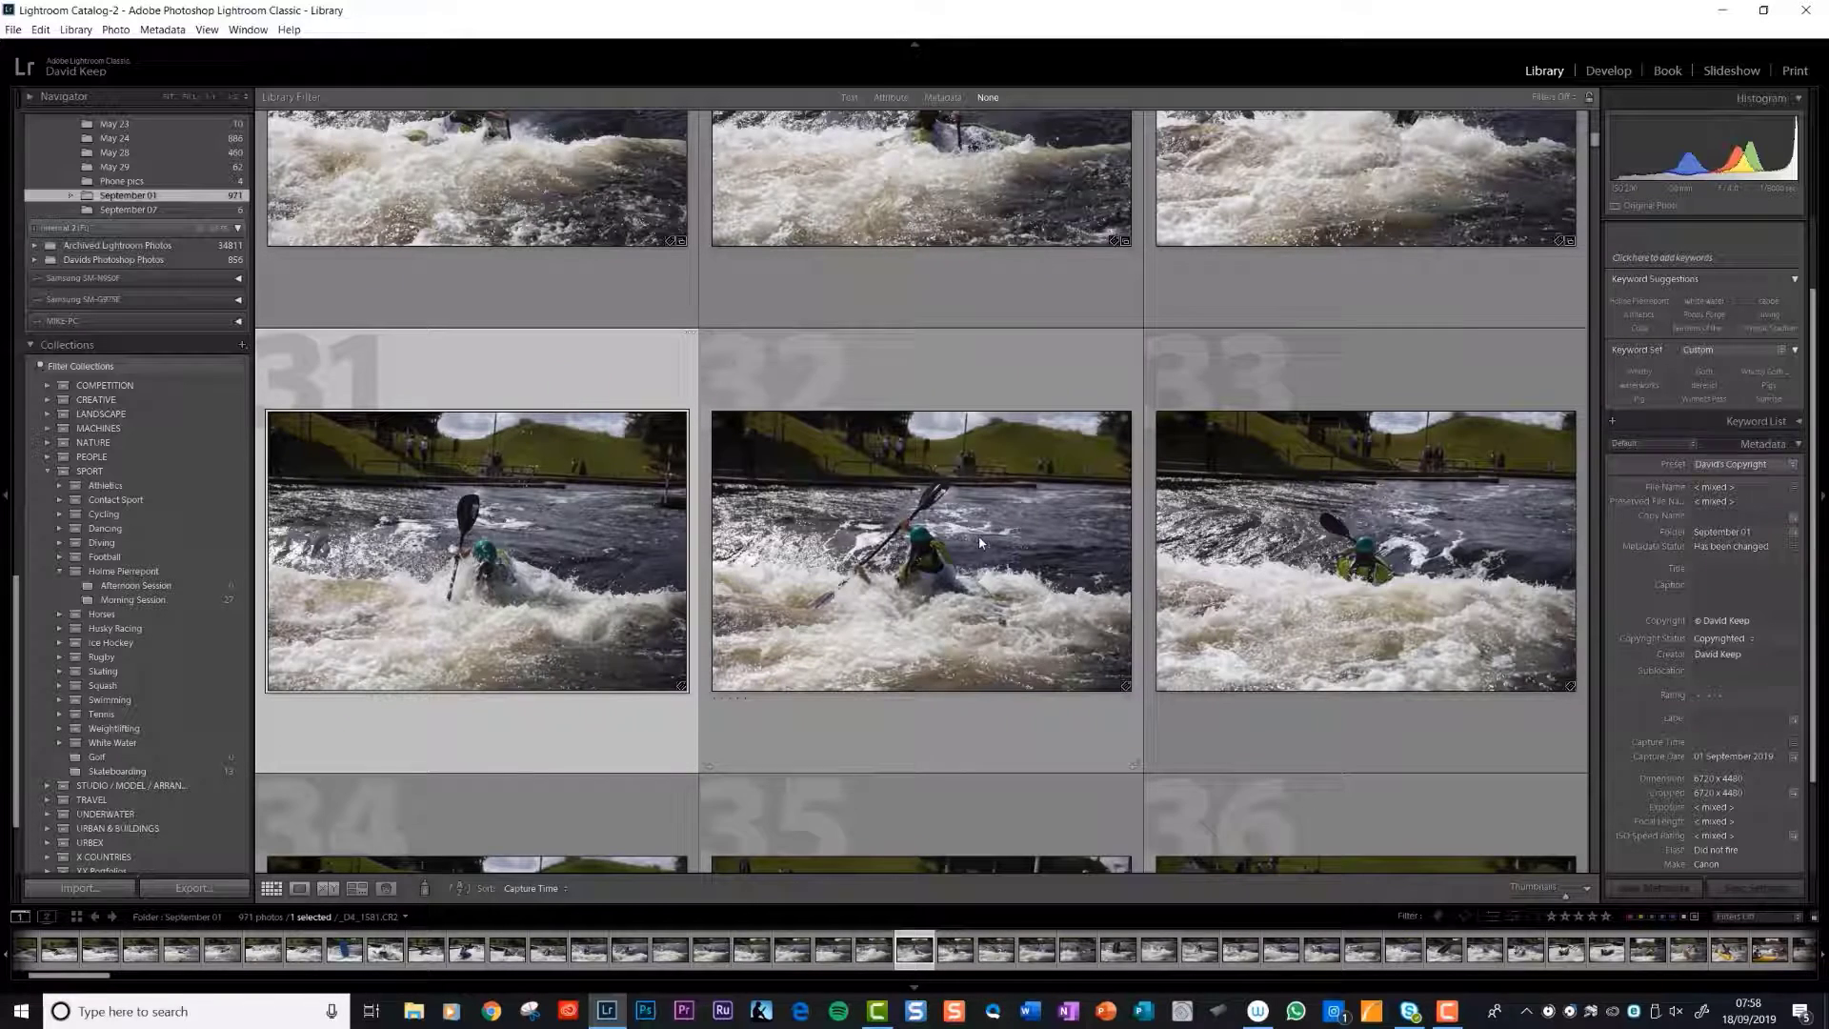
{"action": "scroll", "scroll_direction": "down", "scroll_amount": 3}
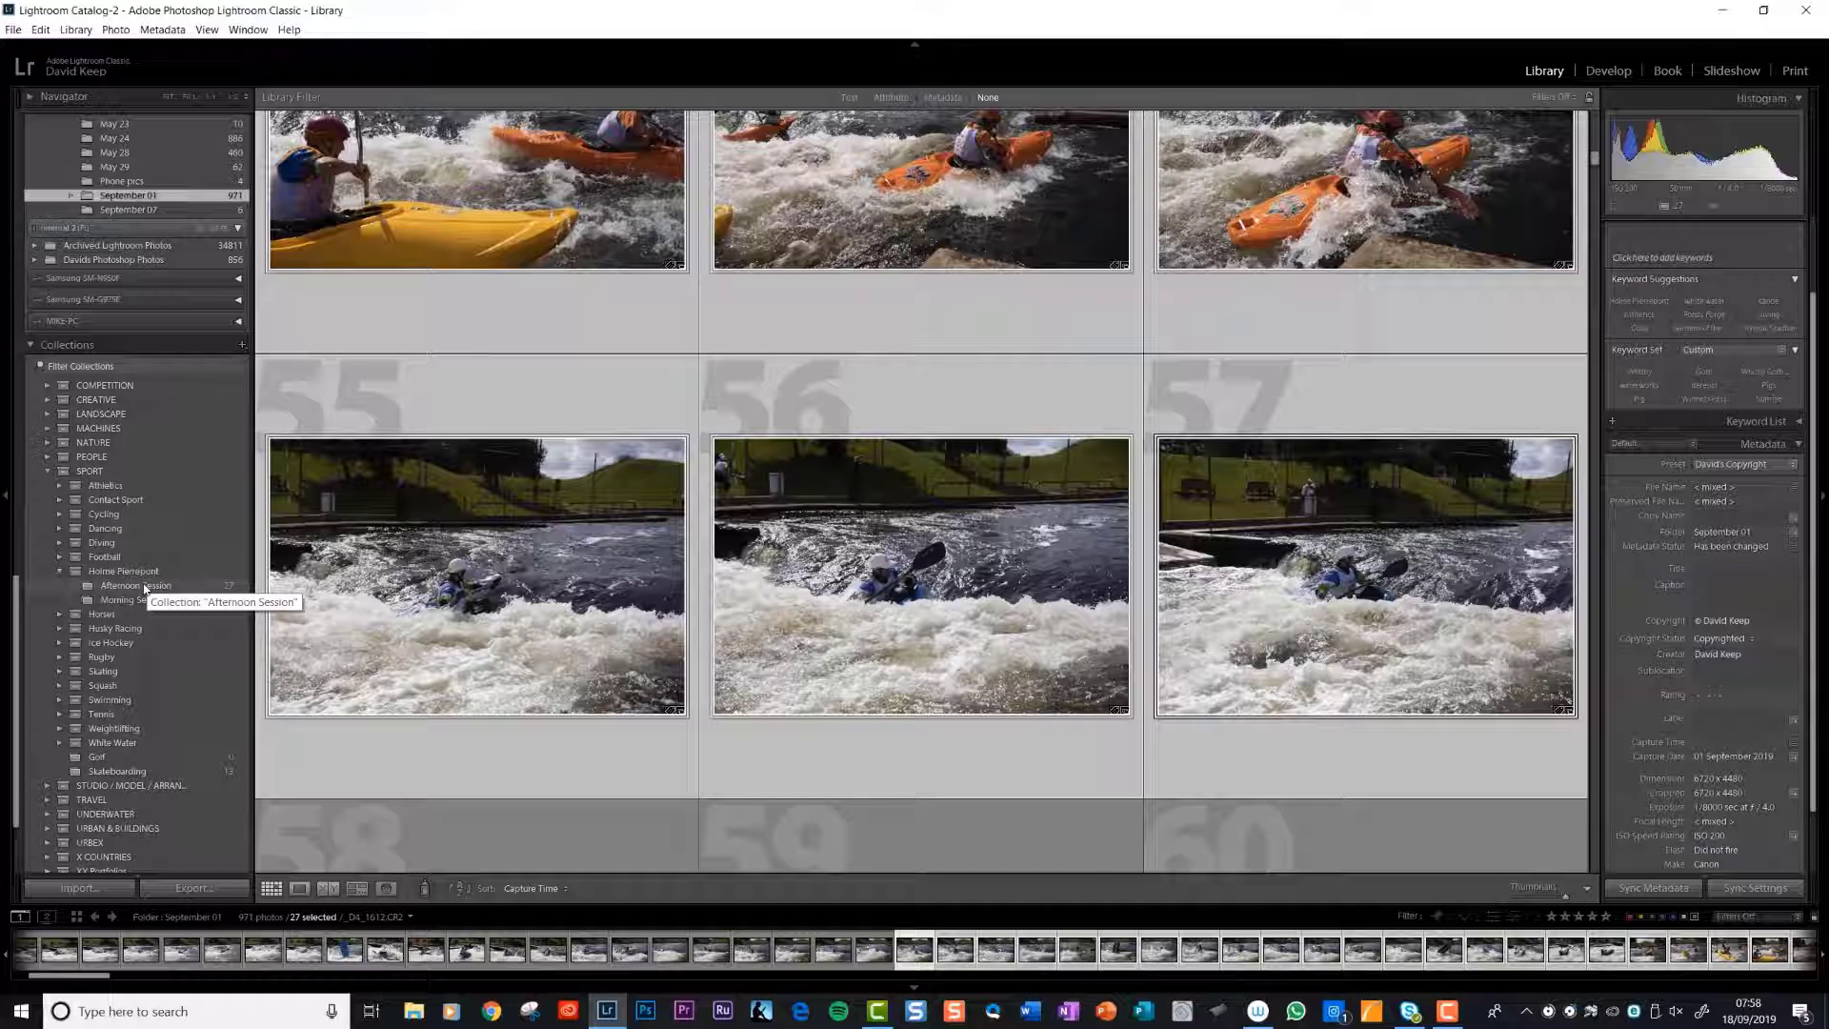
Step: Show the Morning Session collection and scroll through its 27 photos
{"action": "left_click", "coordinate": [134, 599]}
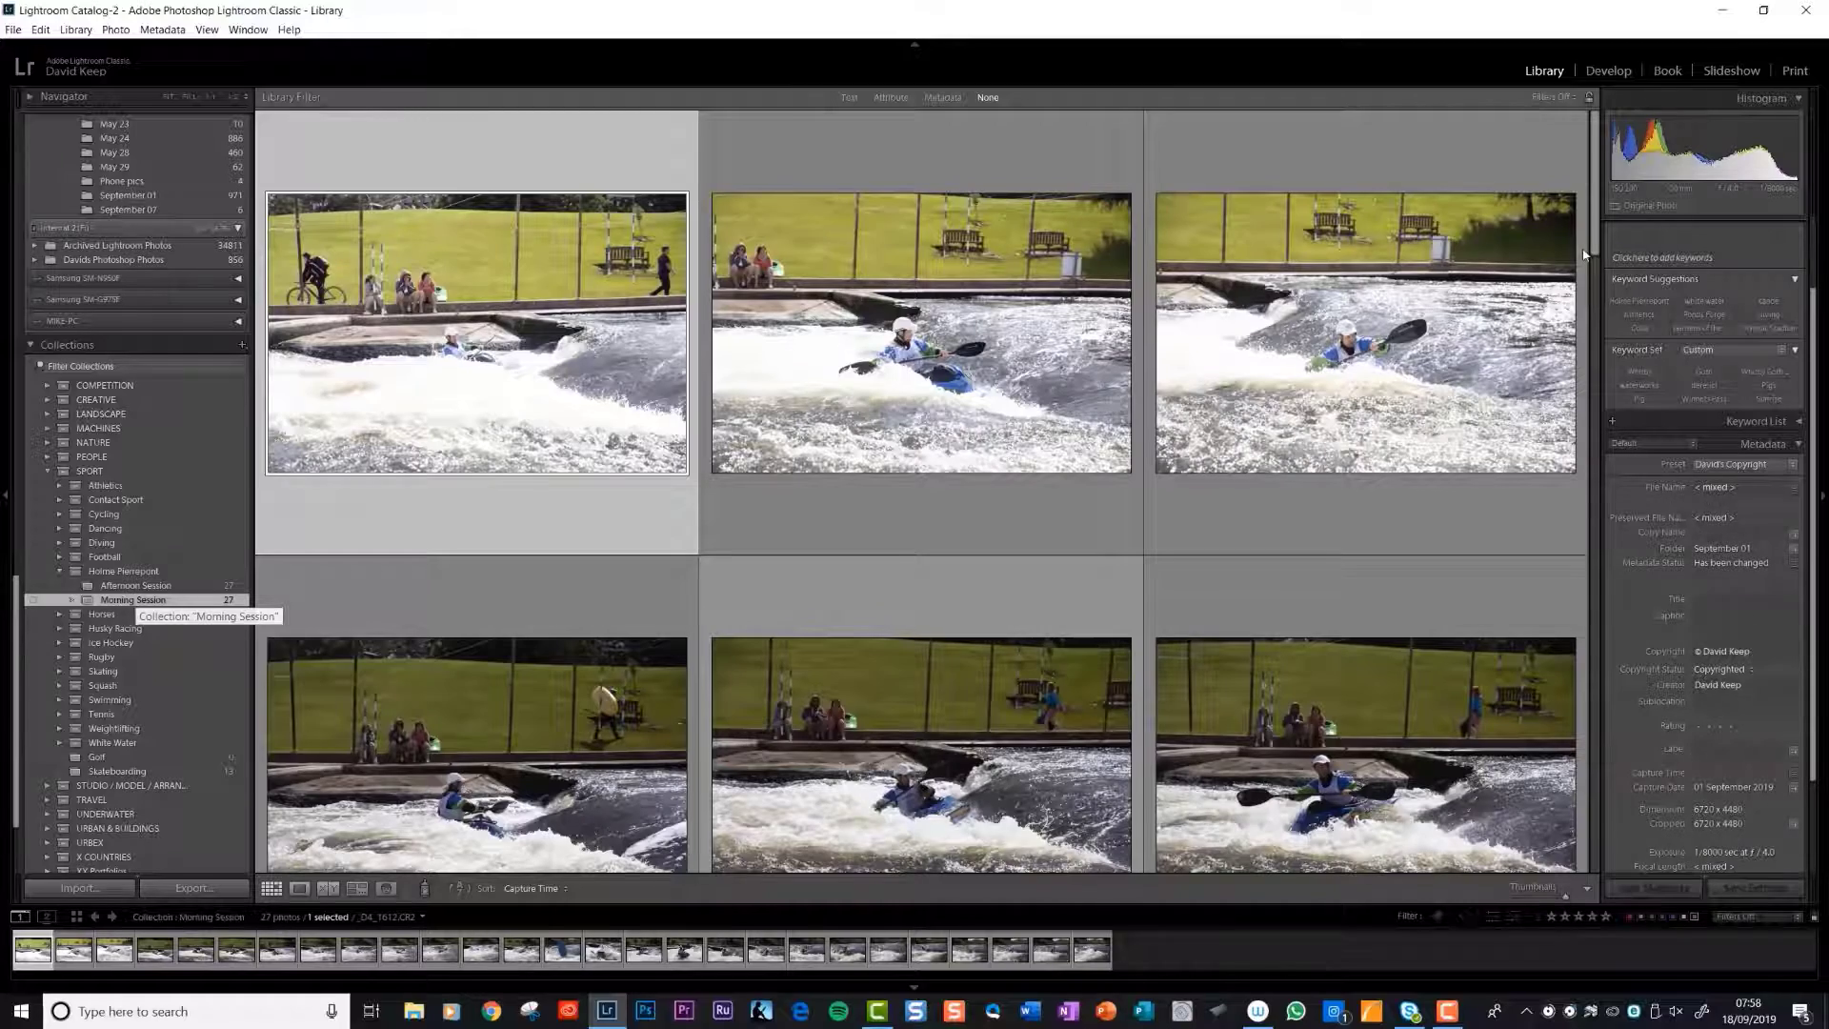
{"action": "scroll", "scroll_direction": "down", "scroll_amount": 3}
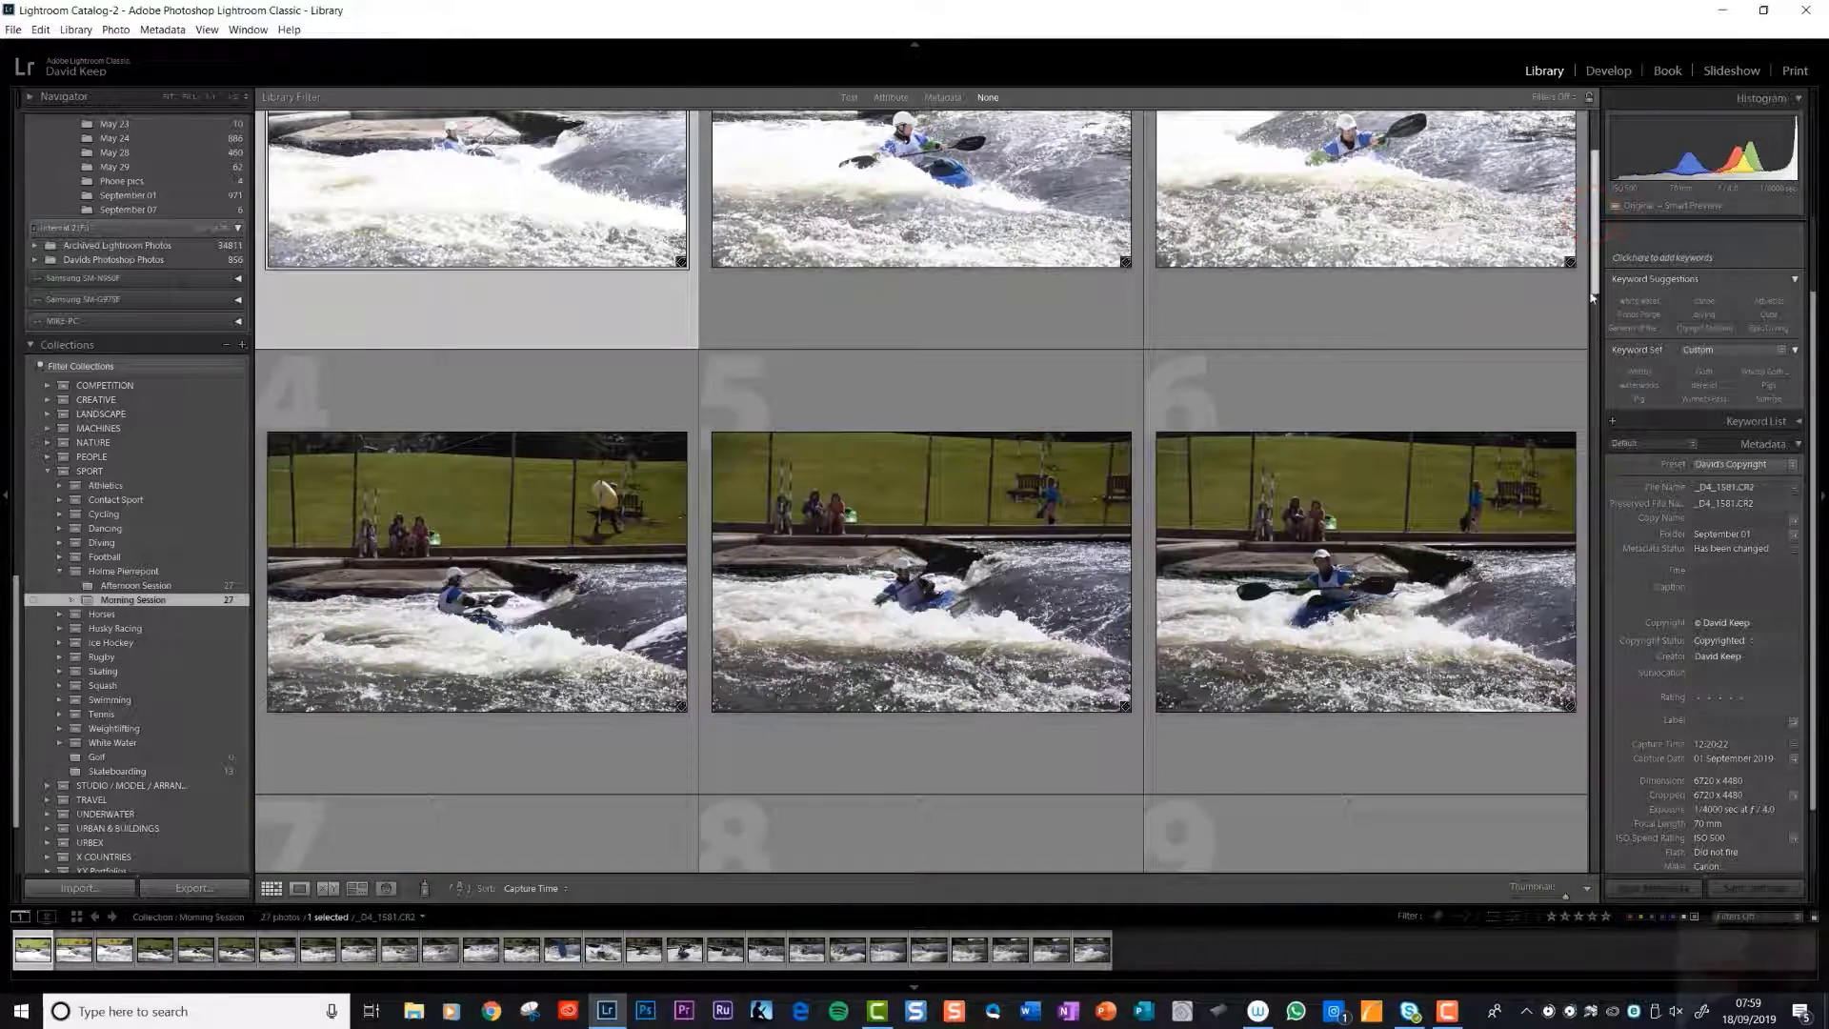
{"action": "scroll", "scroll_direction": "down", "scroll_amount": 3}
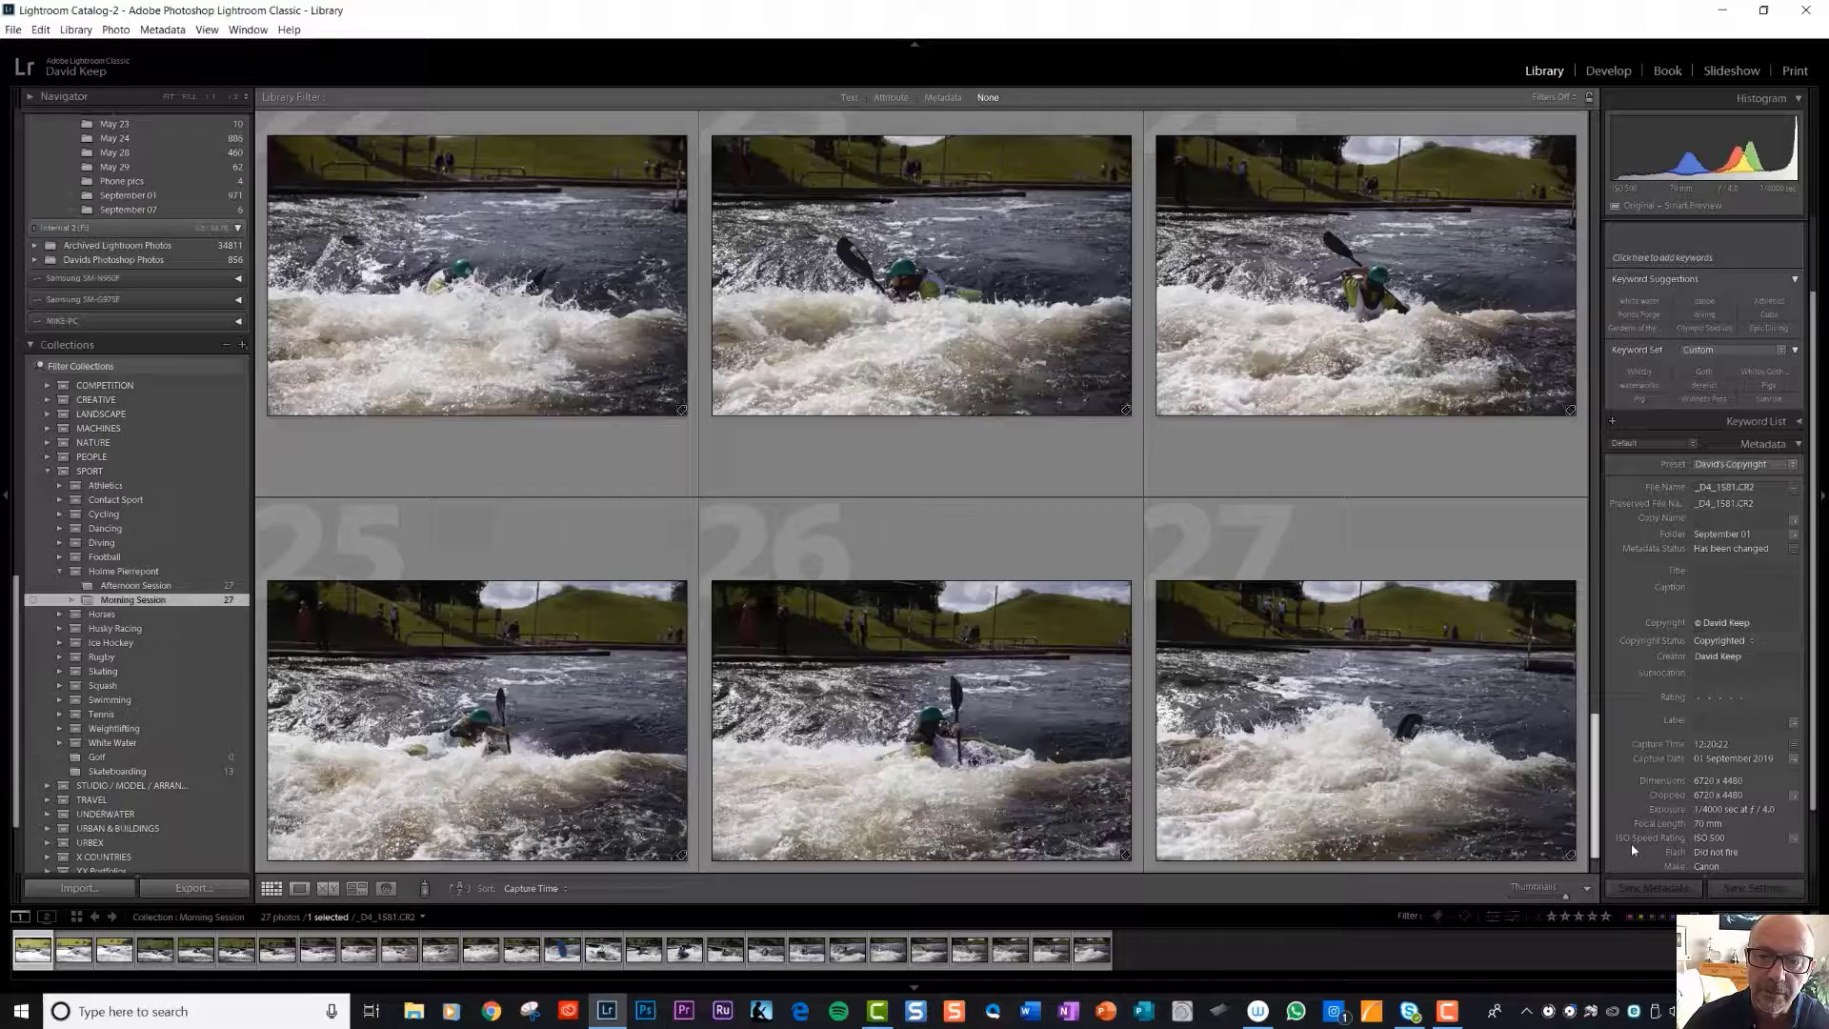
{"action": "scroll", "scroll_direction": "down", "scroll_amount": 3}
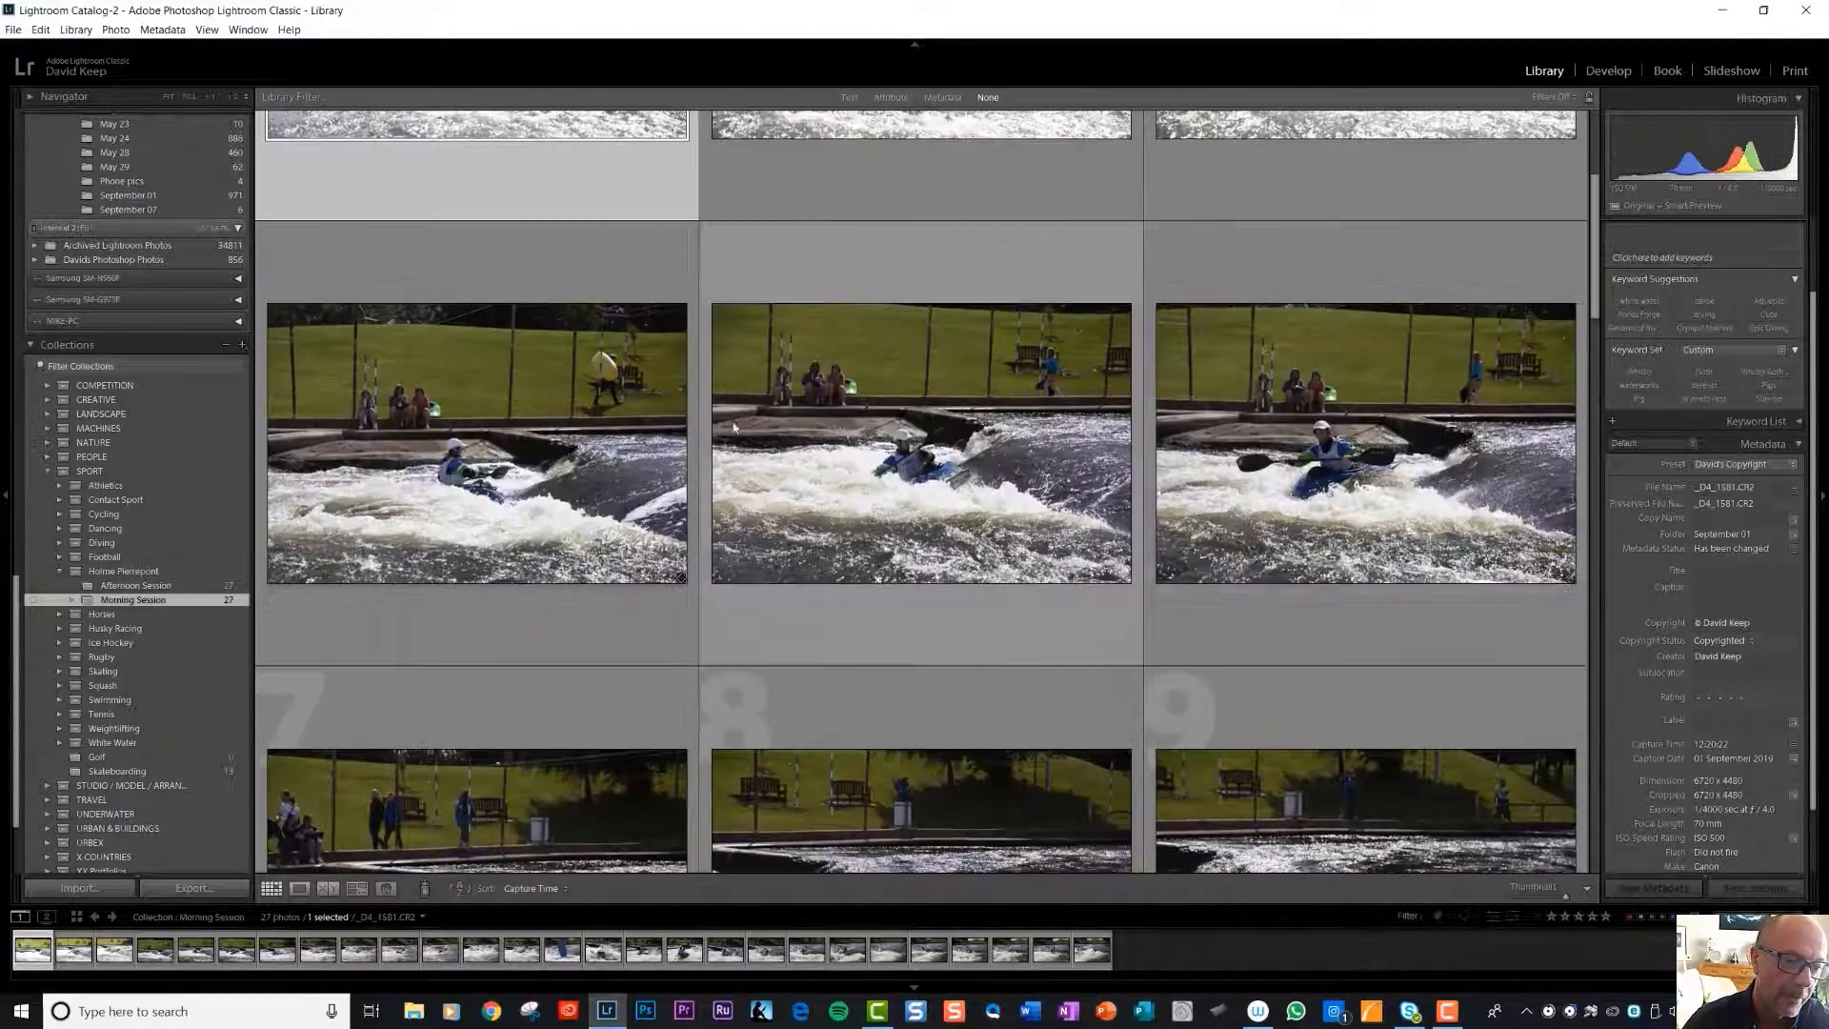
Step: Show the Afternoon Session collection's 27 kayaking photos
{"action": "left_click", "coordinate": [136, 584]}
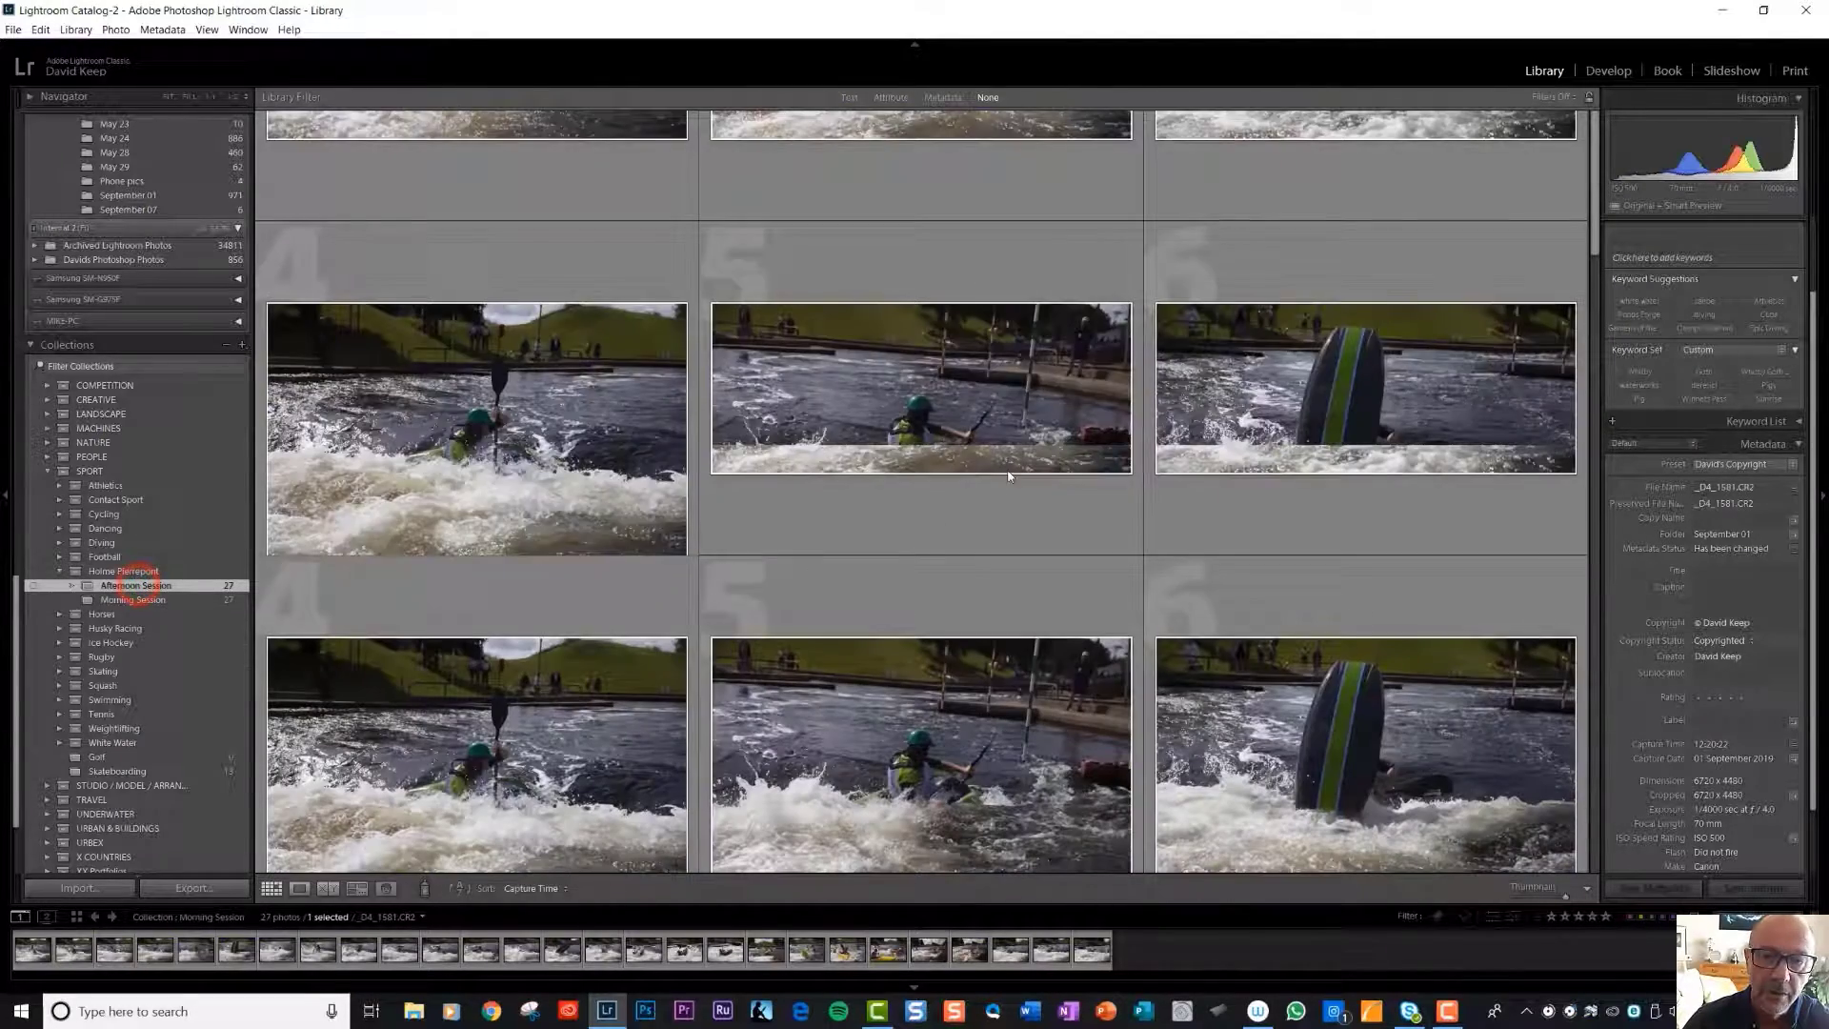
{"action": "left_click", "coordinate": [133, 584]}
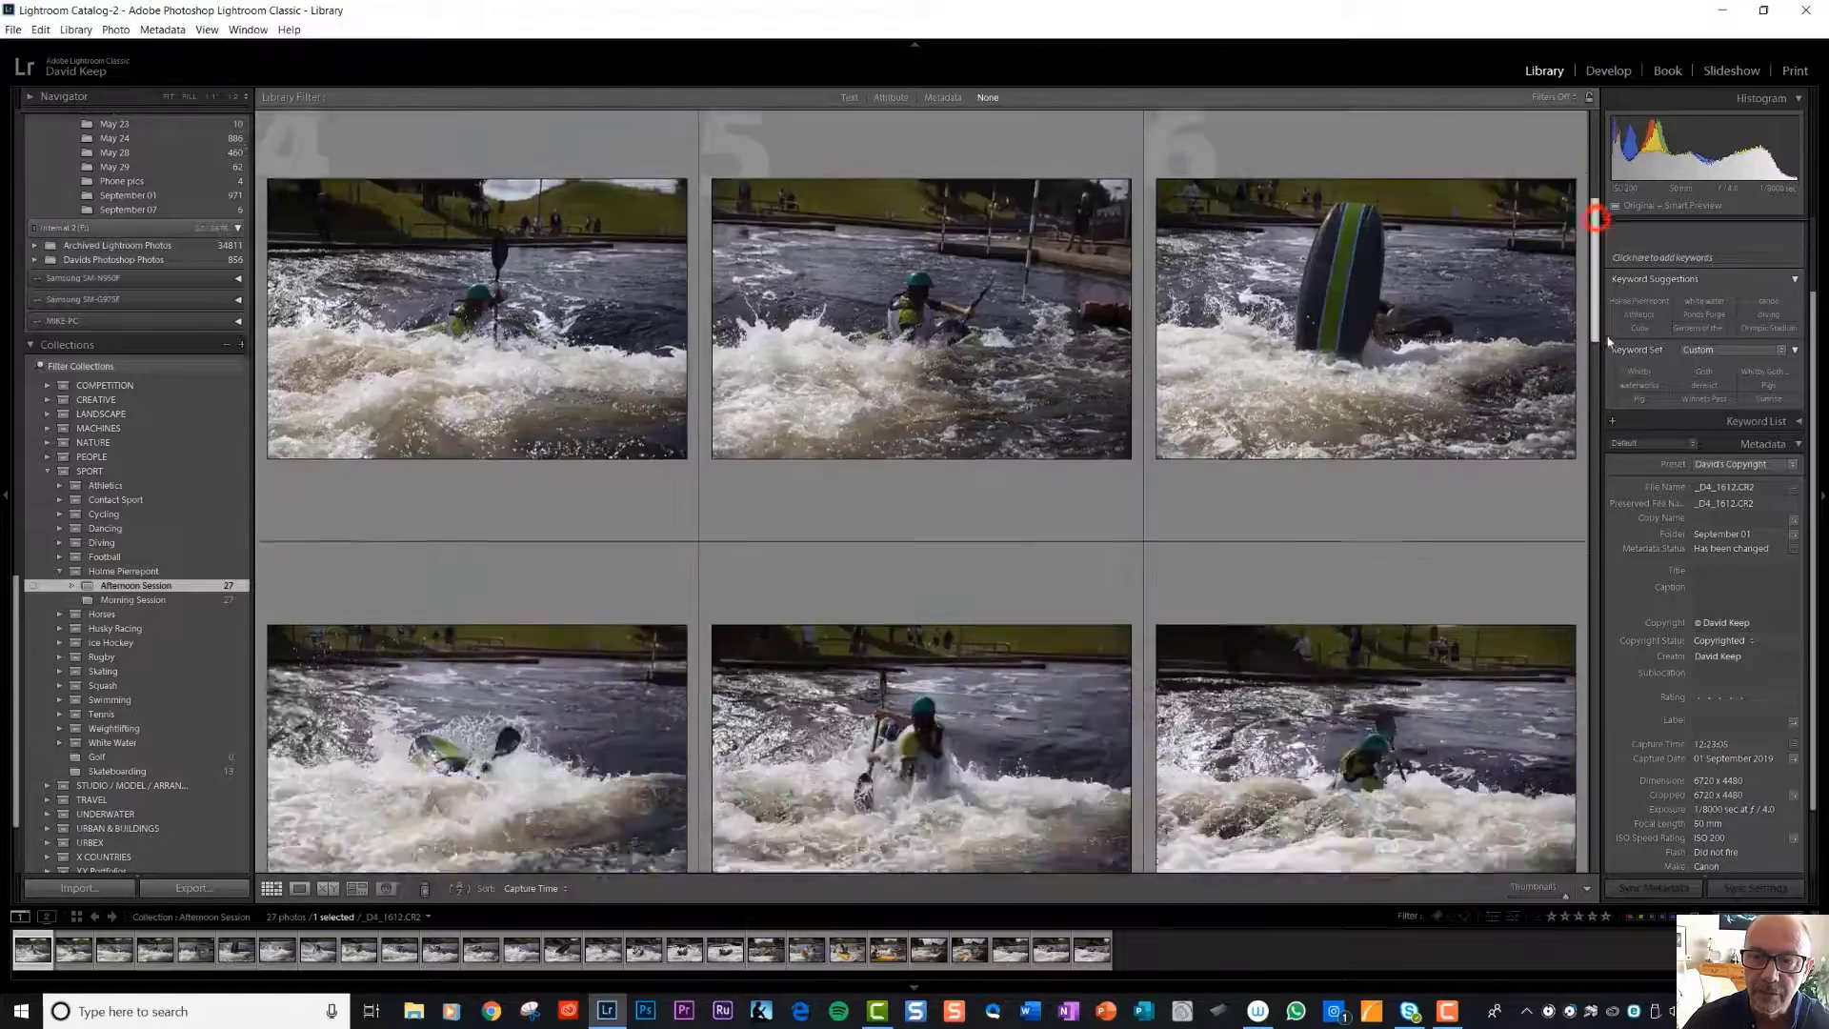
{"action": "scroll", "scroll_direction": "down", "scroll_amount": 3}
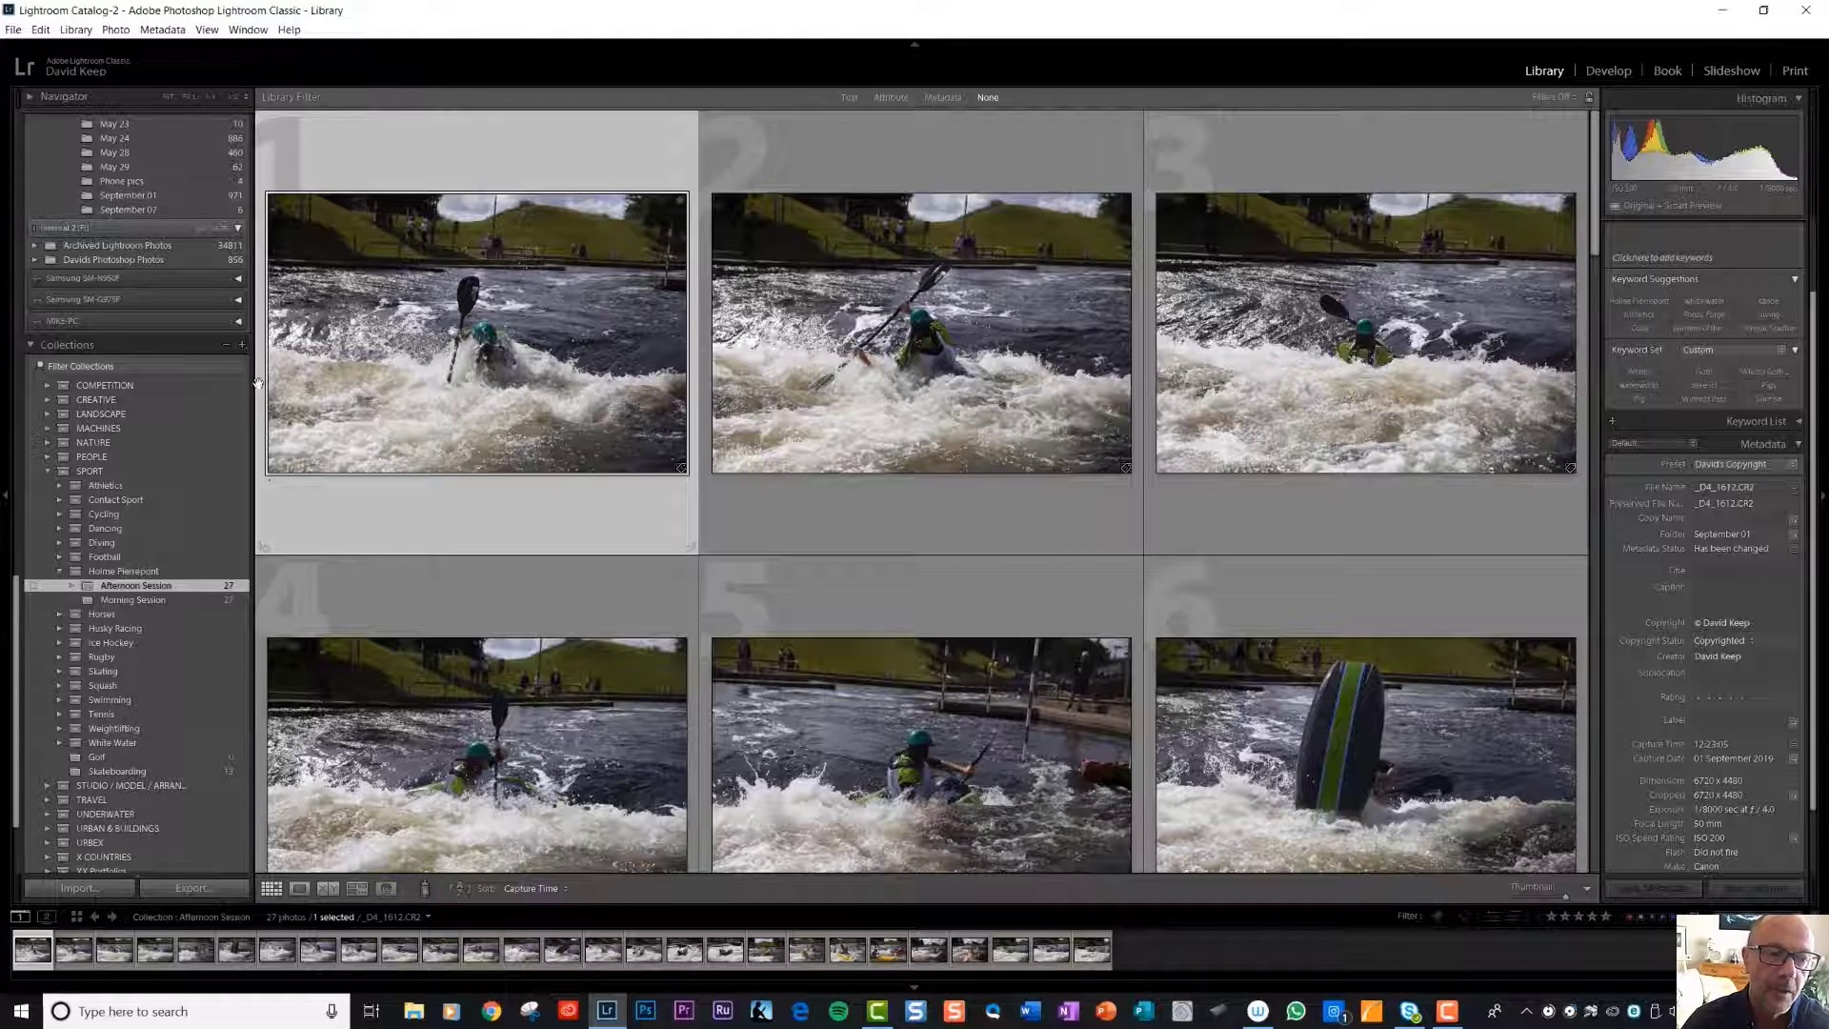
{"action": "mouse_move", "coordinate": [1067, 339]}
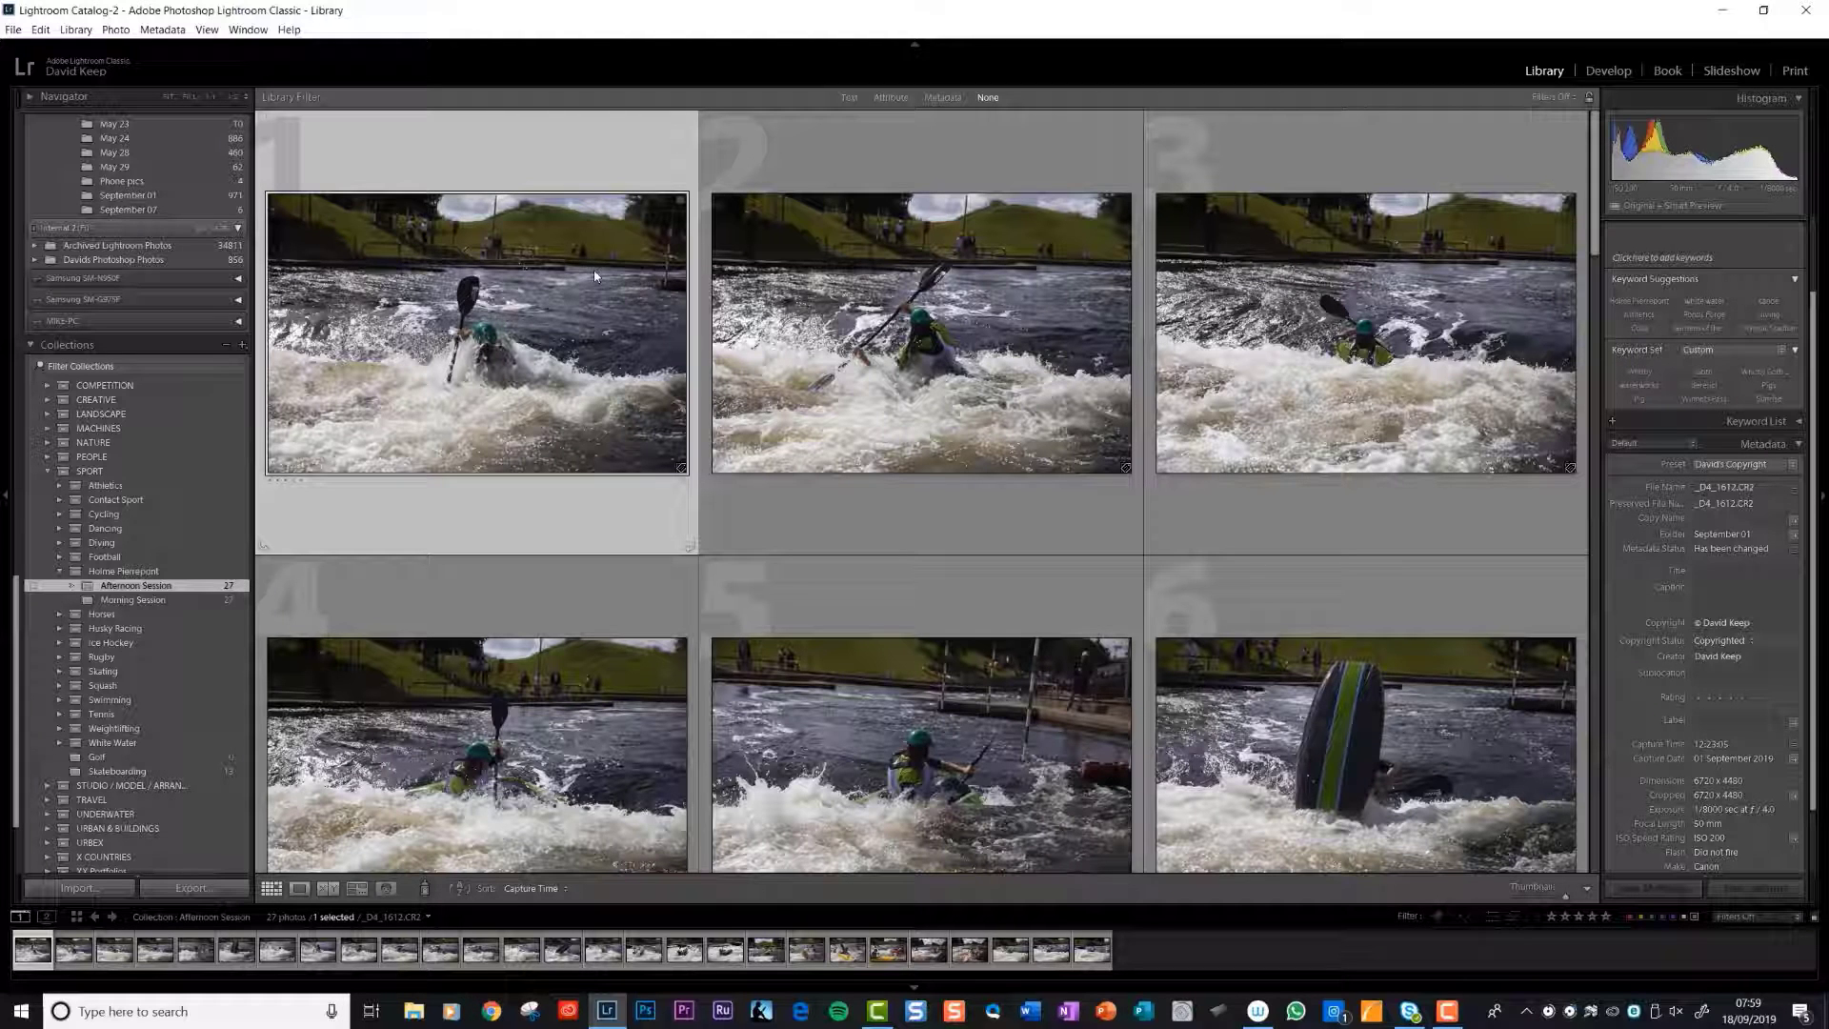
{"action": "mouse_move", "coordinate": [128, 194]}
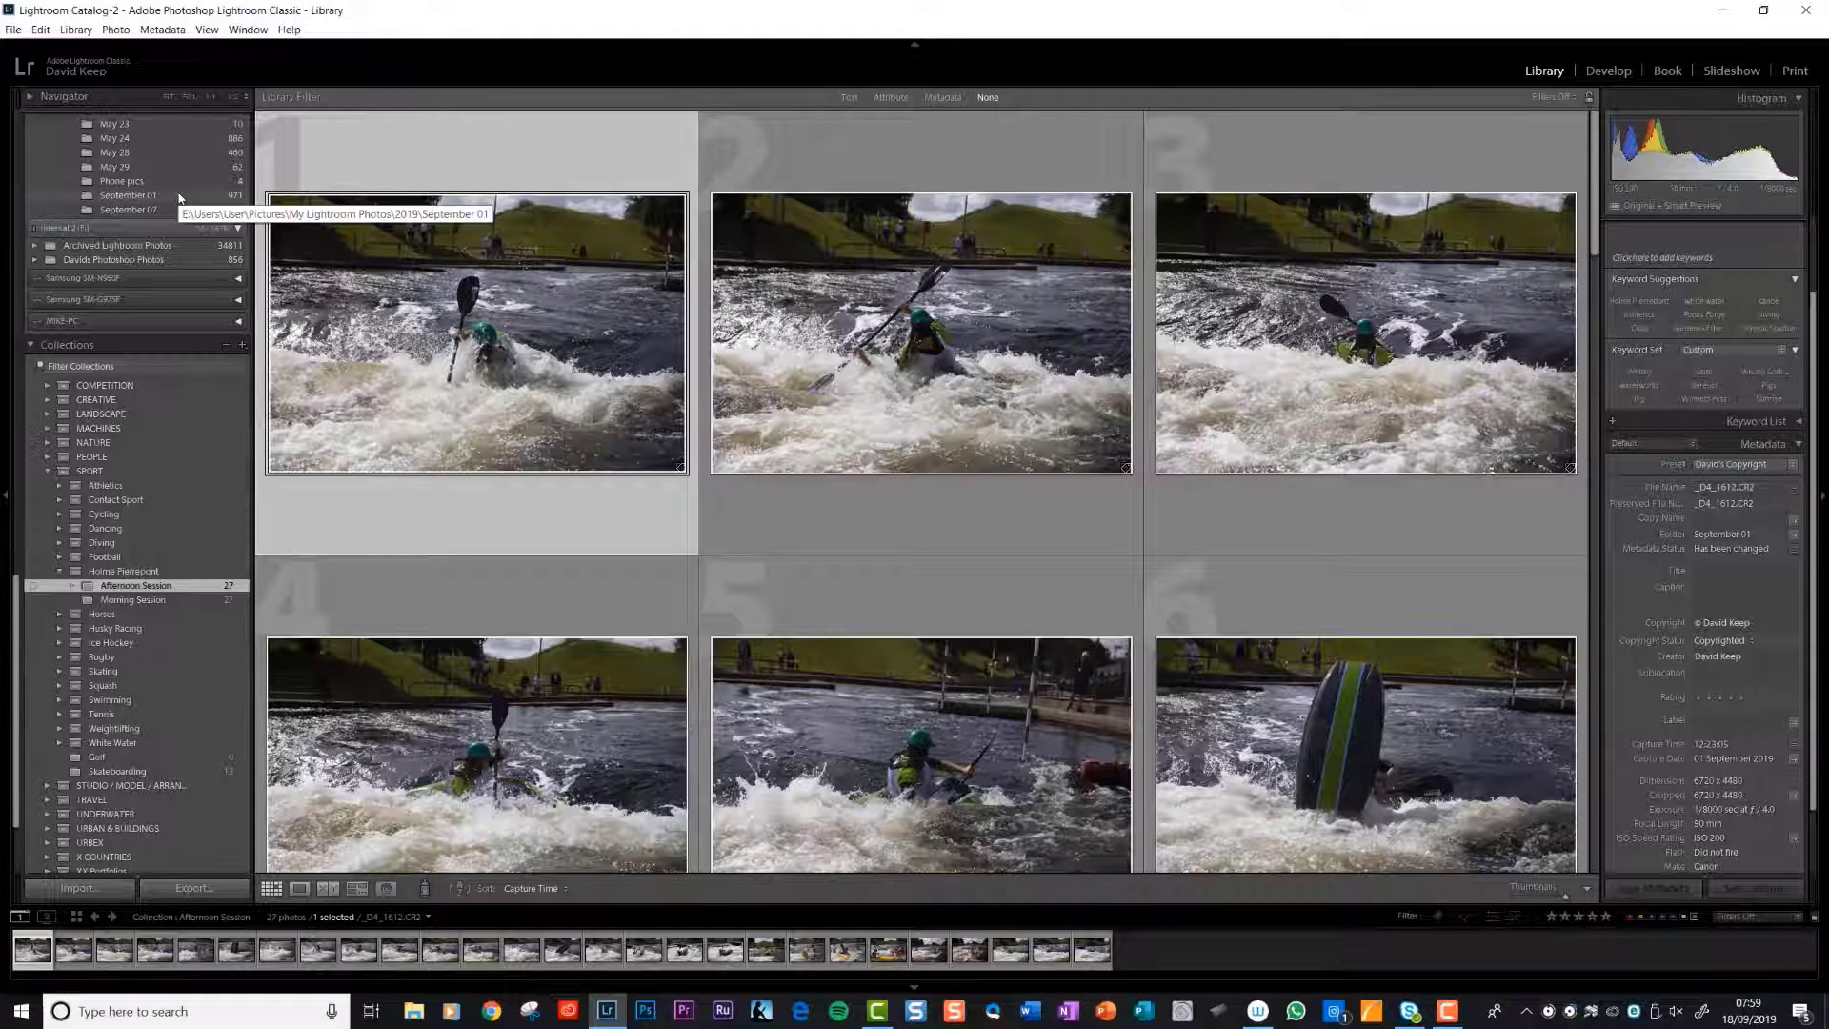
{"action": "mouse_move", "coordinate": [171, 197]}
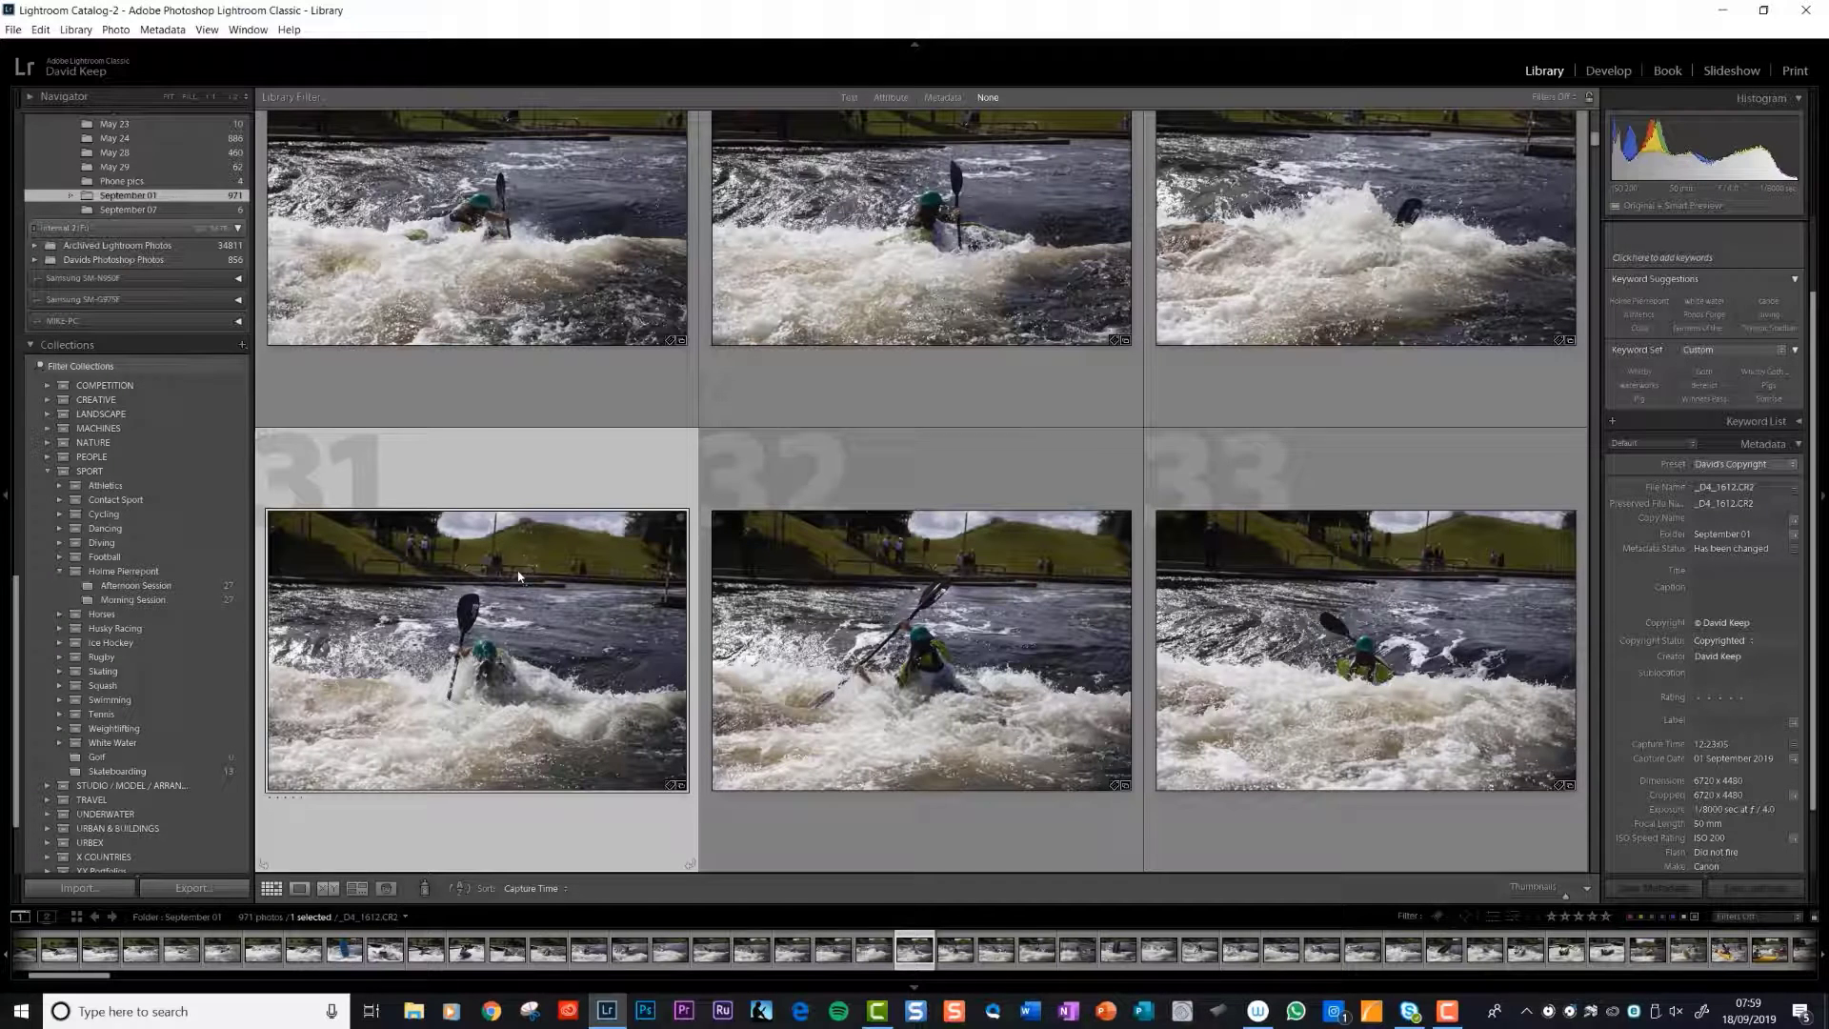
{"action": "mouse_move", "coordinate": [523, 581]}
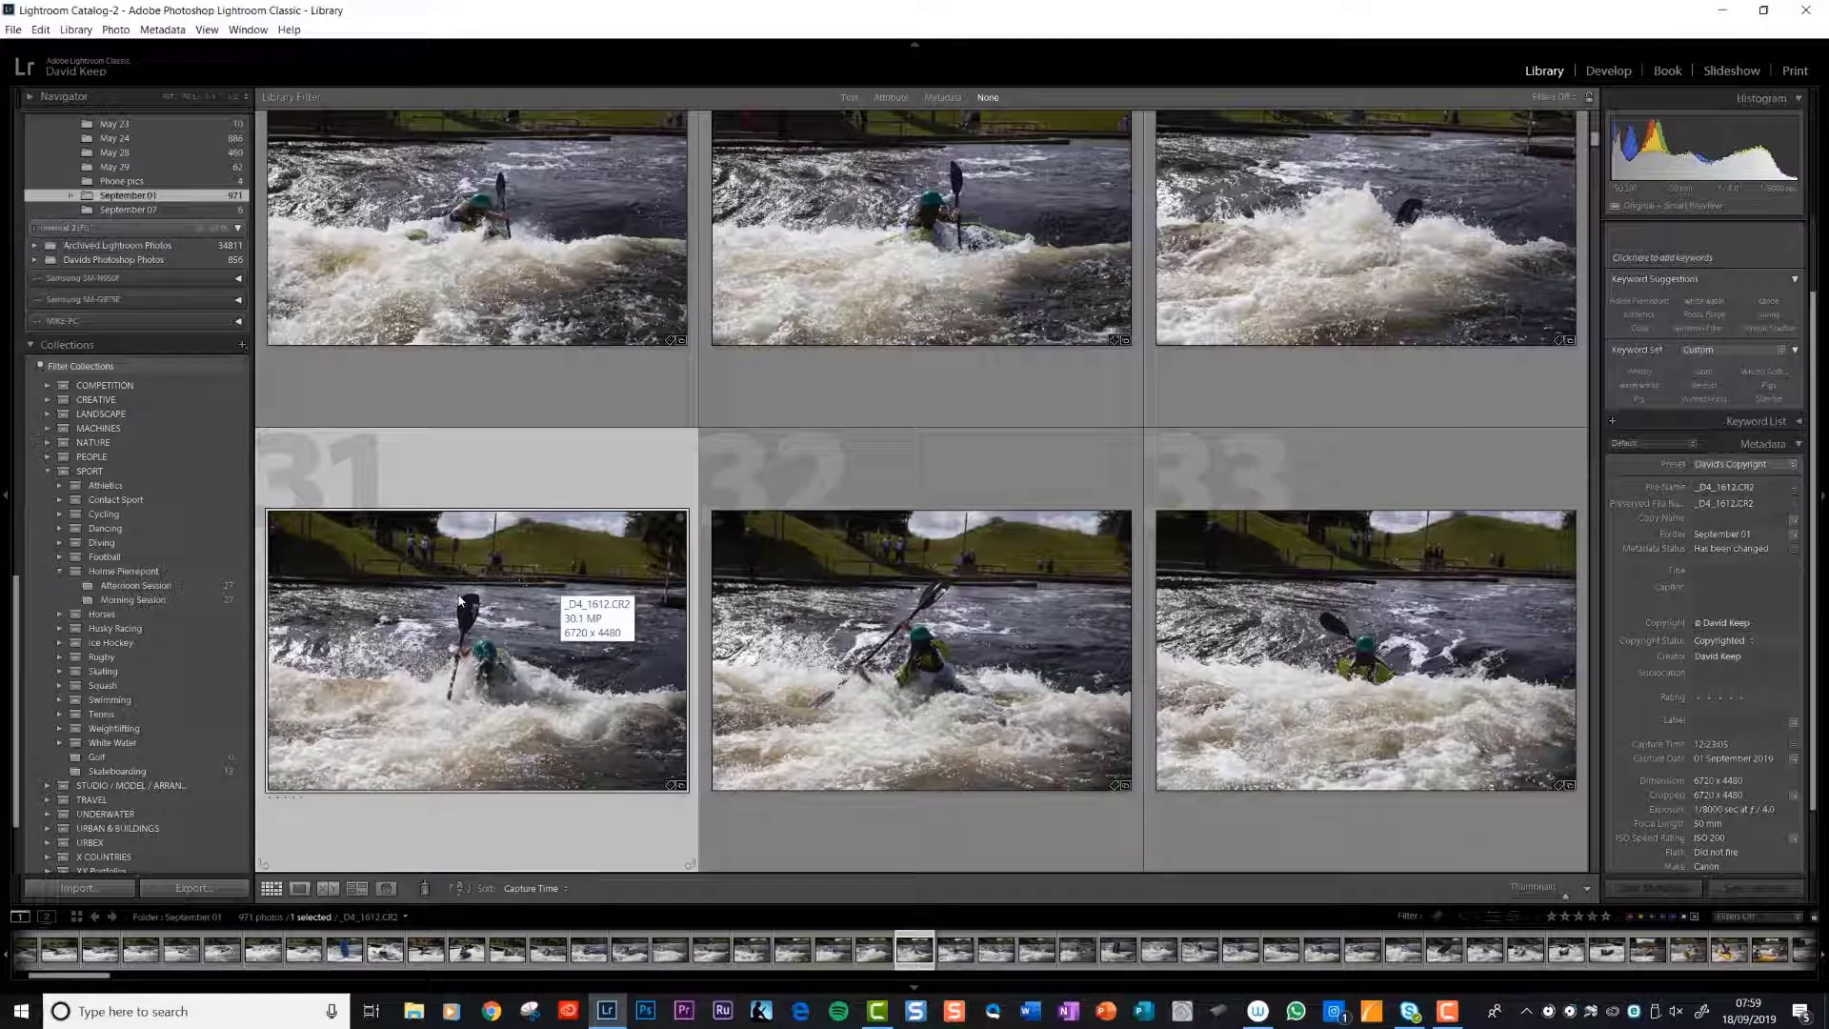
{"action": "mouse_move", "coordinate": [545, 385]}
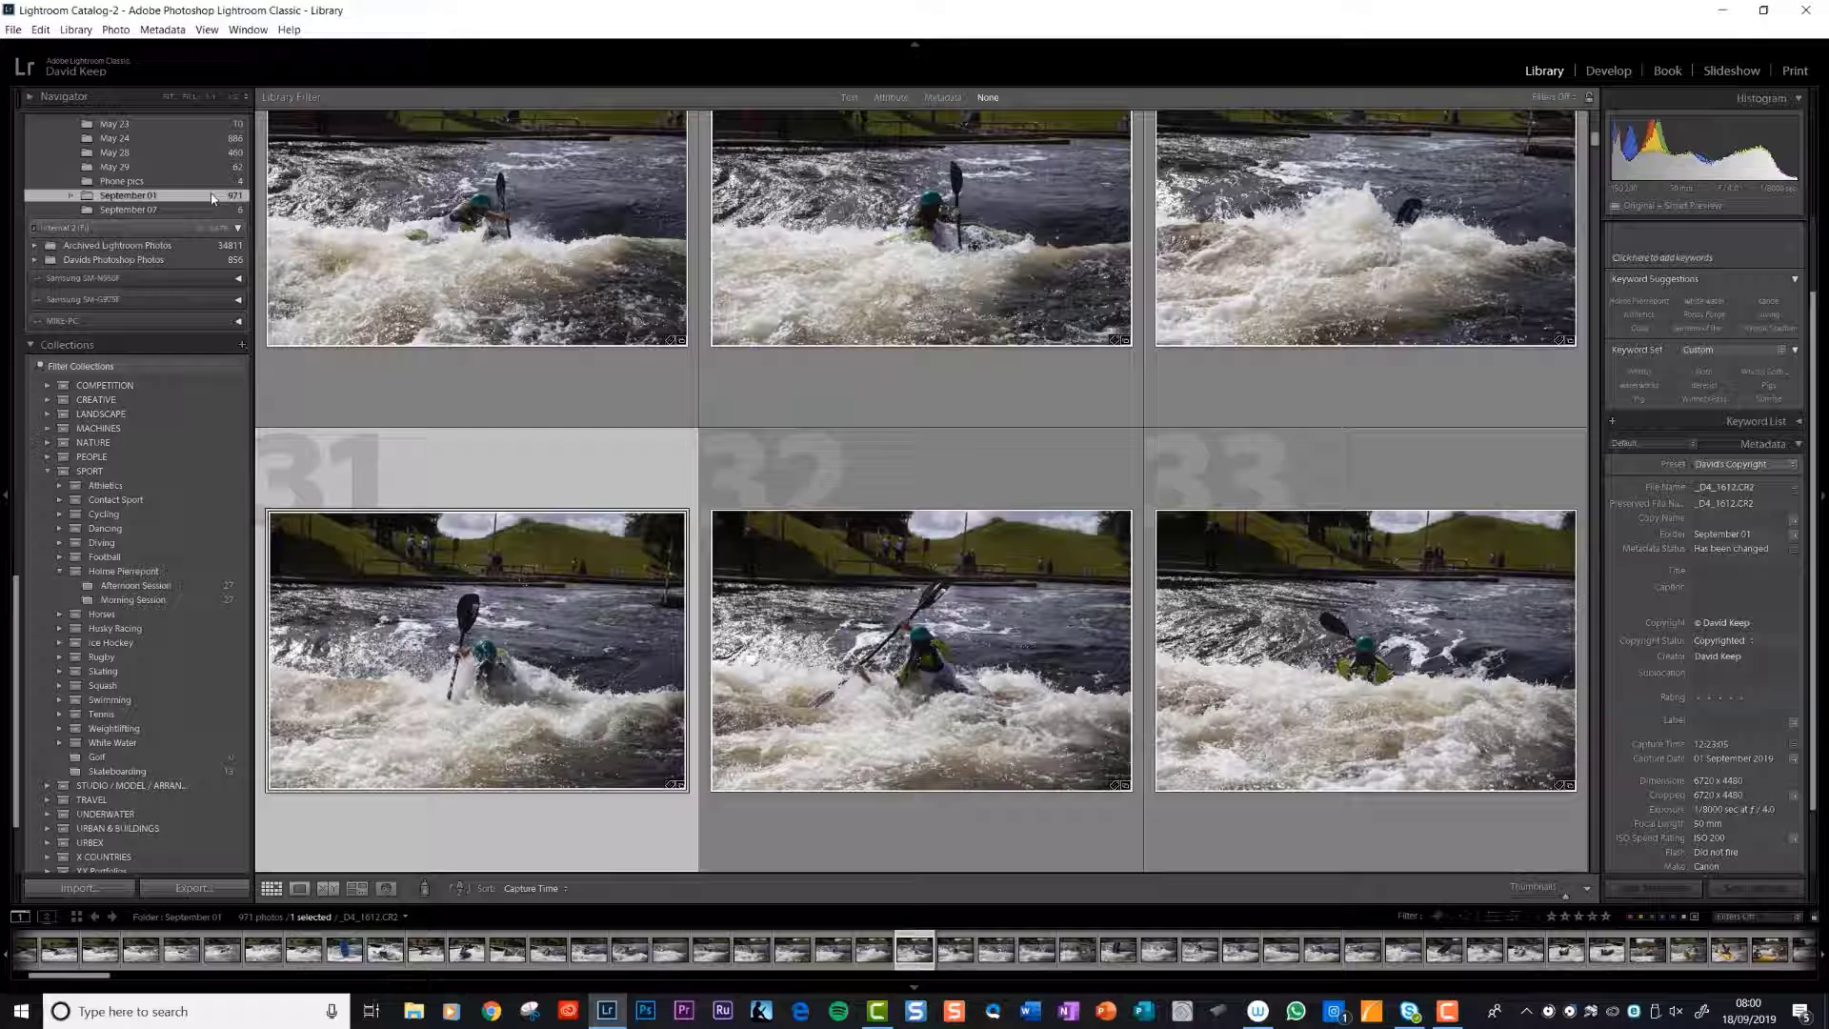
{"action": "mouse_move", "coordinate": [126, 194]}
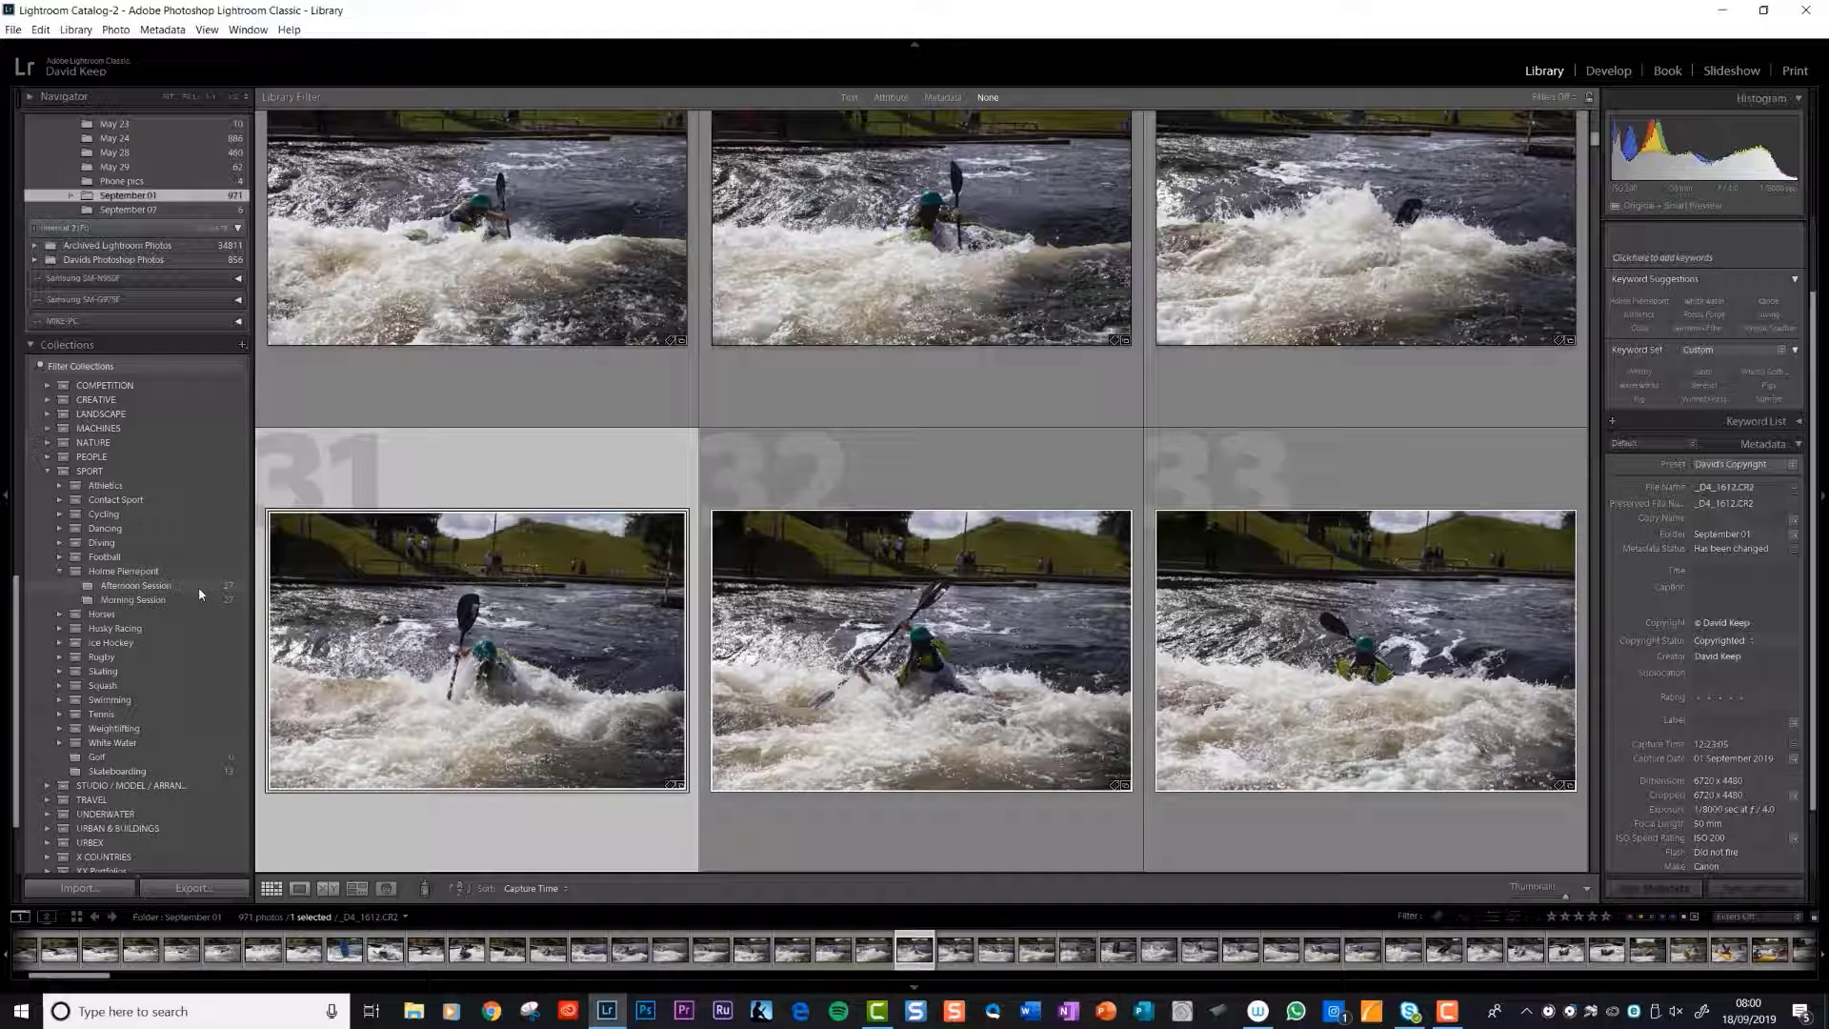
{"action": "mouse_move", "coordinate": [133, 598]}
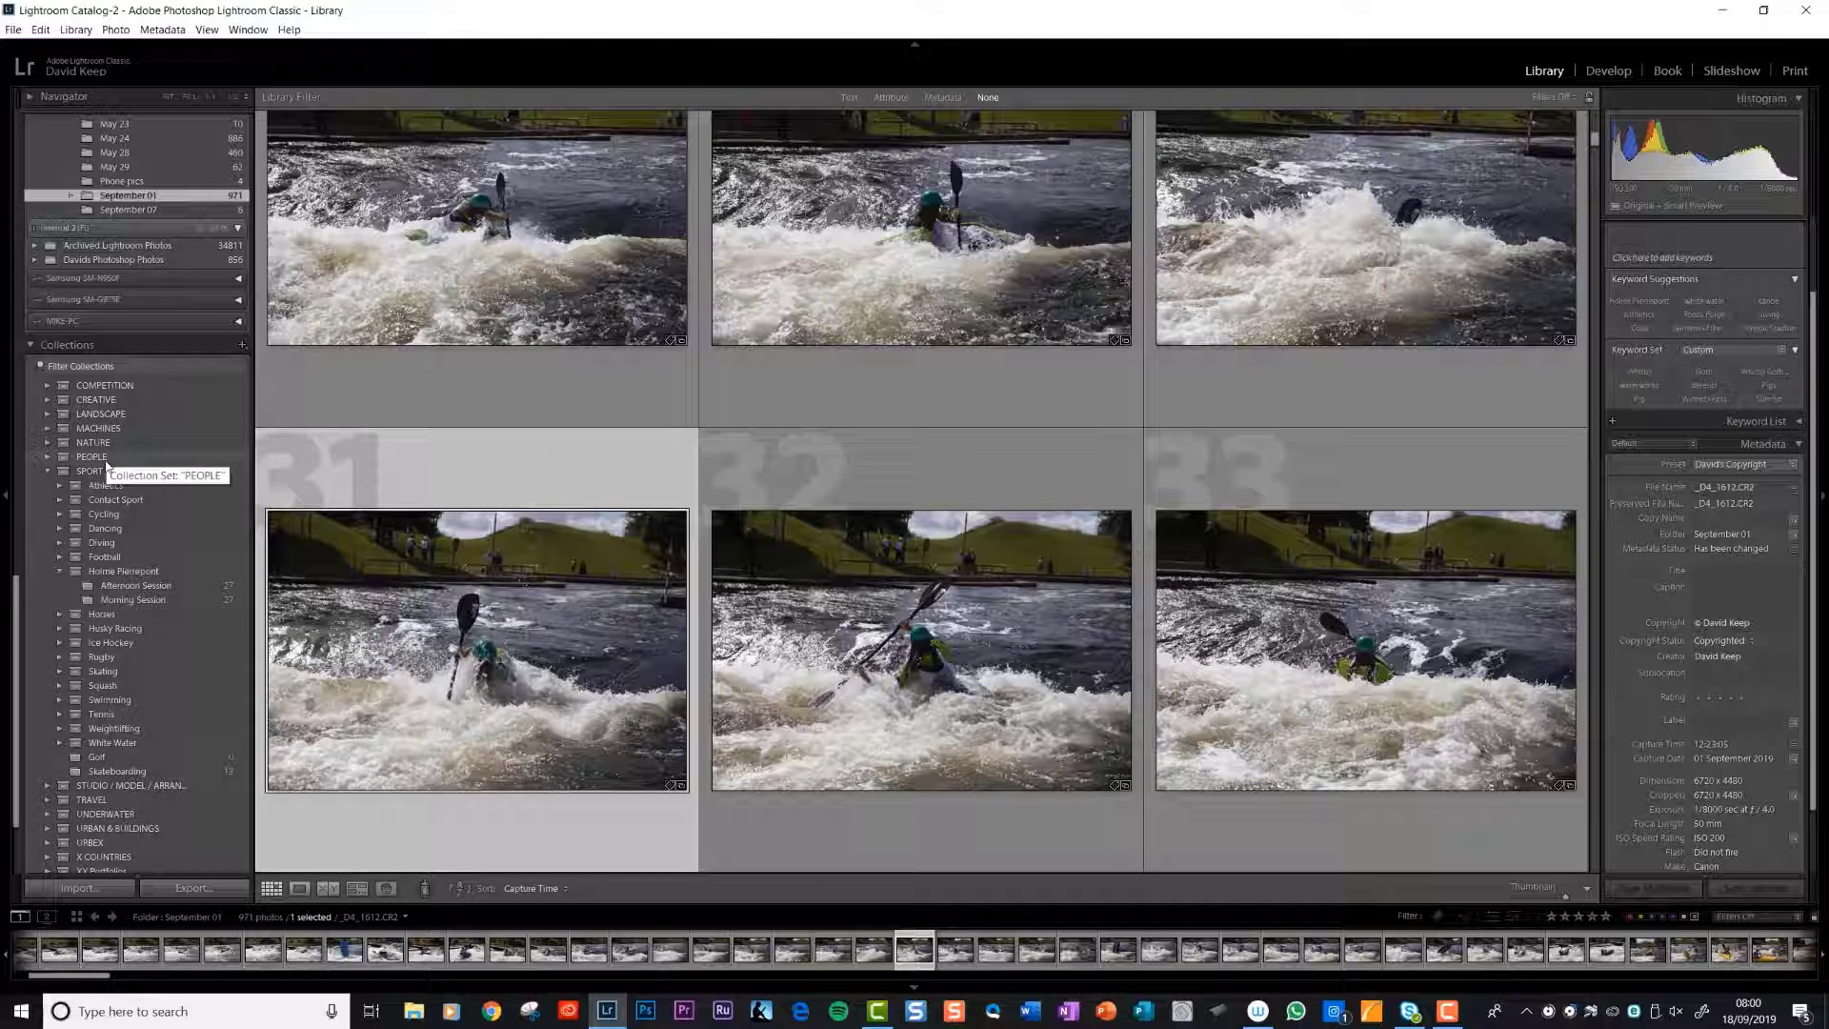
{"action": "mouse_move", "coordinate": [92, 472]}
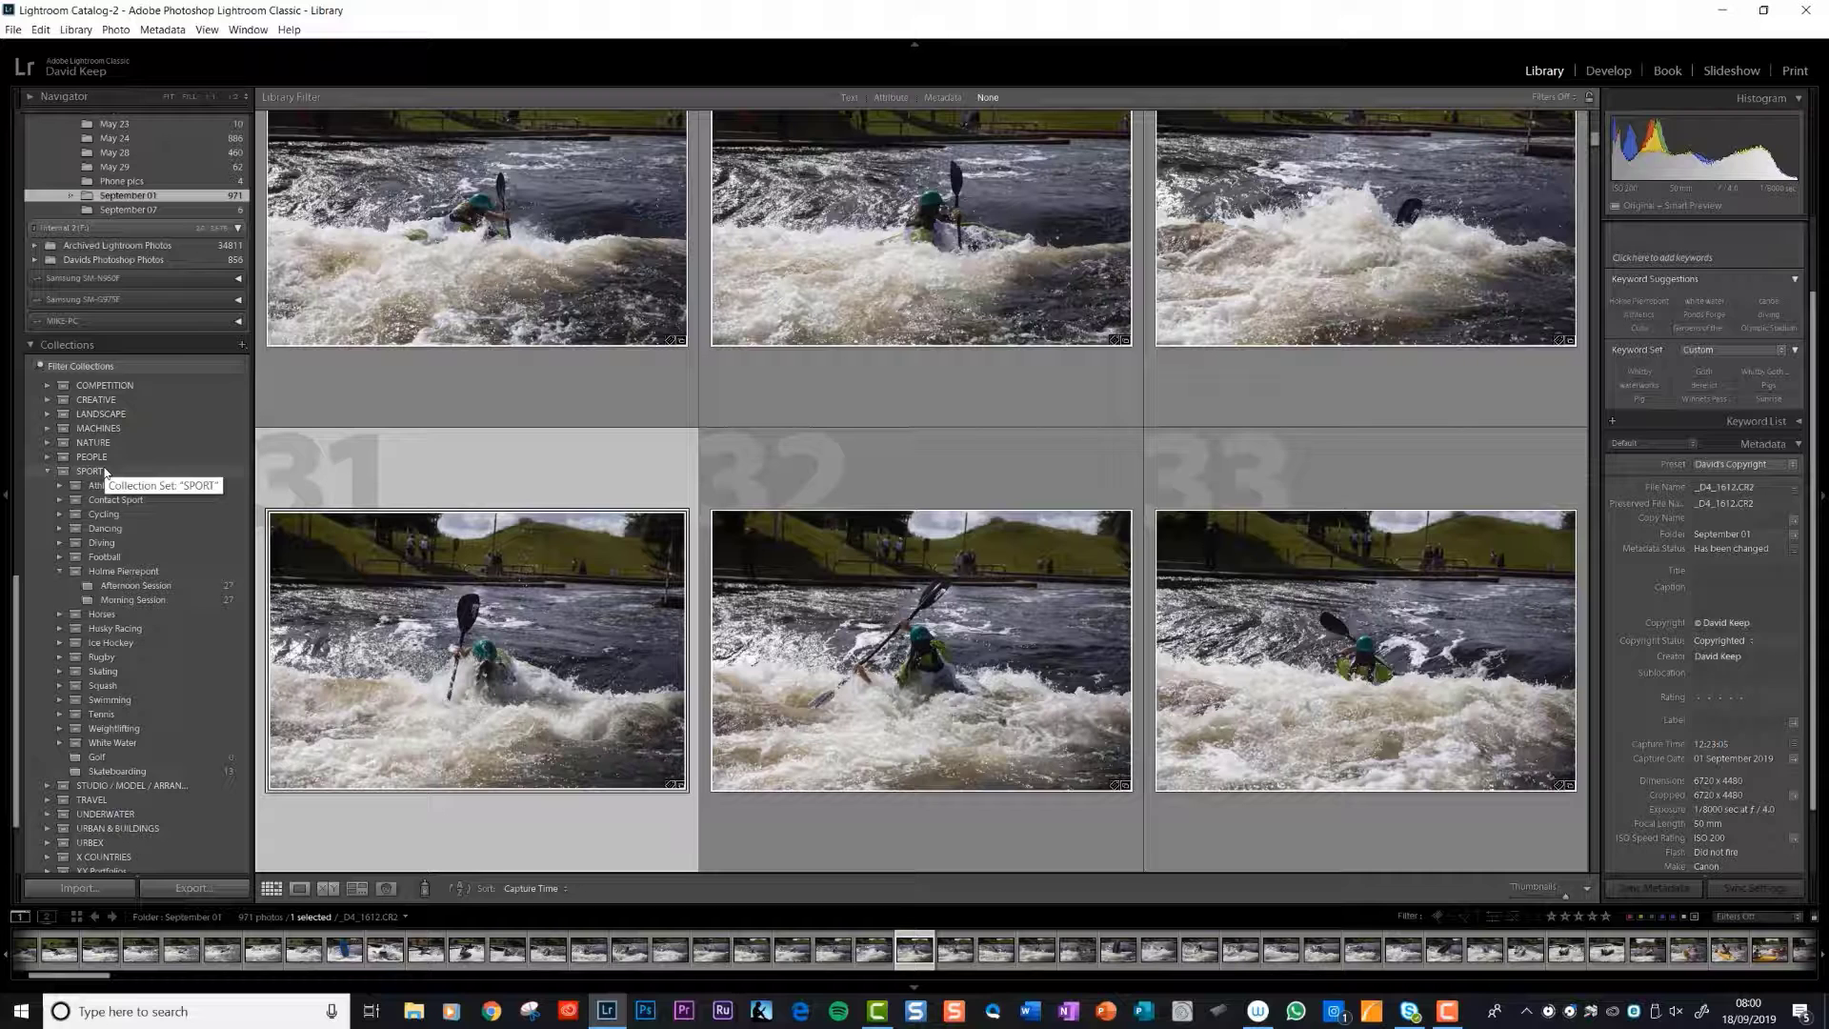